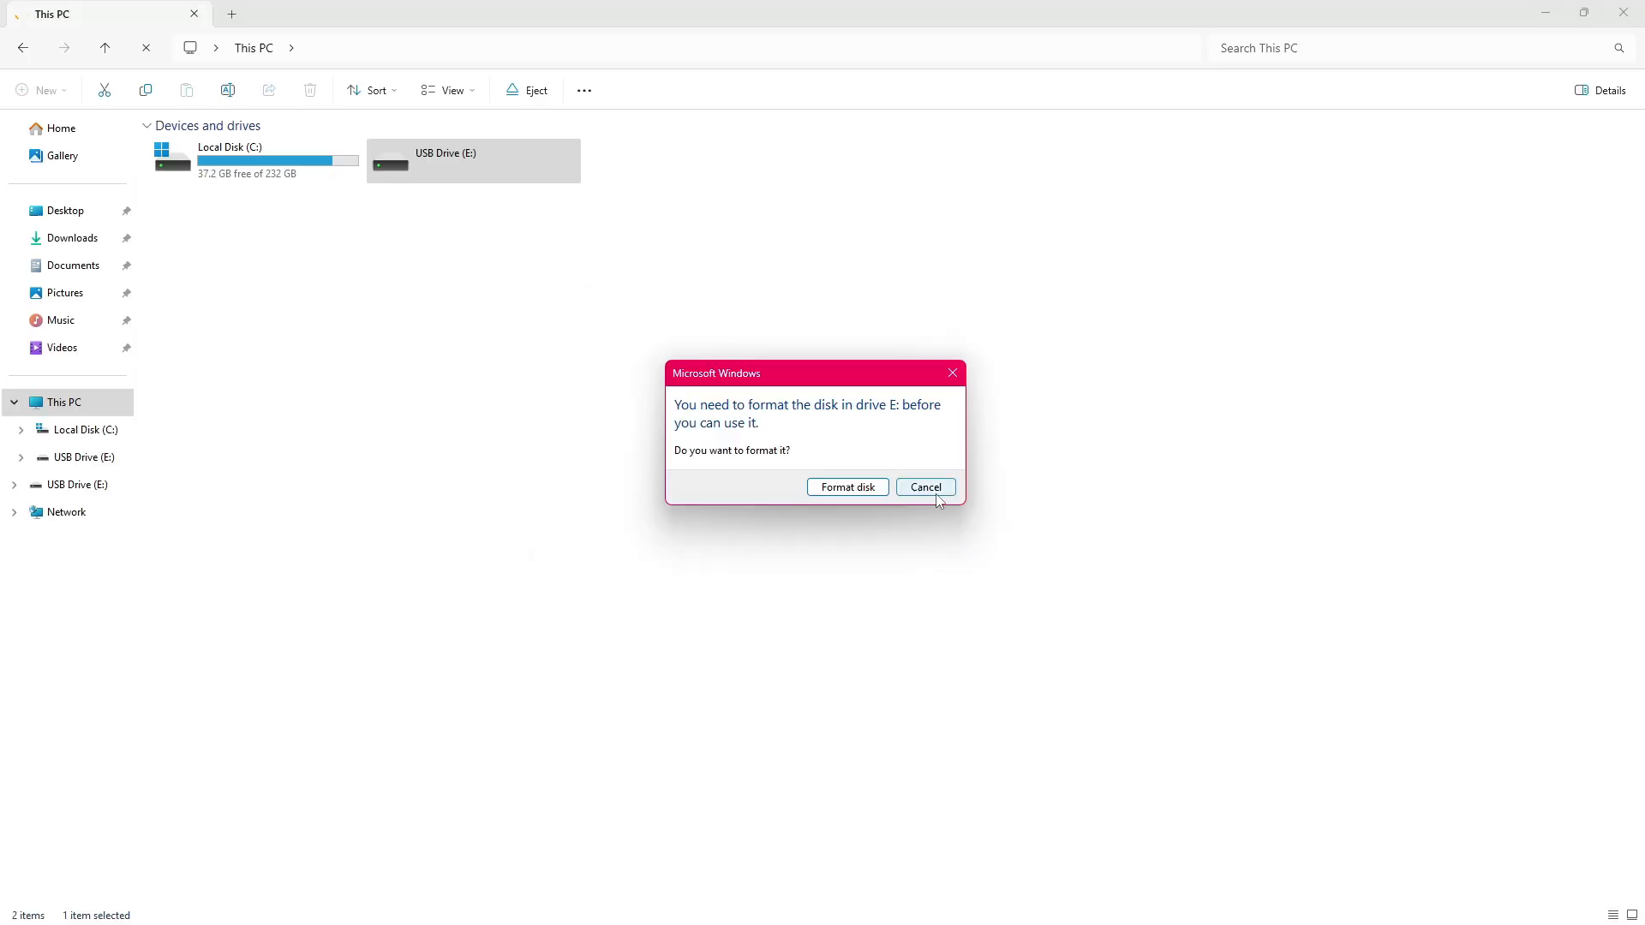
# Decline formatting USB Drive (E:) and dismiss the 'E:\ is not accessible' error
pyautogui.click(923, 487)
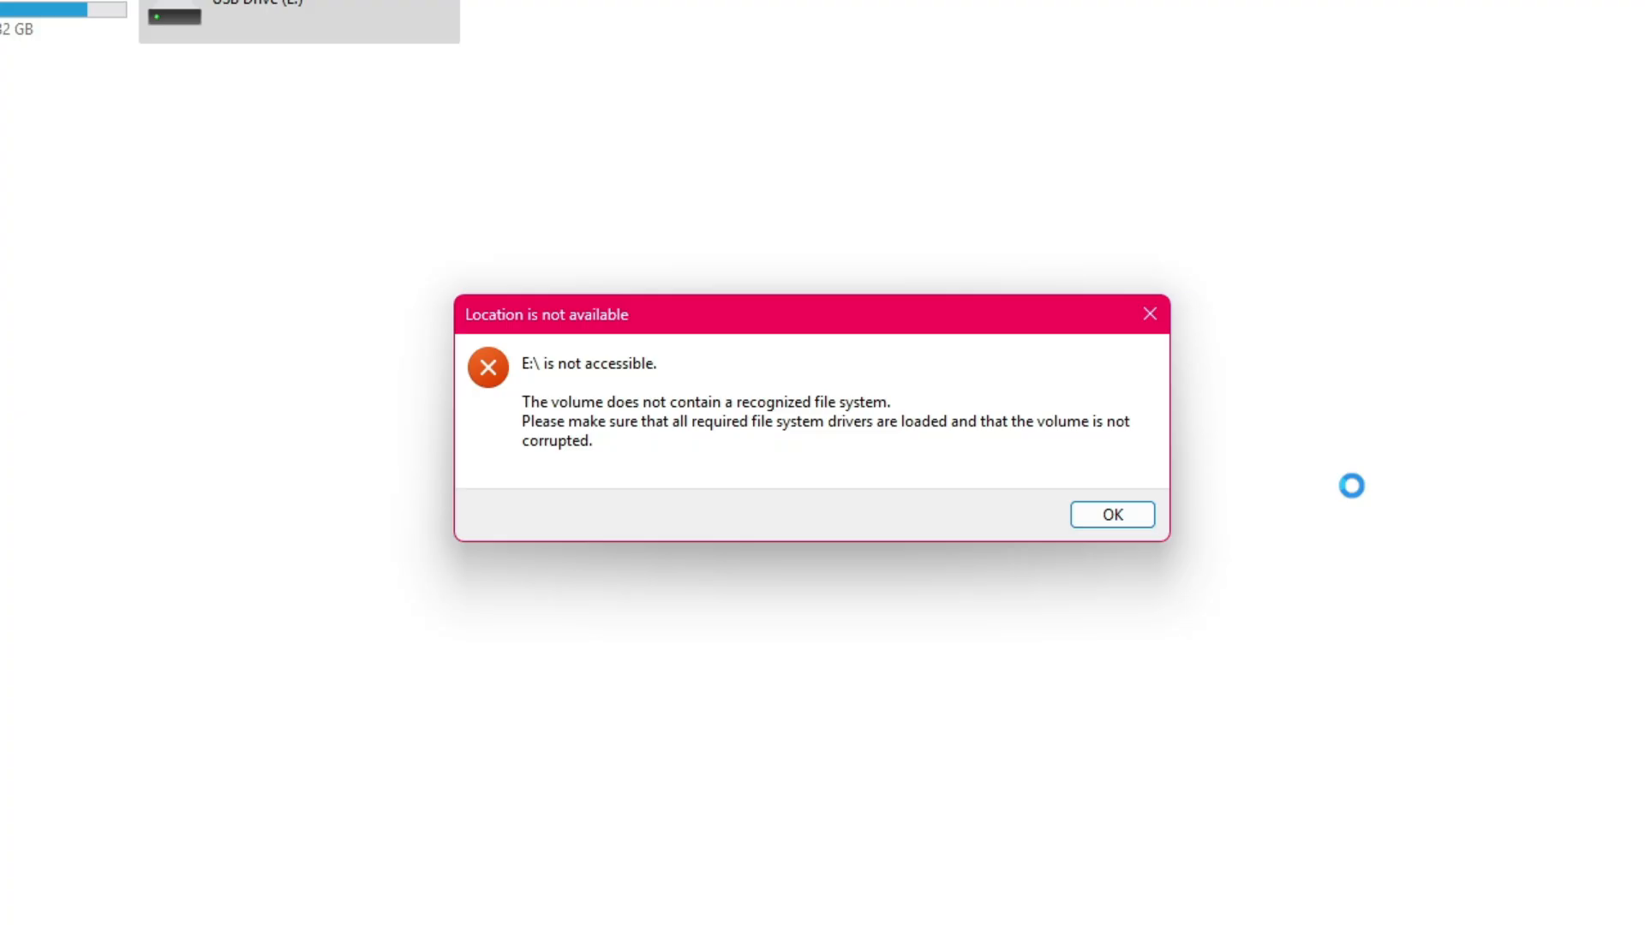
pyautogui.moveTo(1112, 515)
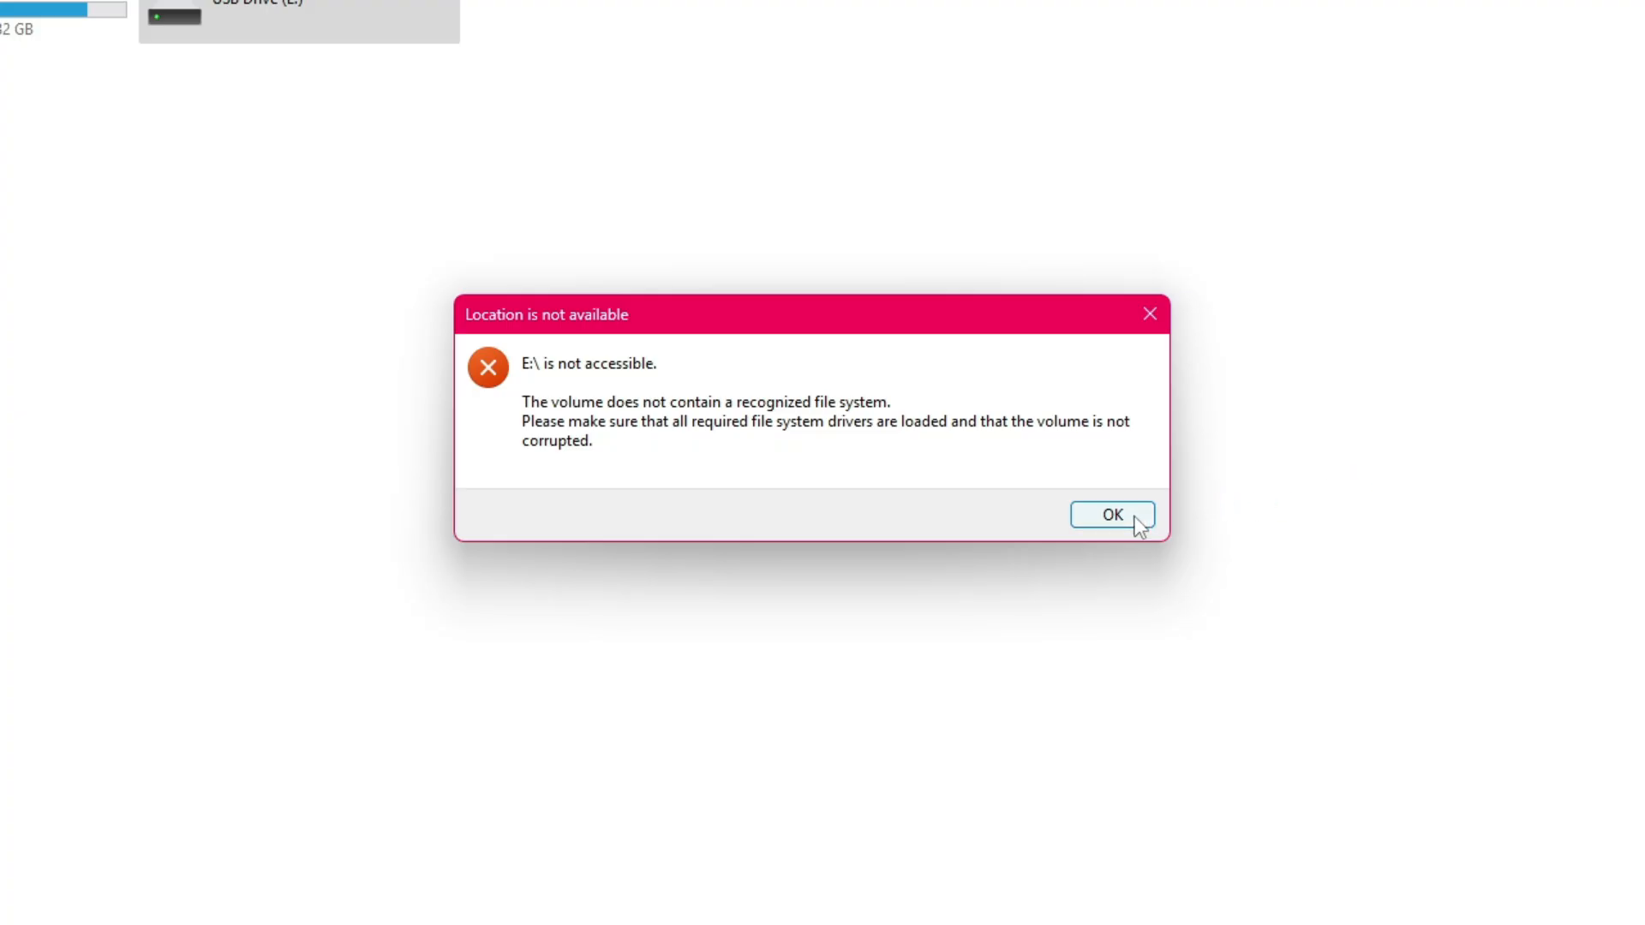
pyautogui.click(1110, 516)
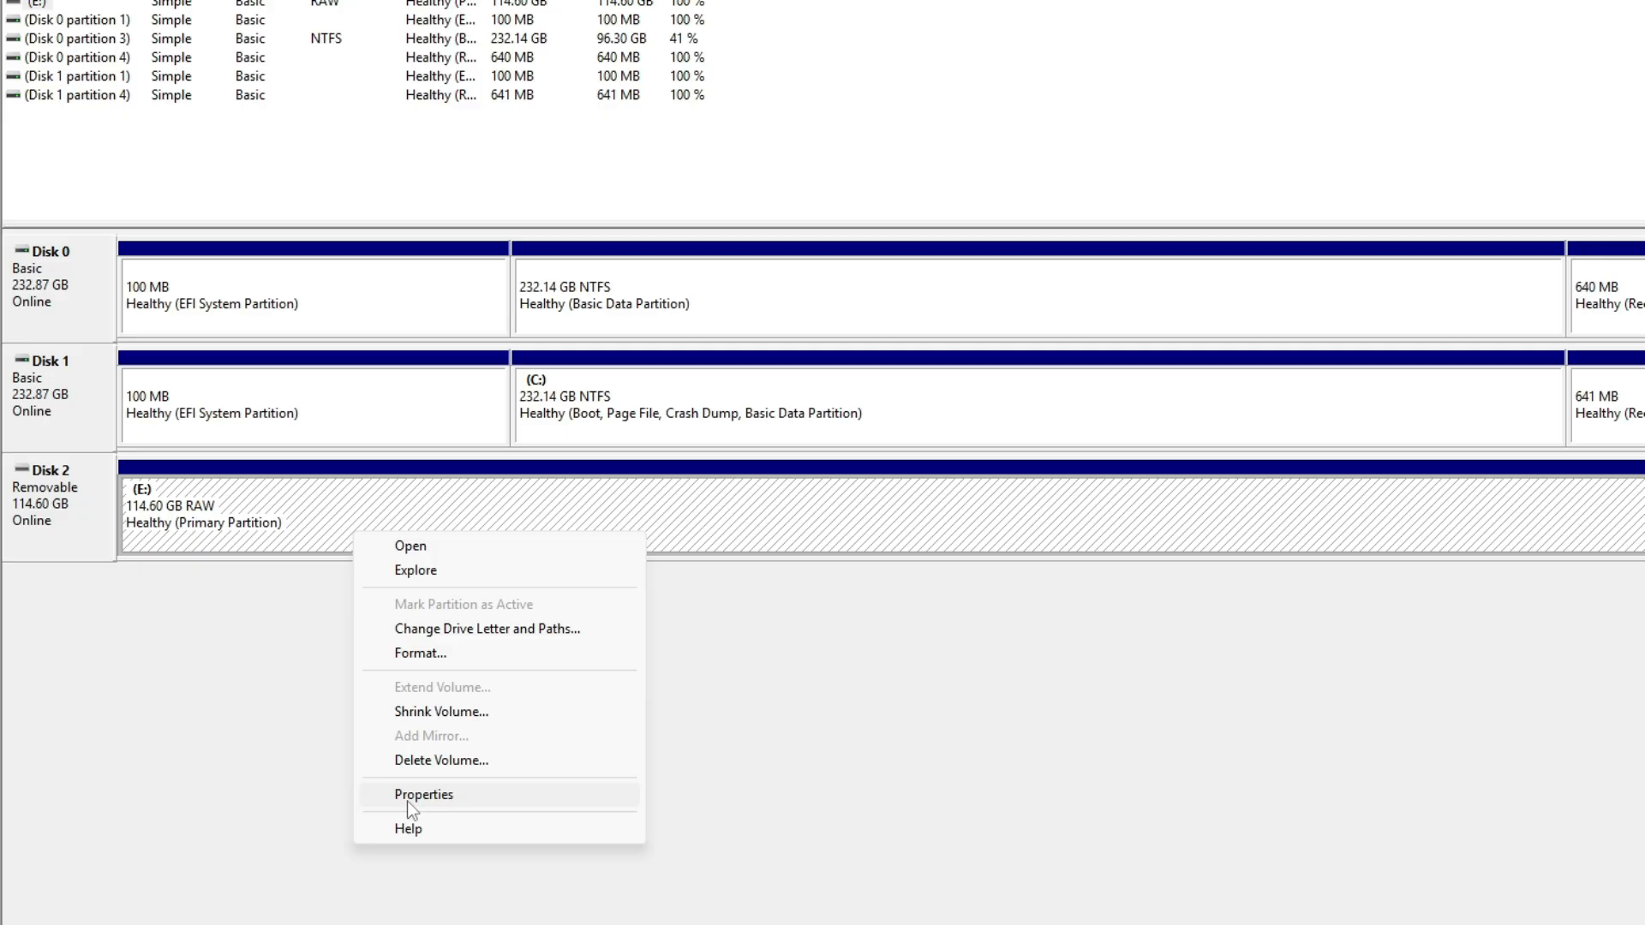
# View the RAW (E:) volume's Properties and Hardware details (SanDisk, no file system), then close them
pyautogui.click(423, 793)
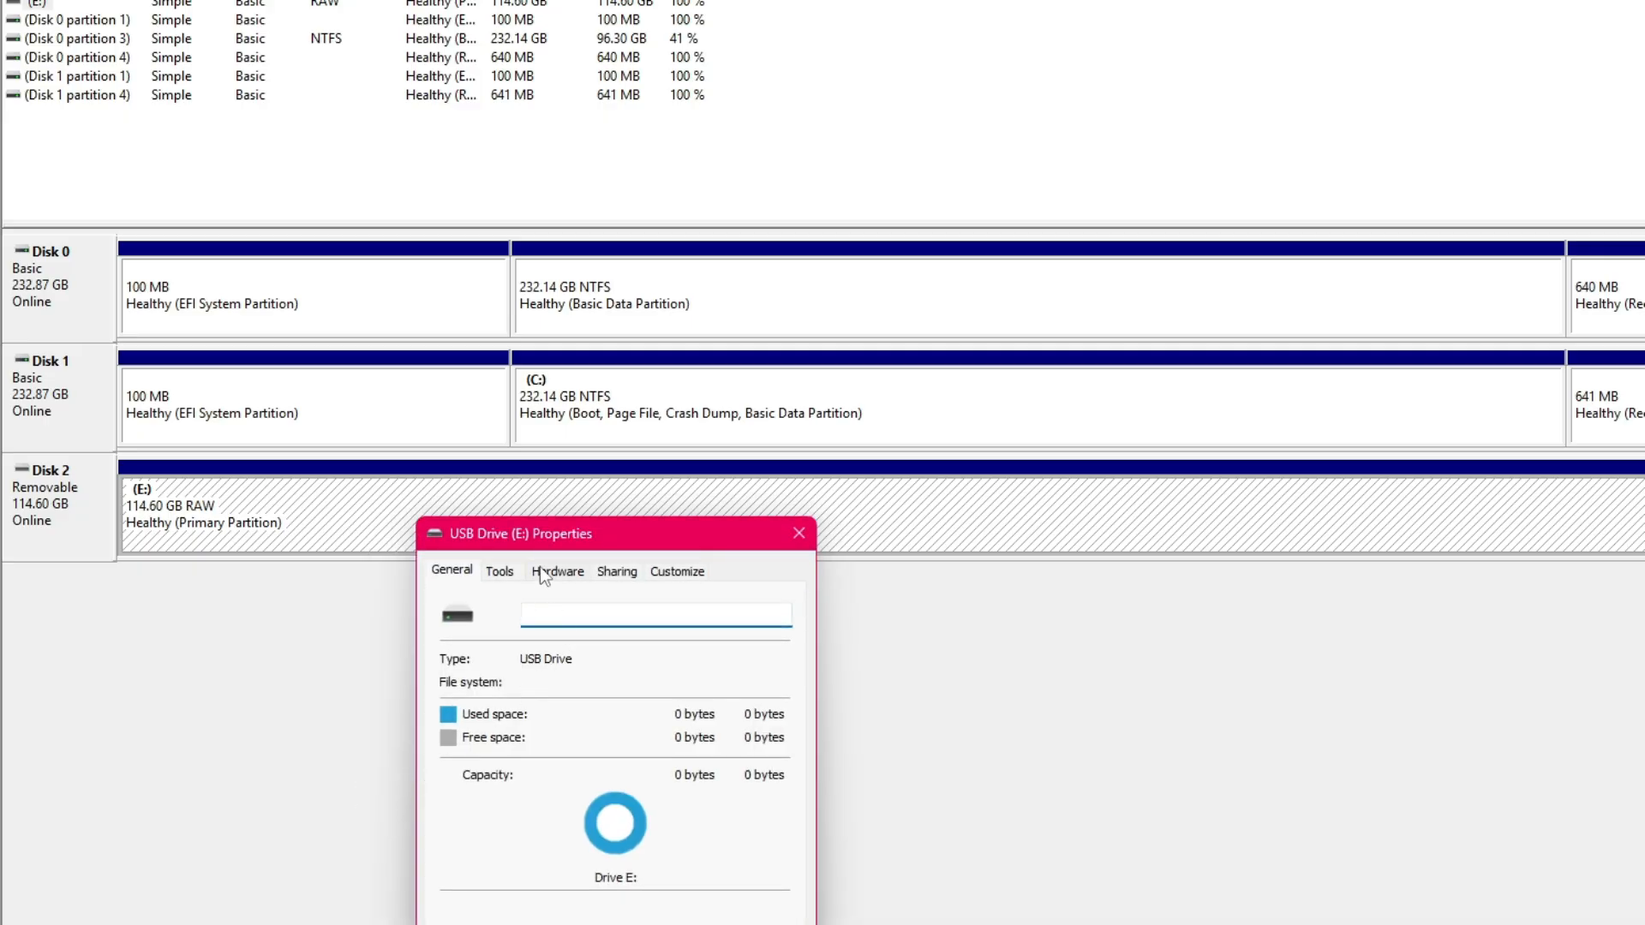
pyautogui.click(557, 570)
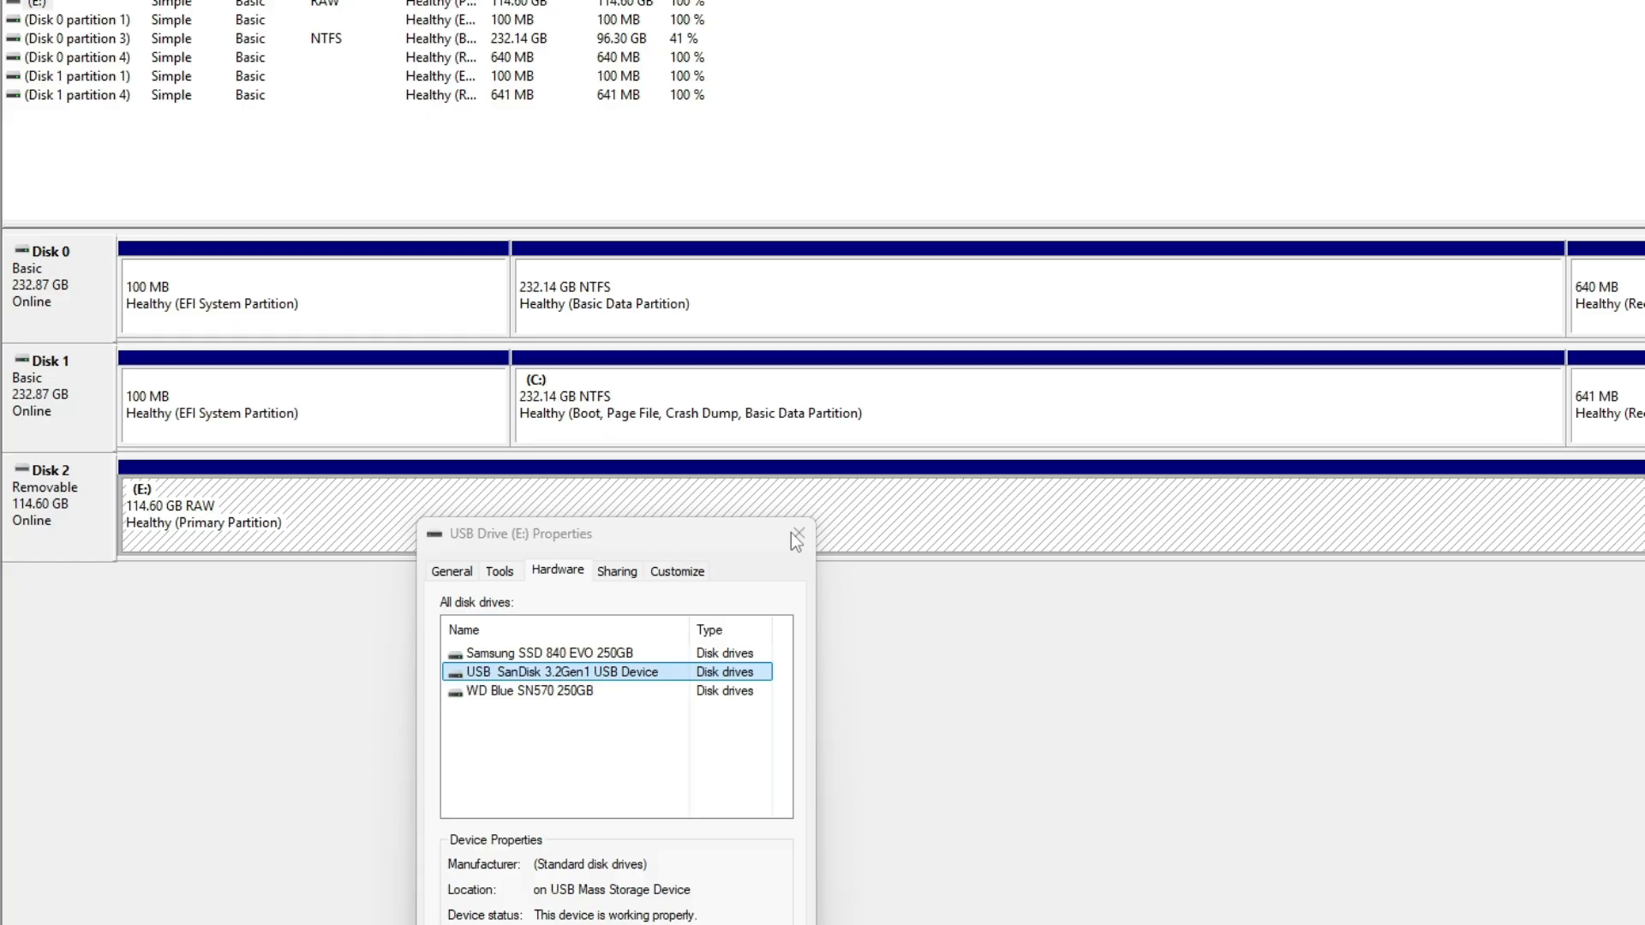
pyautogui.click(797, 535)
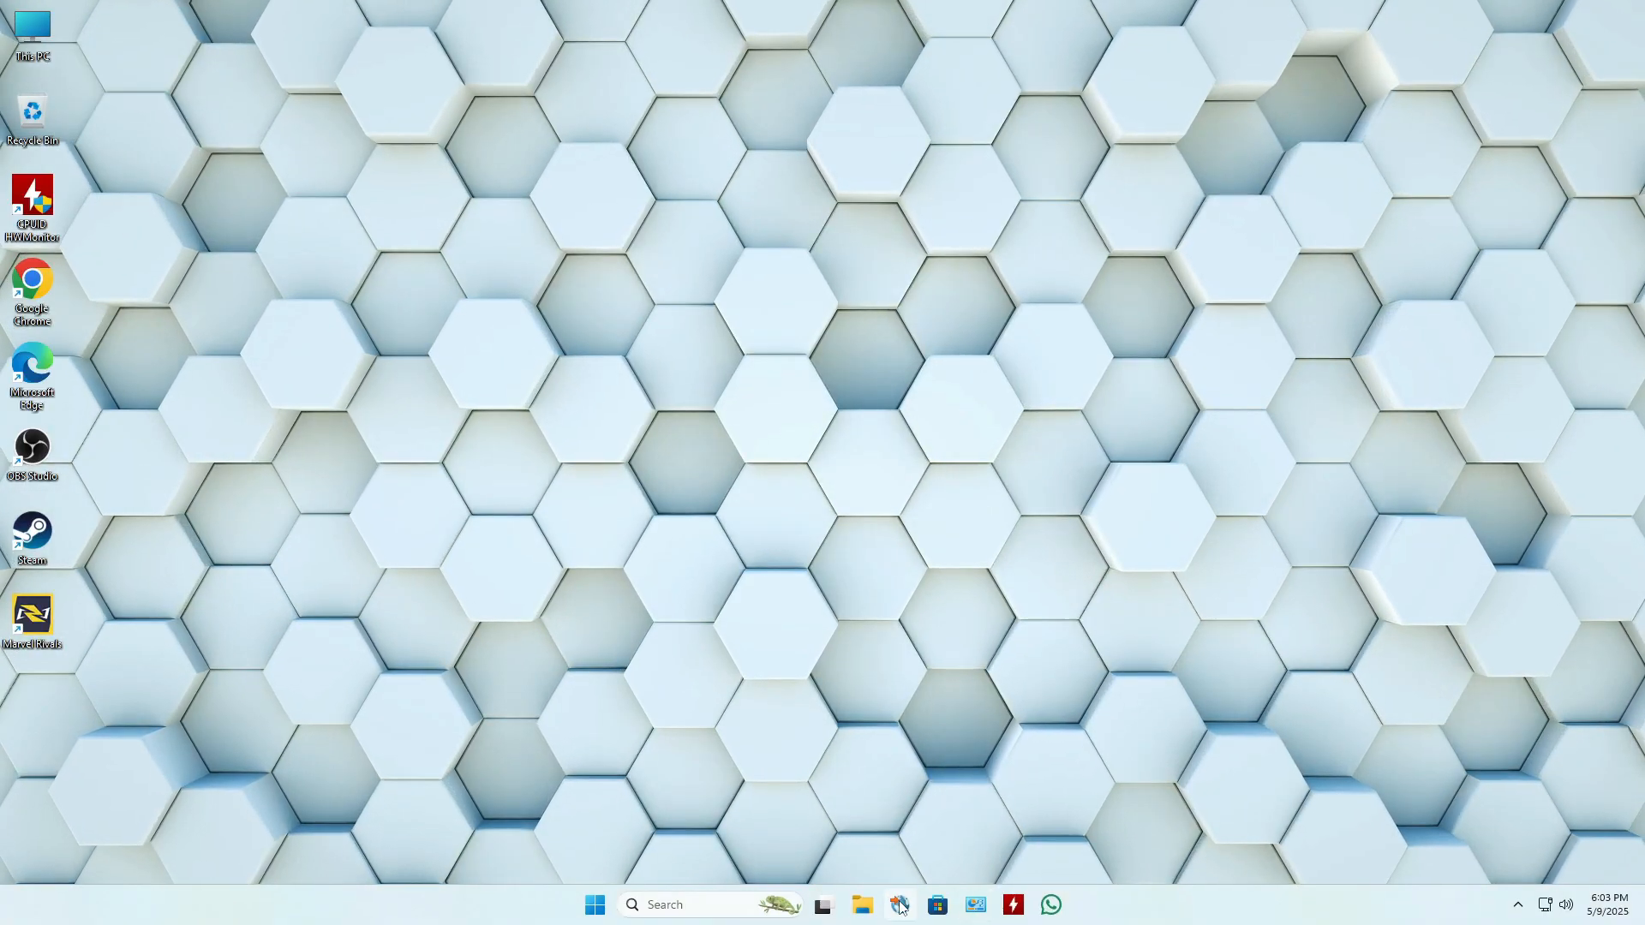
# Browse the 4DDiG Windows Data Recovery Free page in Edge, reading its recovery scenarios and features
pyautogui.click(898, 905)
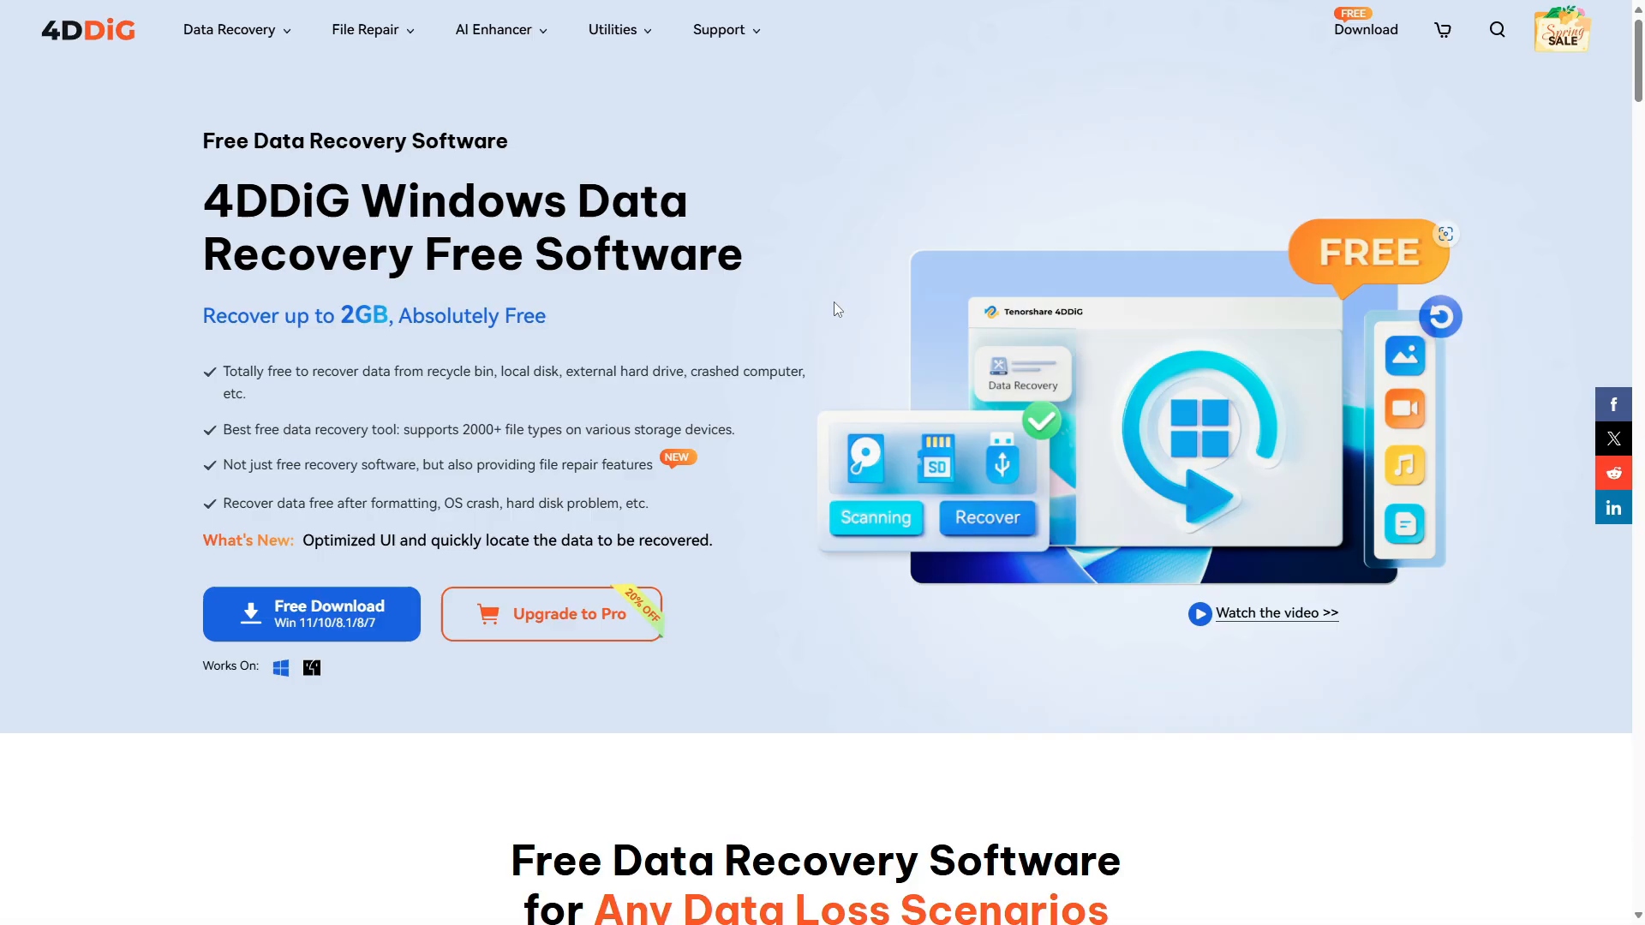
pyautogui.scroll(-3)
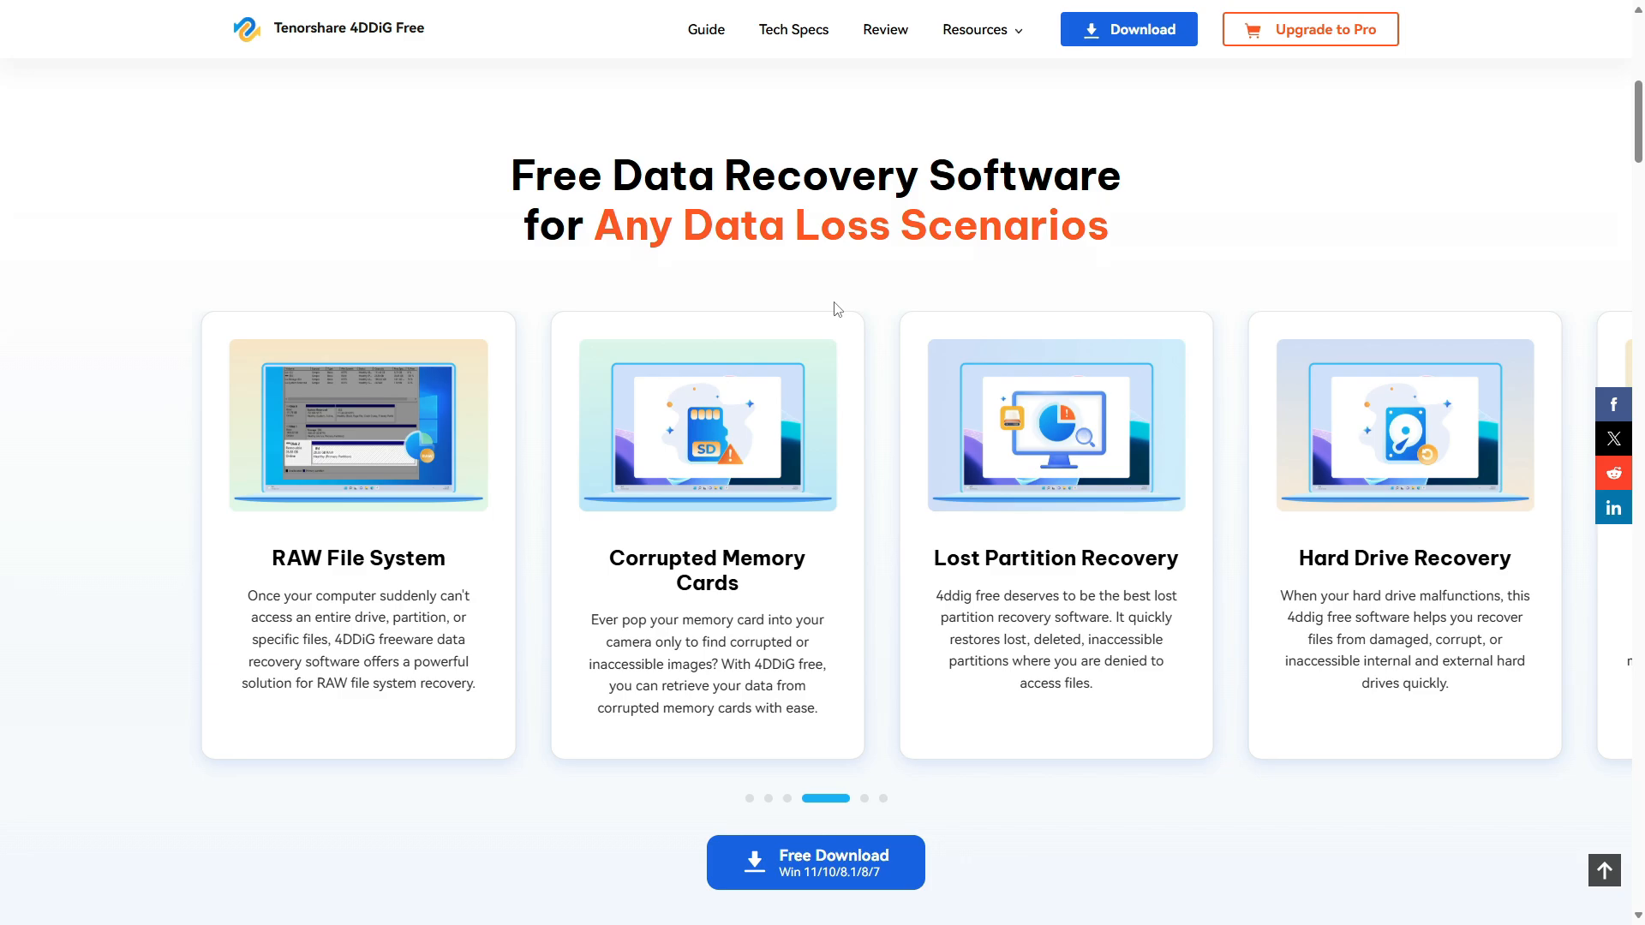
pyautogui.scroll(-3)
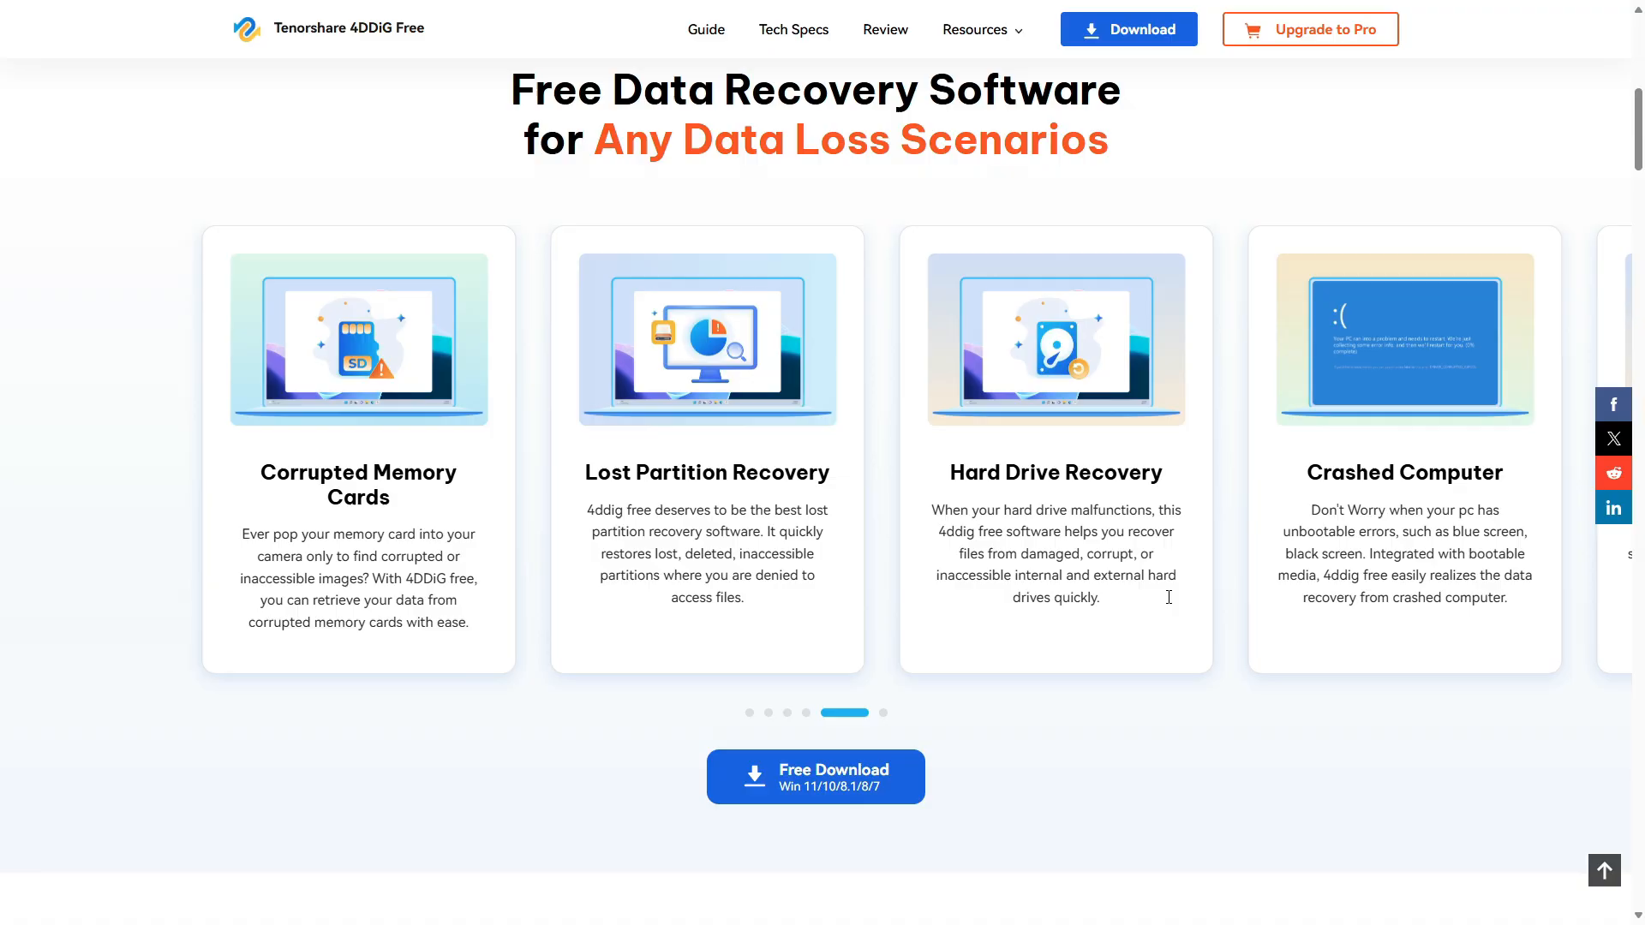
pyautogui.scroll(-3)
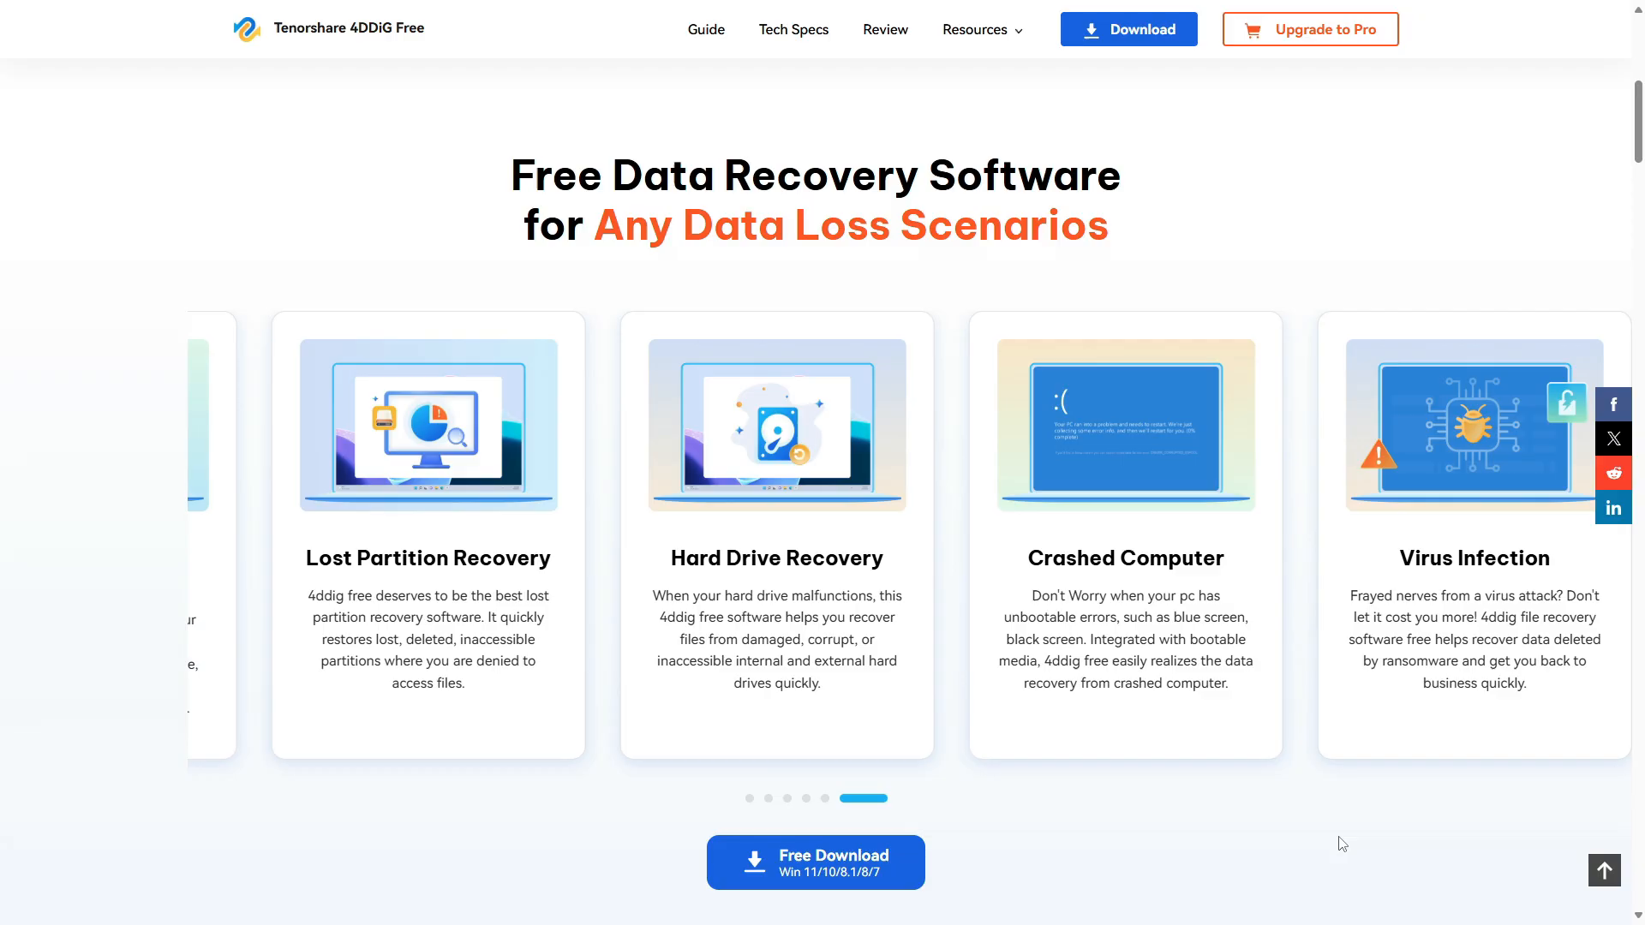
pyautogui.scroll(-3)
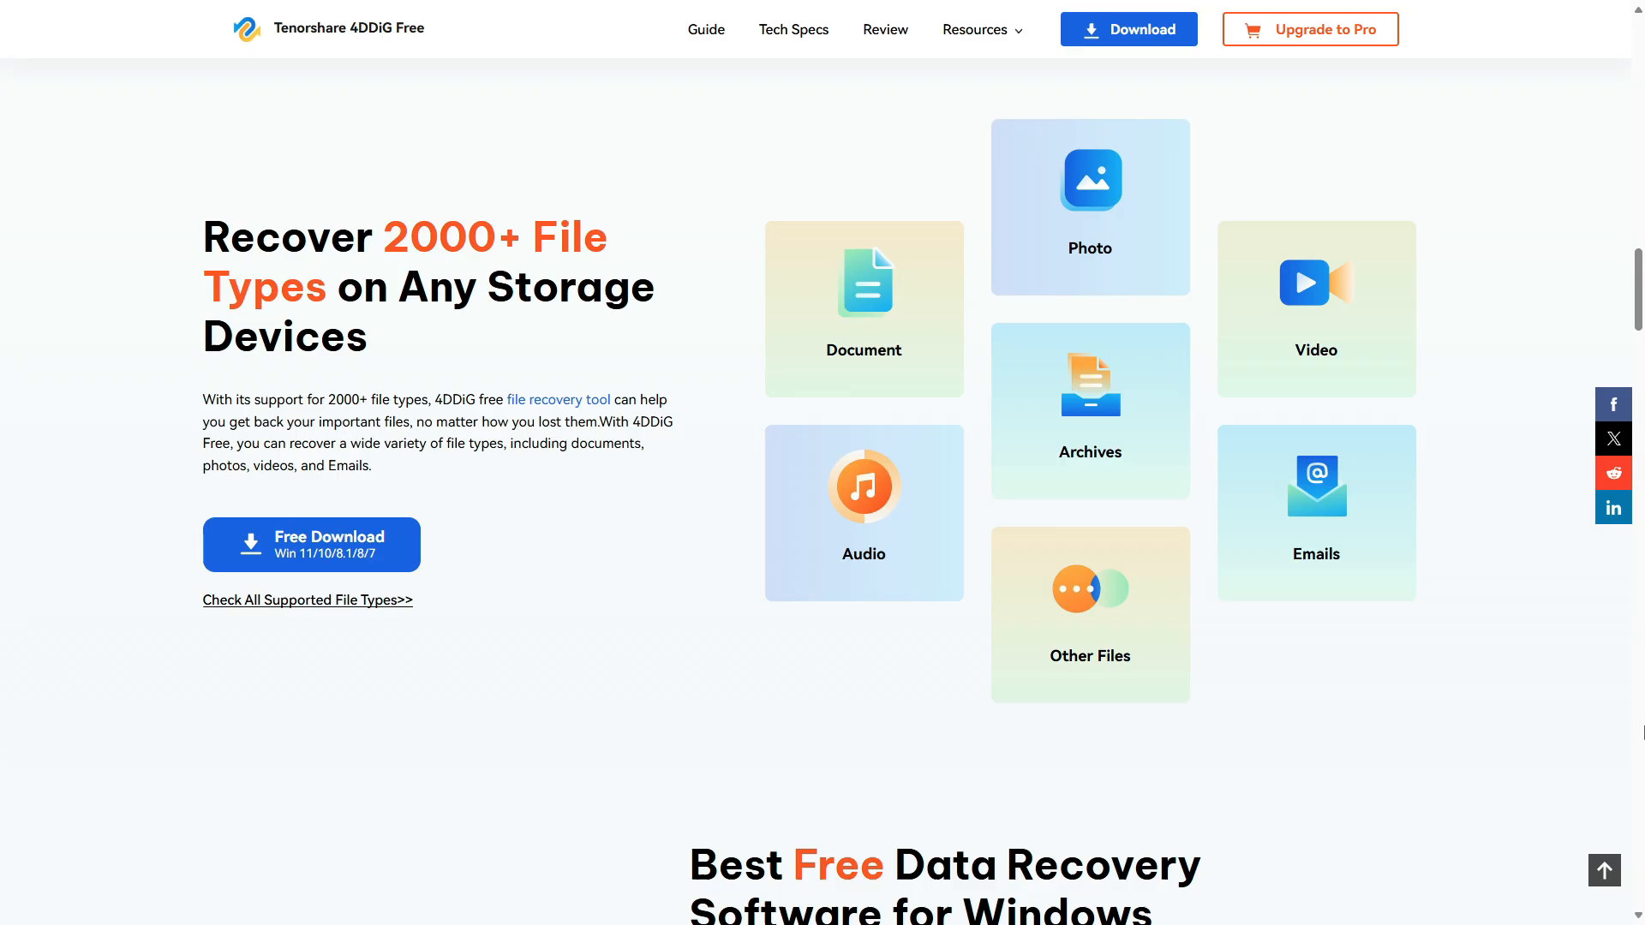
pyautogui.scroll(-3)
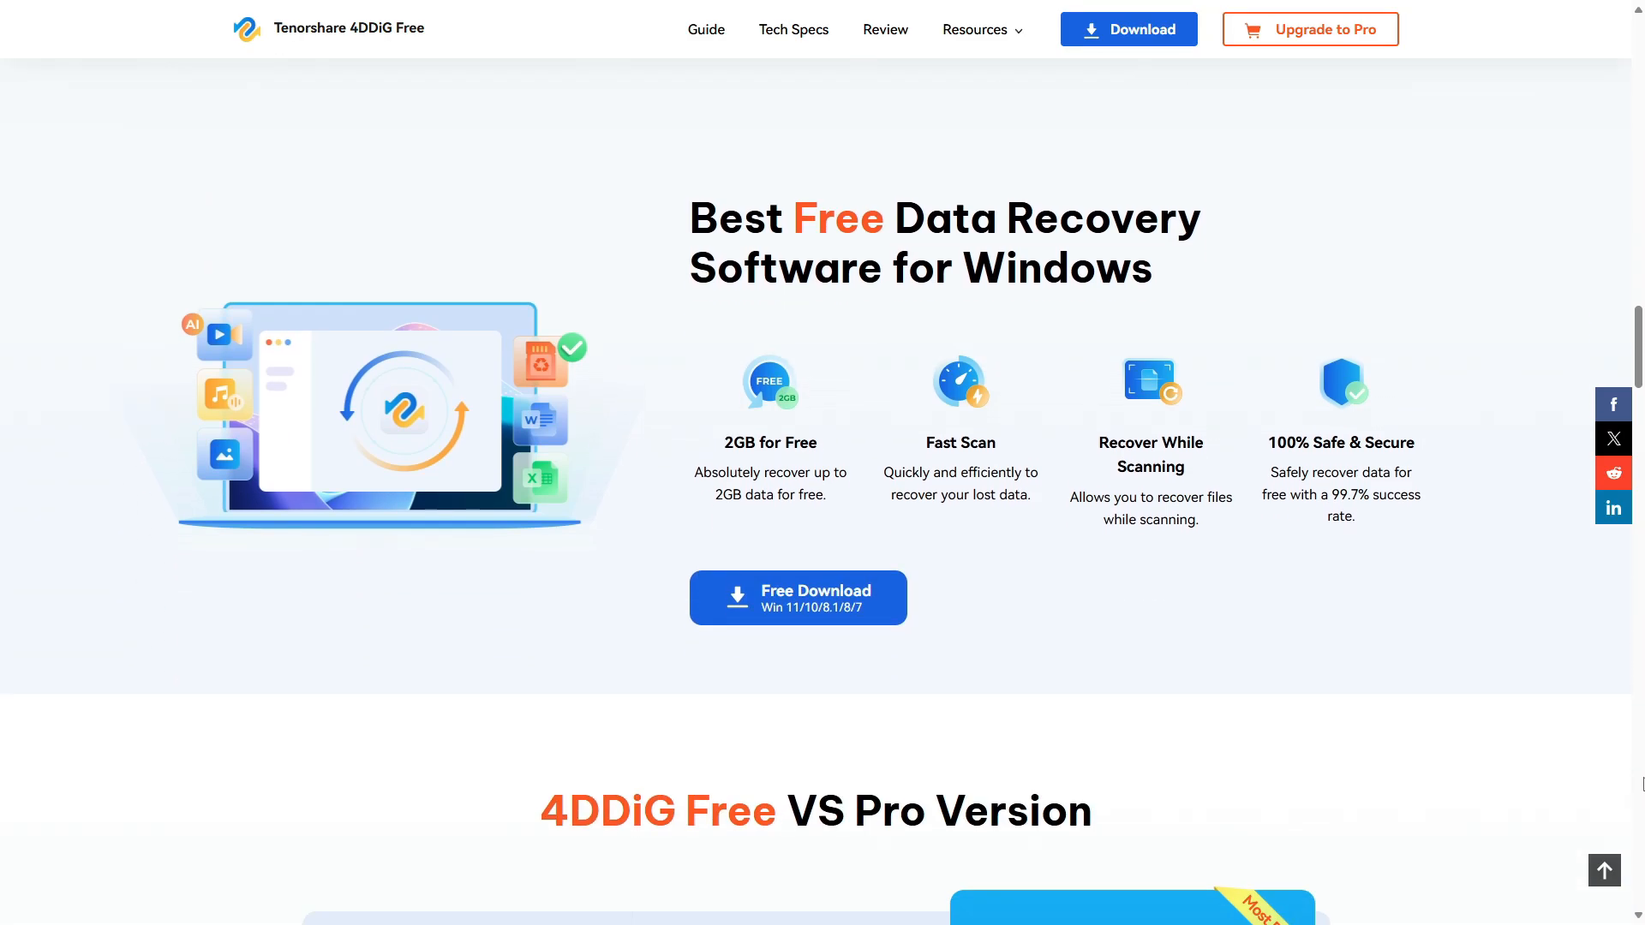
pyautogui.scroll(-3)
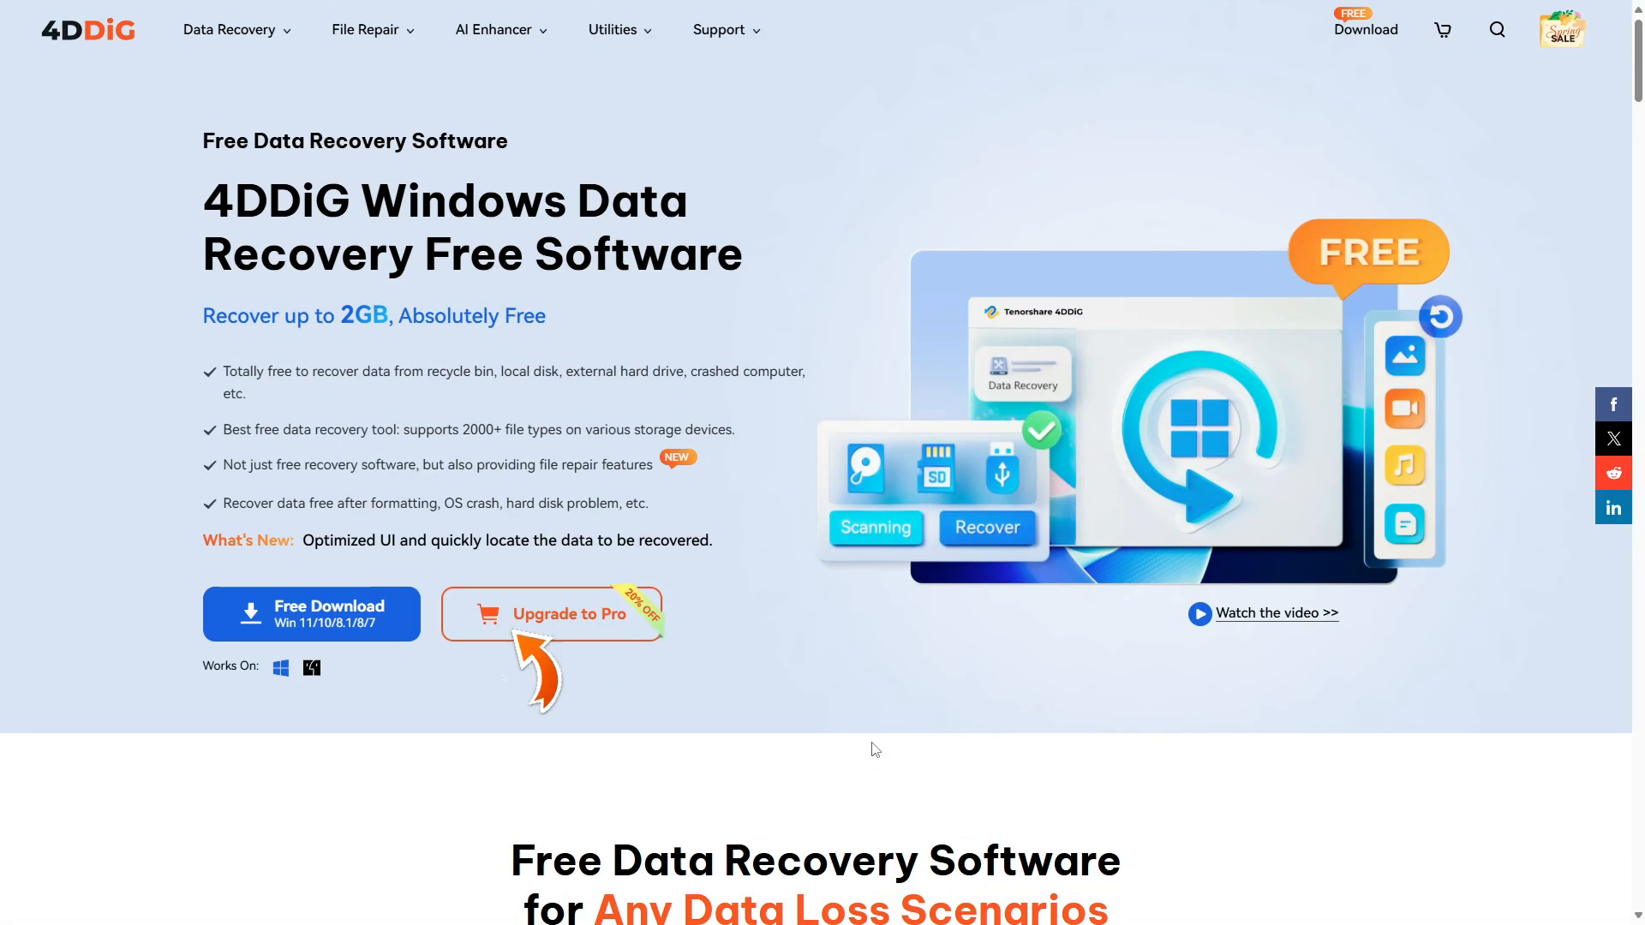
pyautogui.moveTo(310, 614)
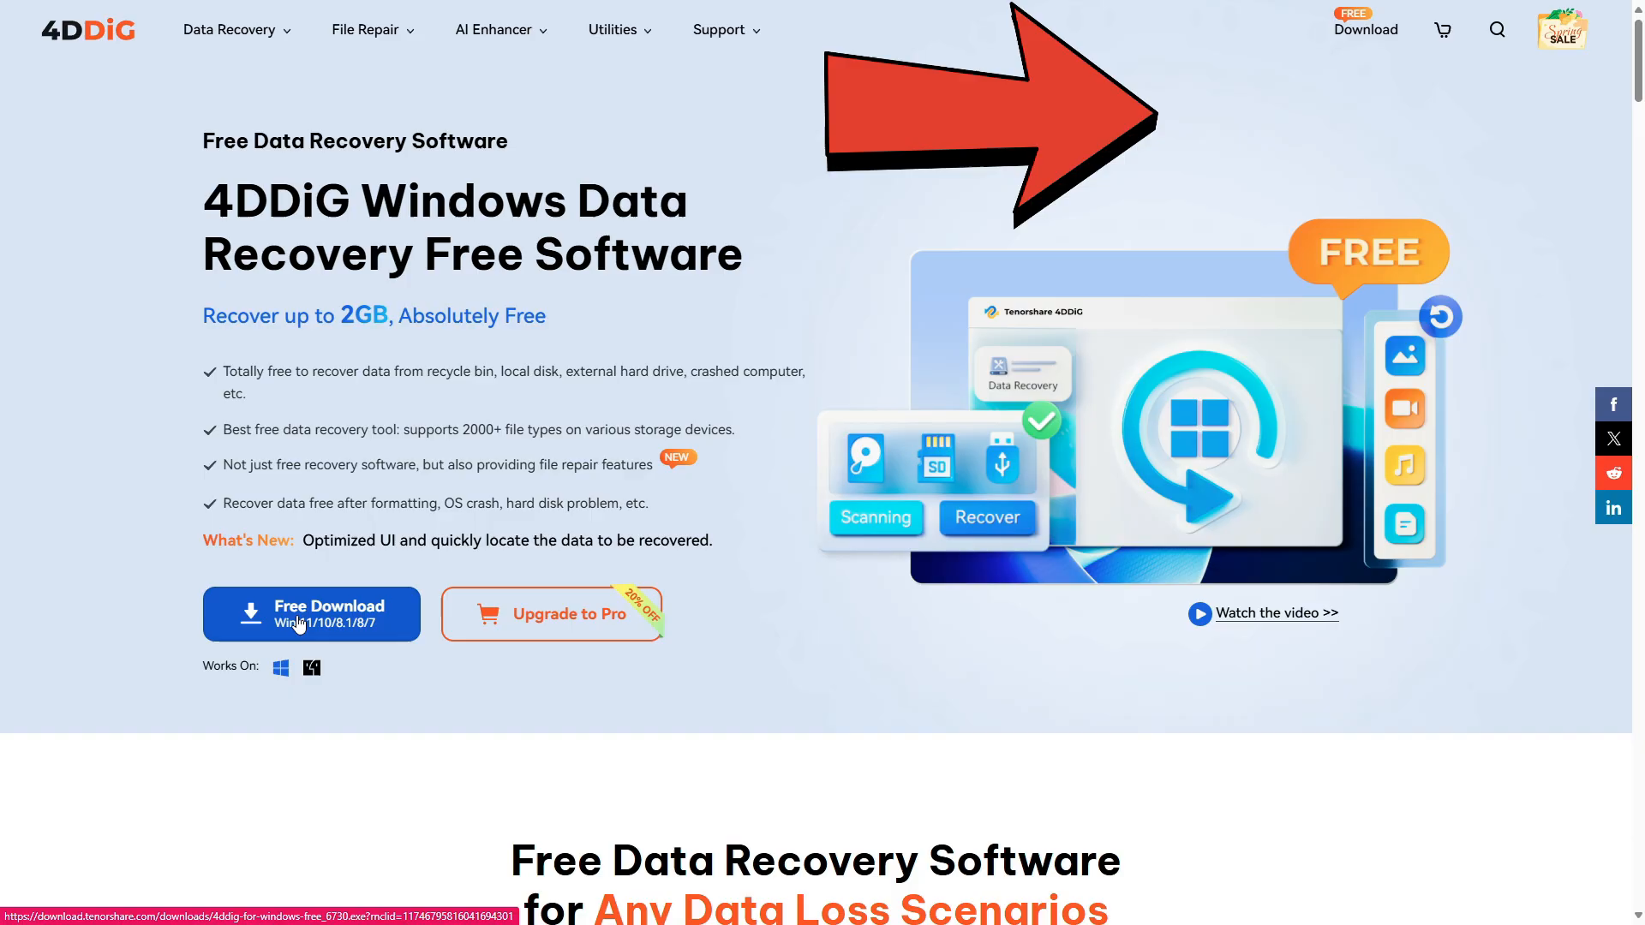
# Download the free 4DDiG installer and run it from Edge's Downloads panel
pyautogui.click(310, 613)
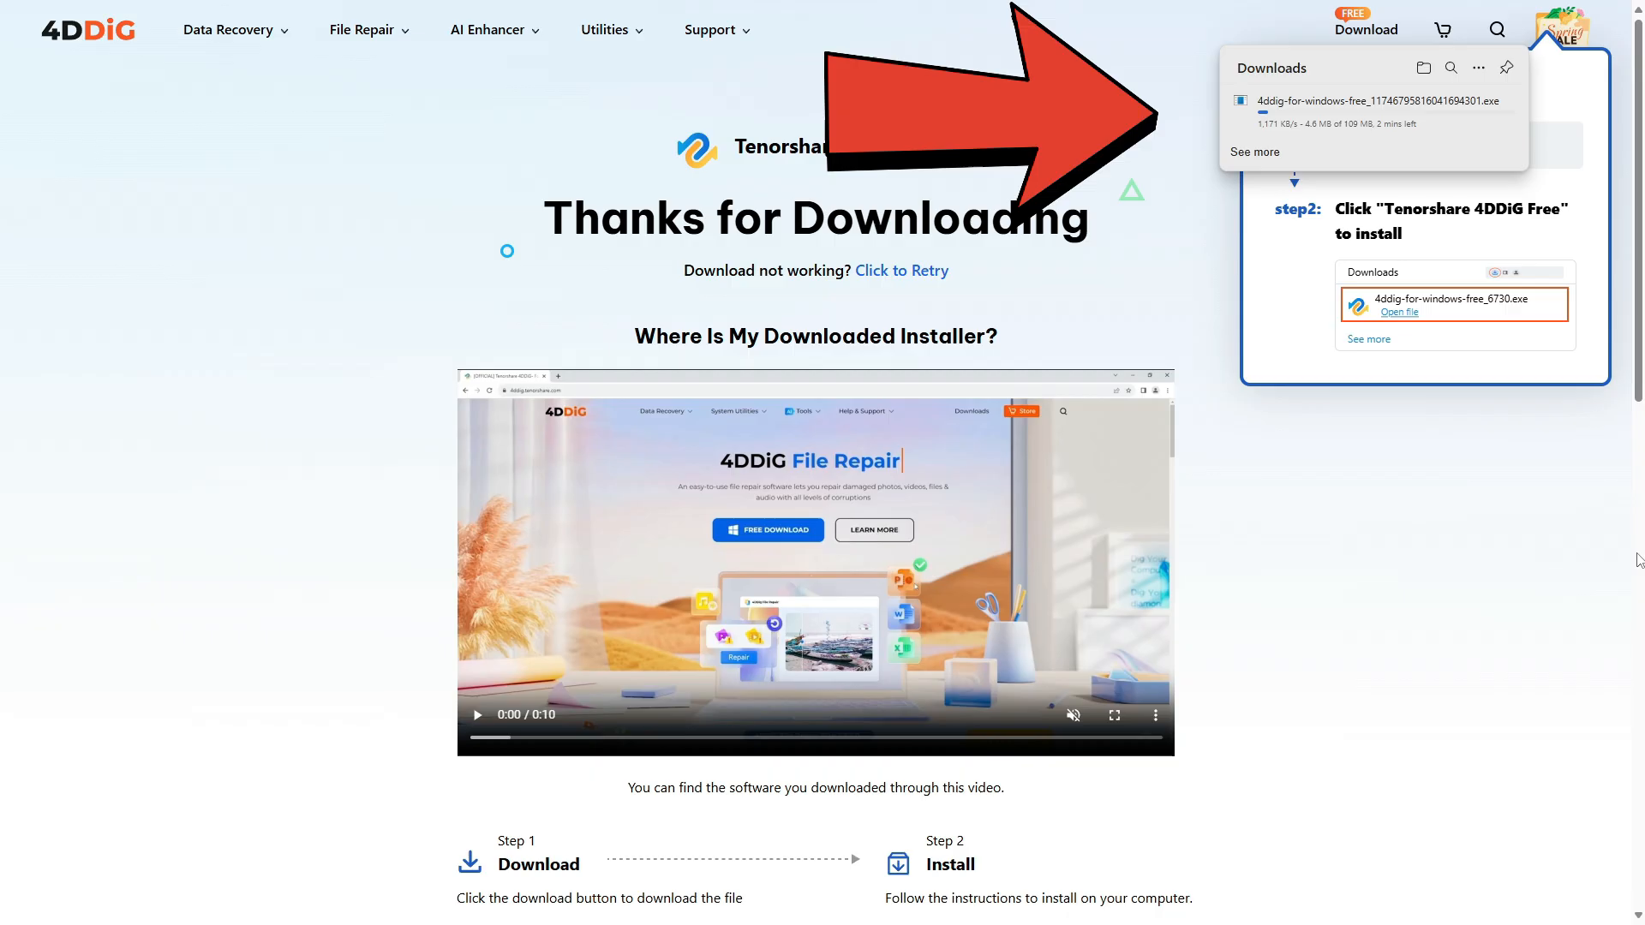
pyautogui.click(142, 14)
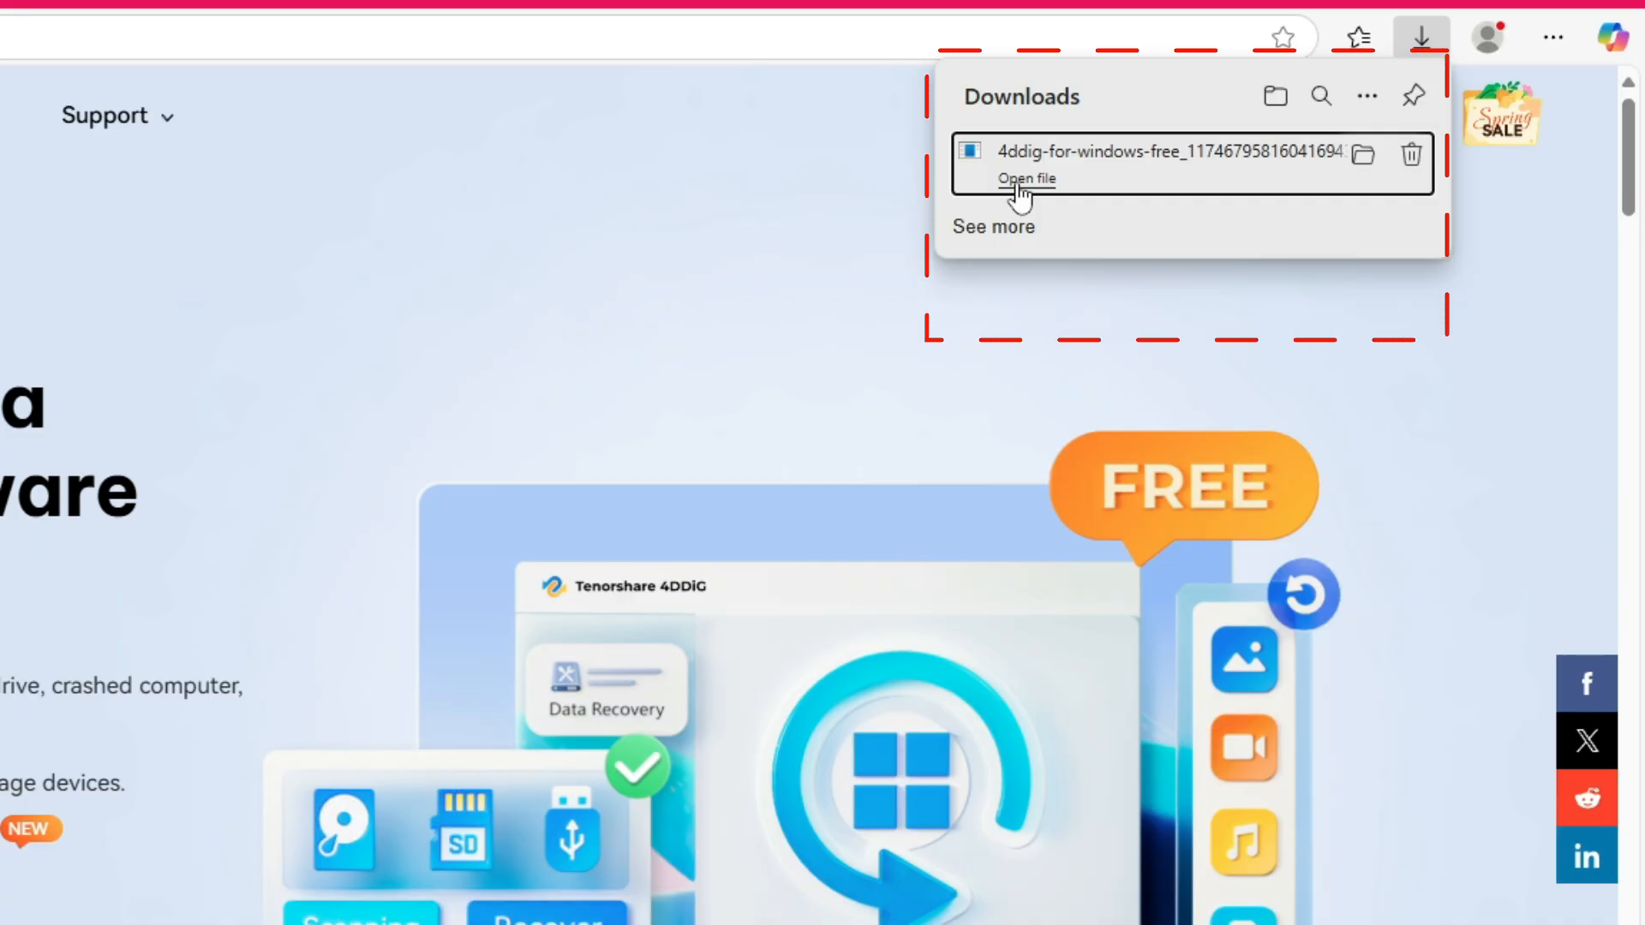
pyautogui.click(1025, 178)
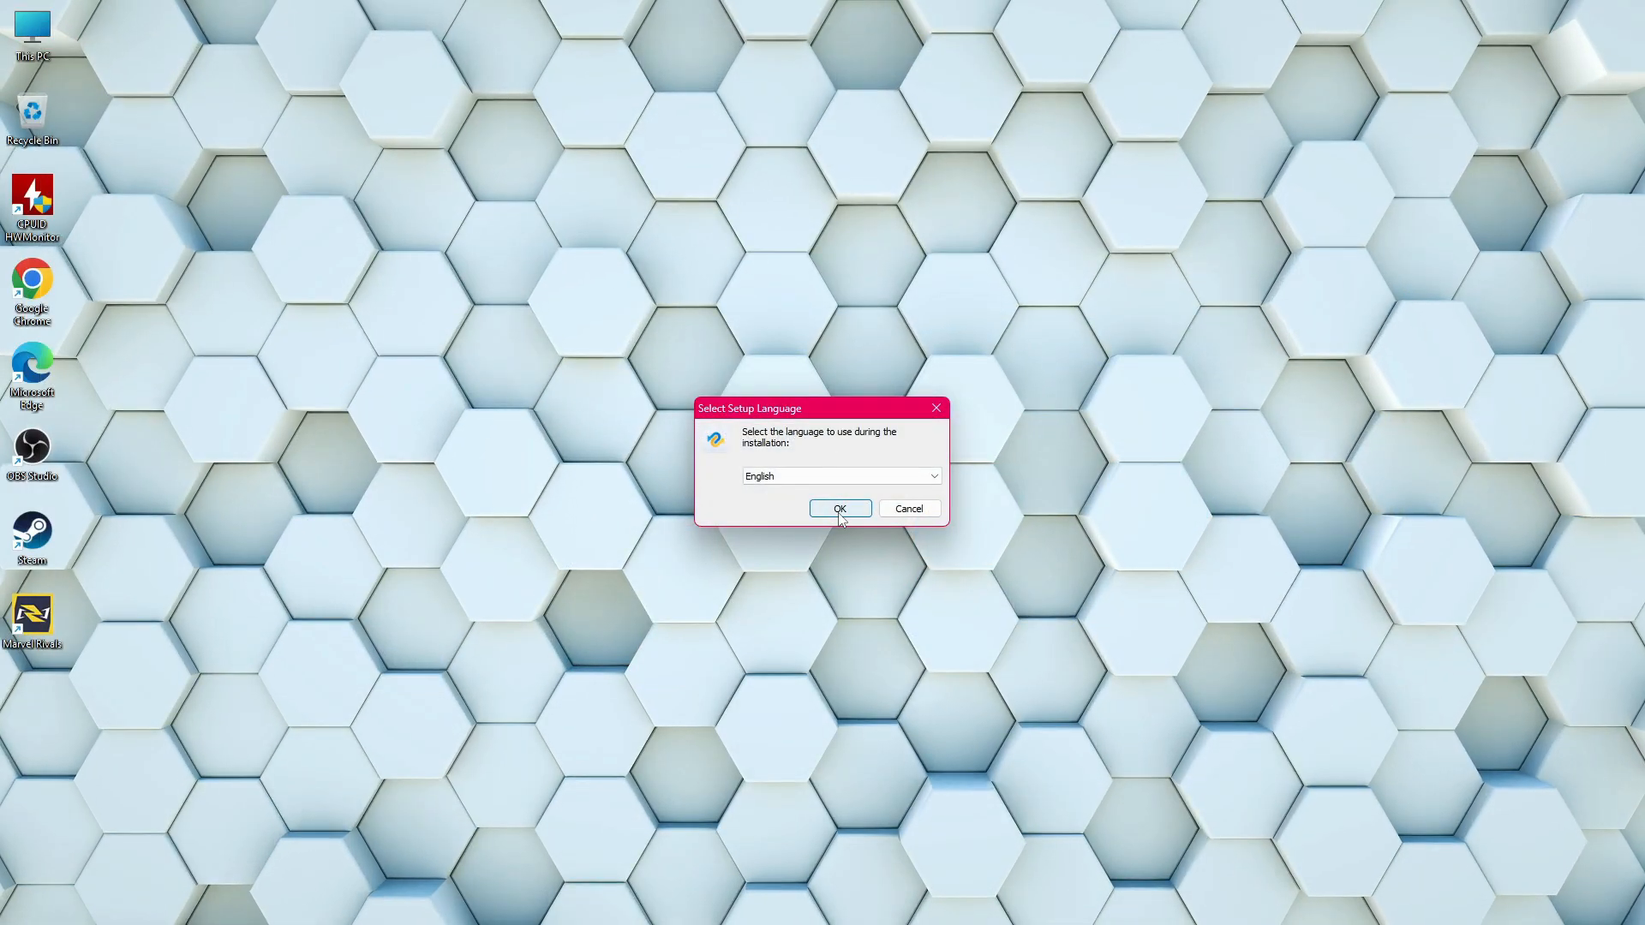
# Install 4DDiG in English with the licence accepted and launch it at its drive list
pyautogui.click(838, 508)
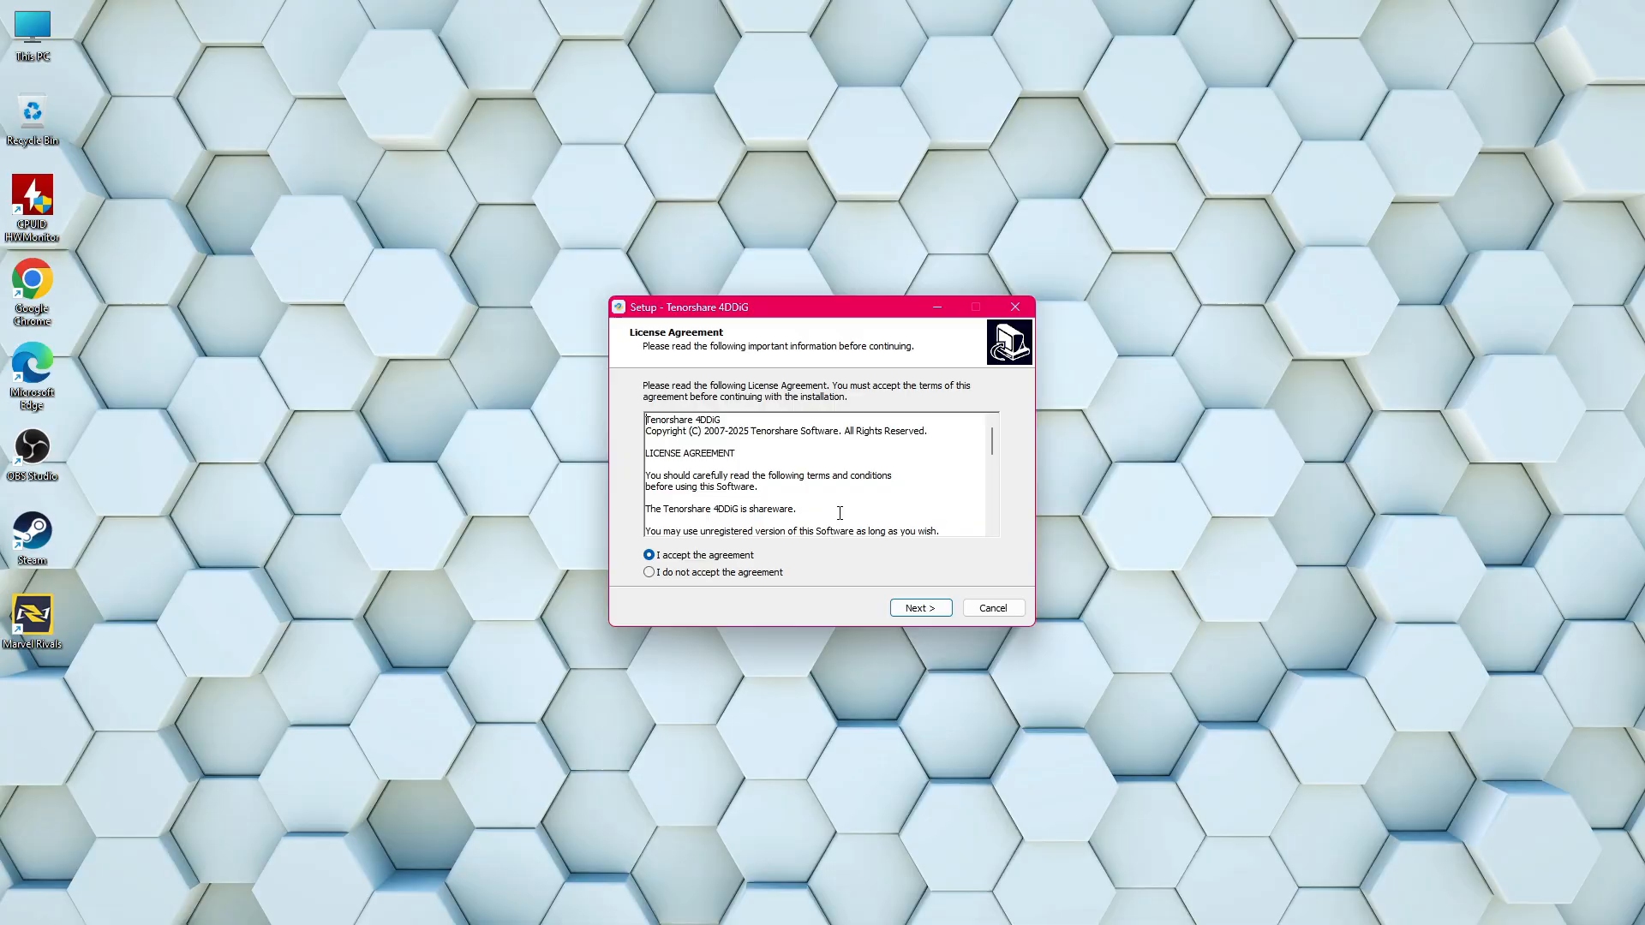
pyautogui.click(918, 607)
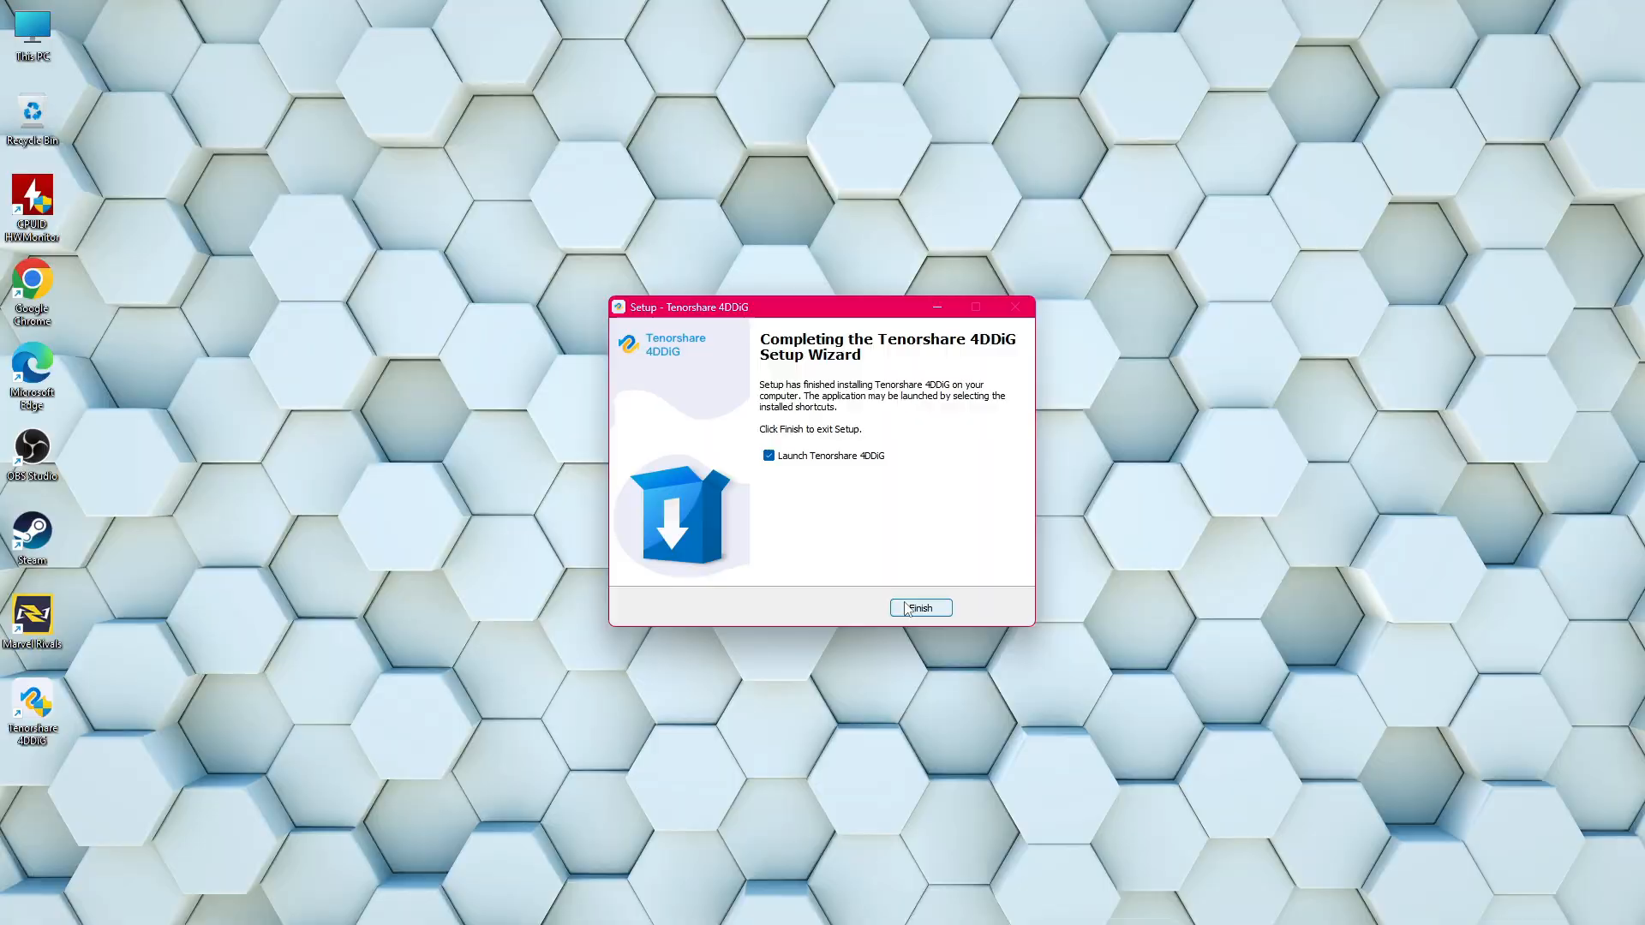
pyautogui.click(920, 606)
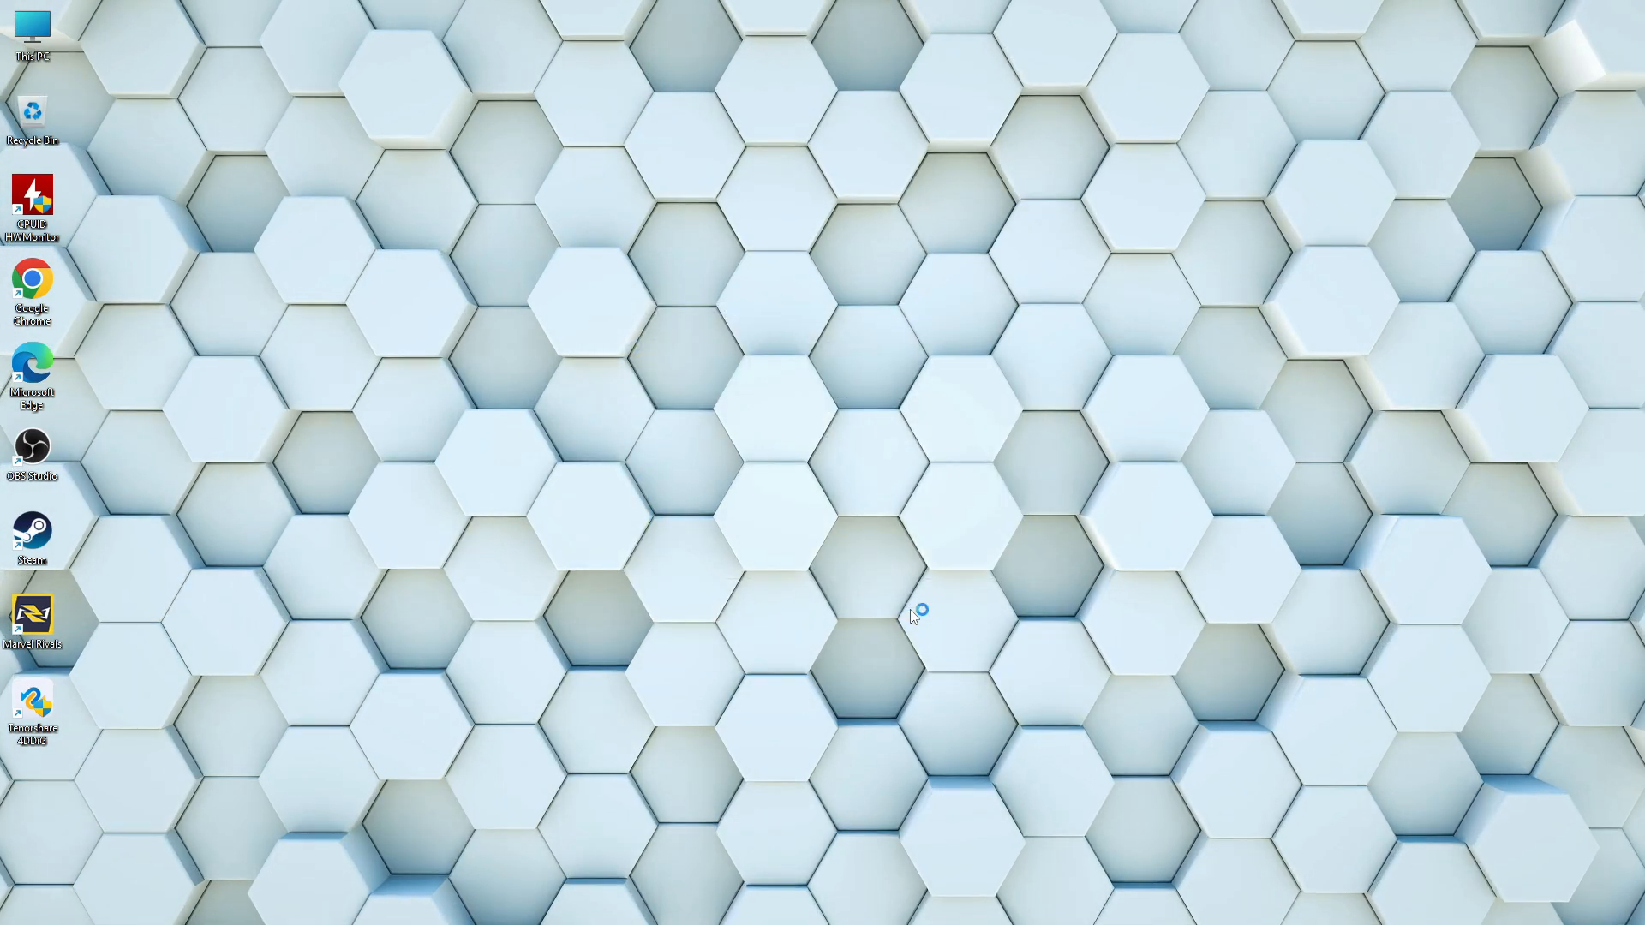
pyautogui.doubleClick(30, 704)
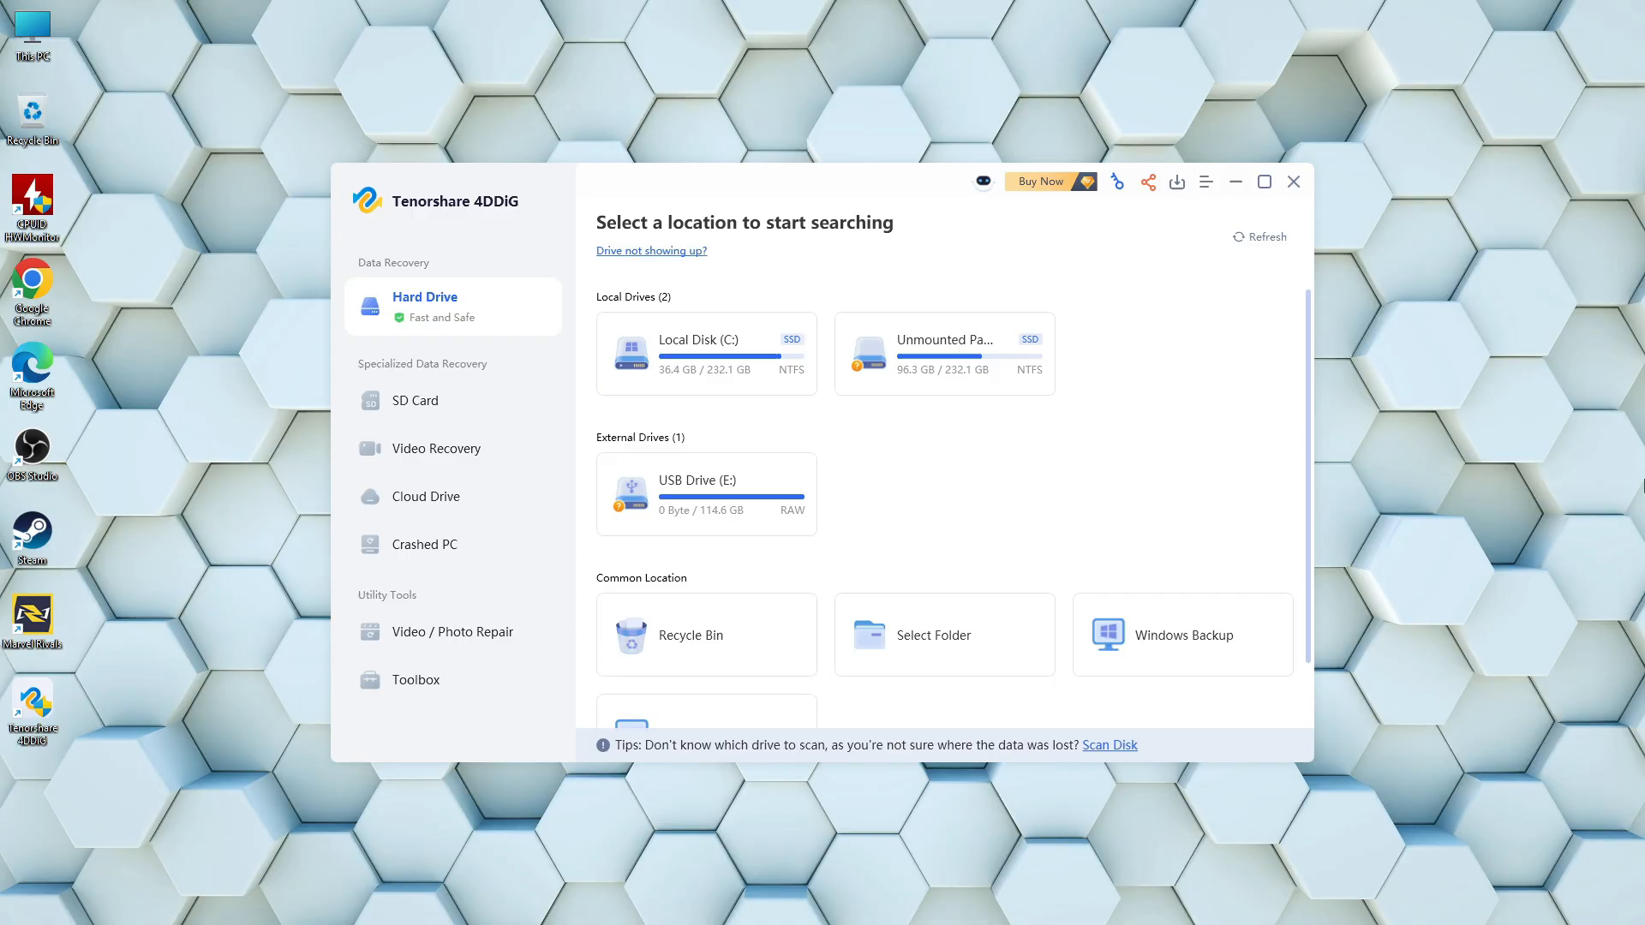
# Glance at the SD Card section, return to Hard Drive and choose Scan on the RAW USB Drive (E:)
pyautogui.click(415, 399)
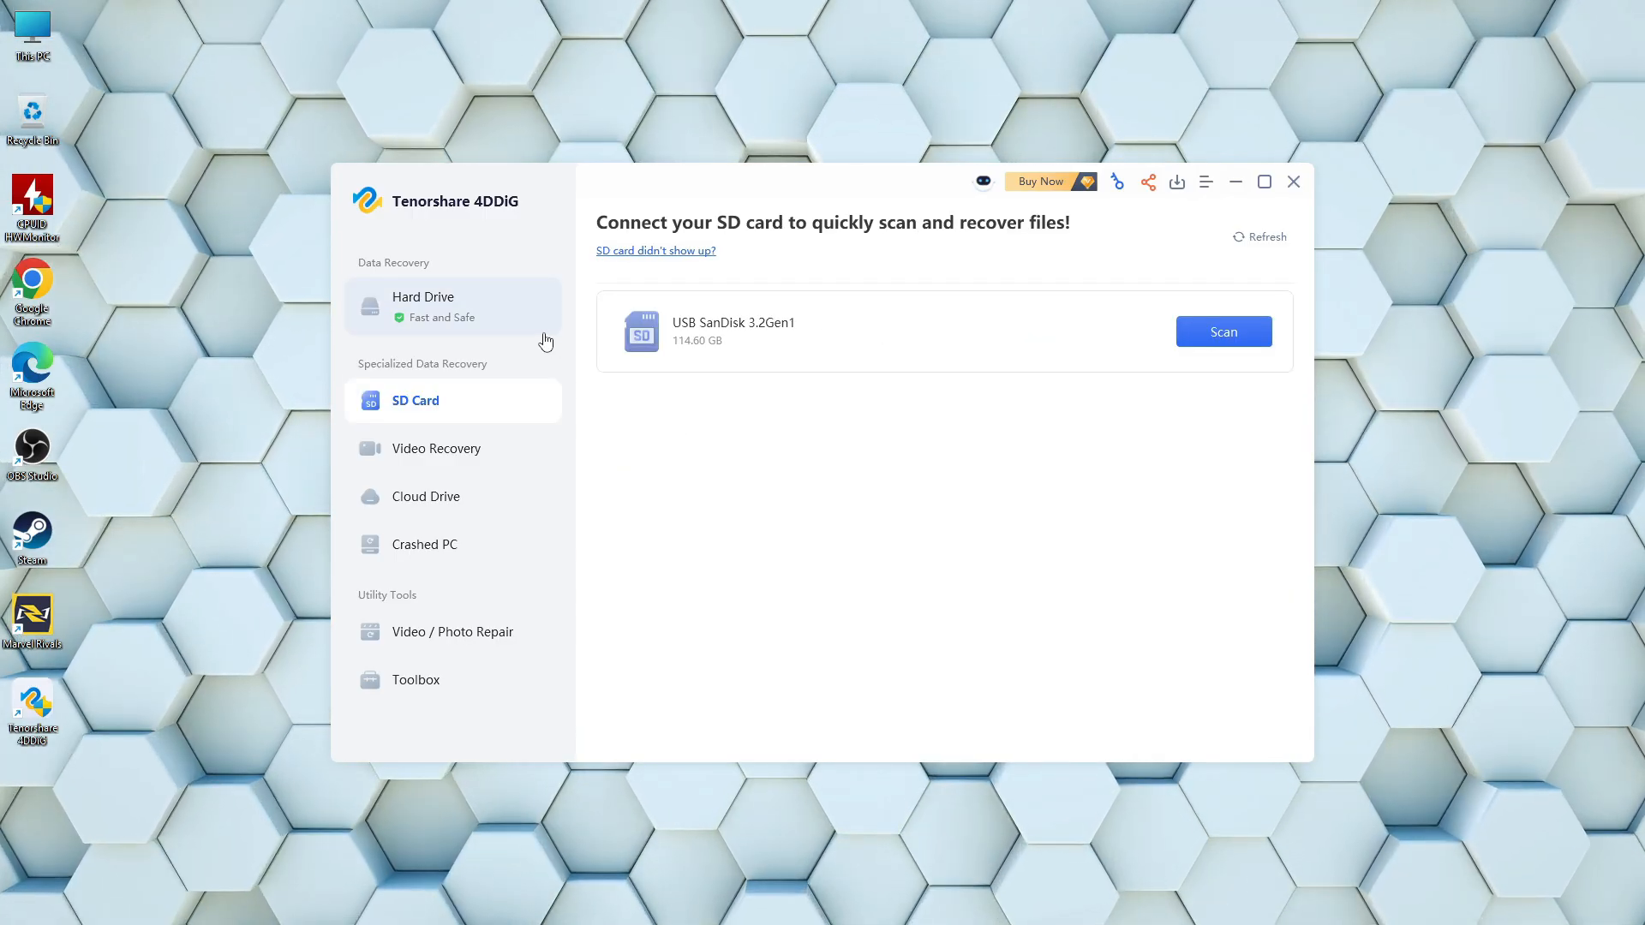
pyautogui.click(423, 305)
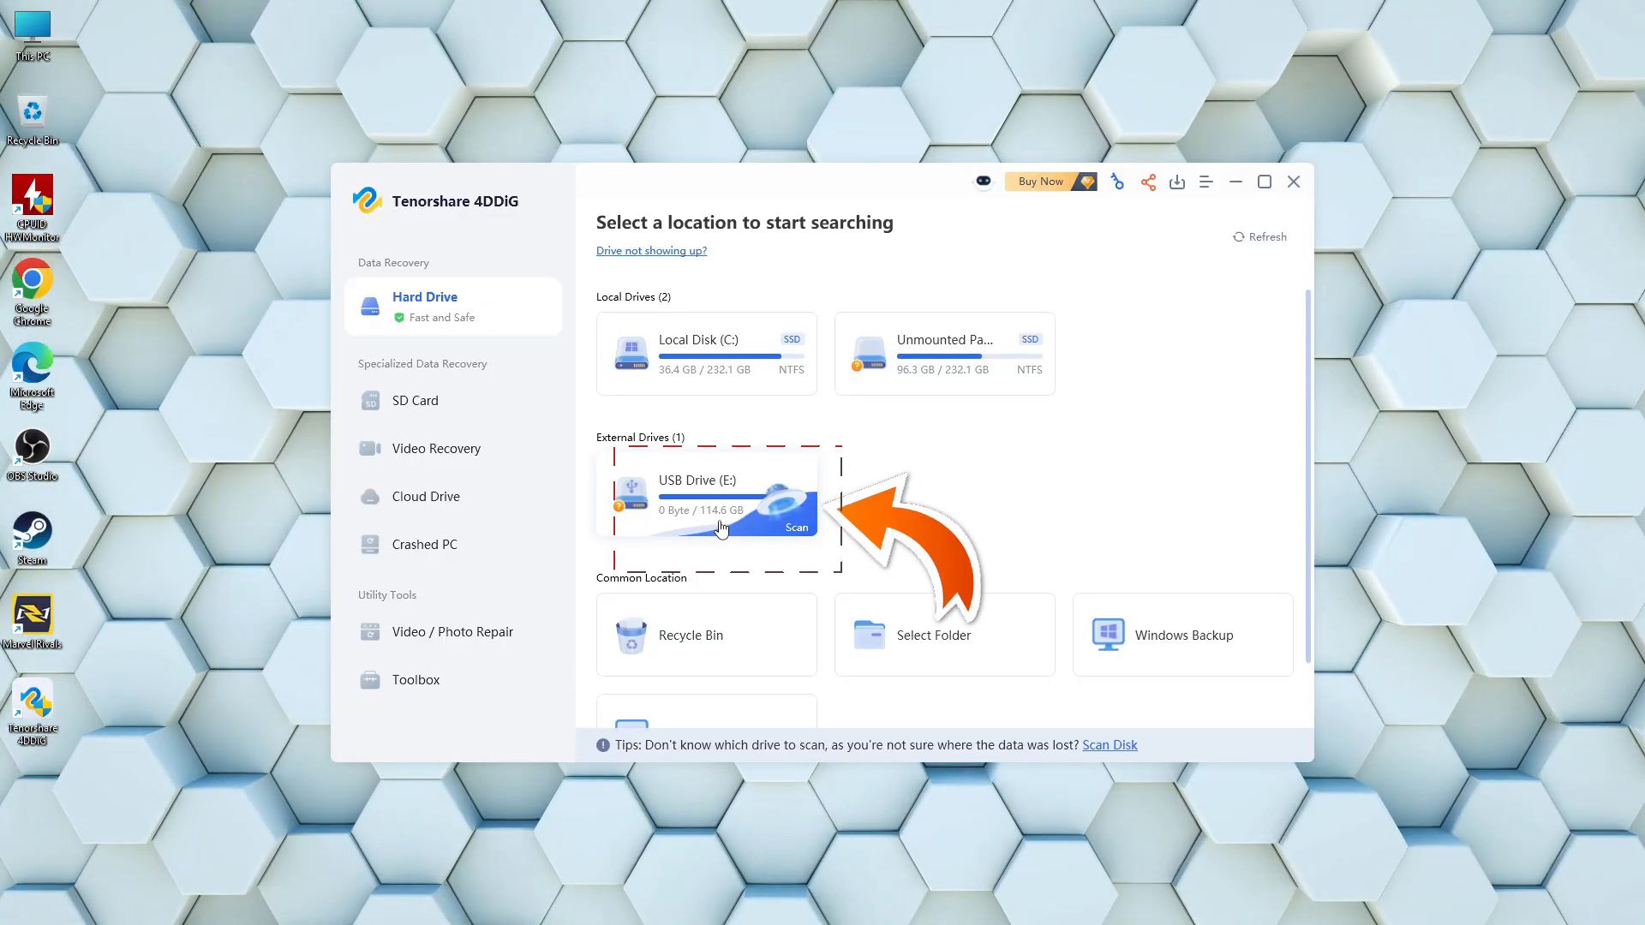
pyautogui.click(795, 526)
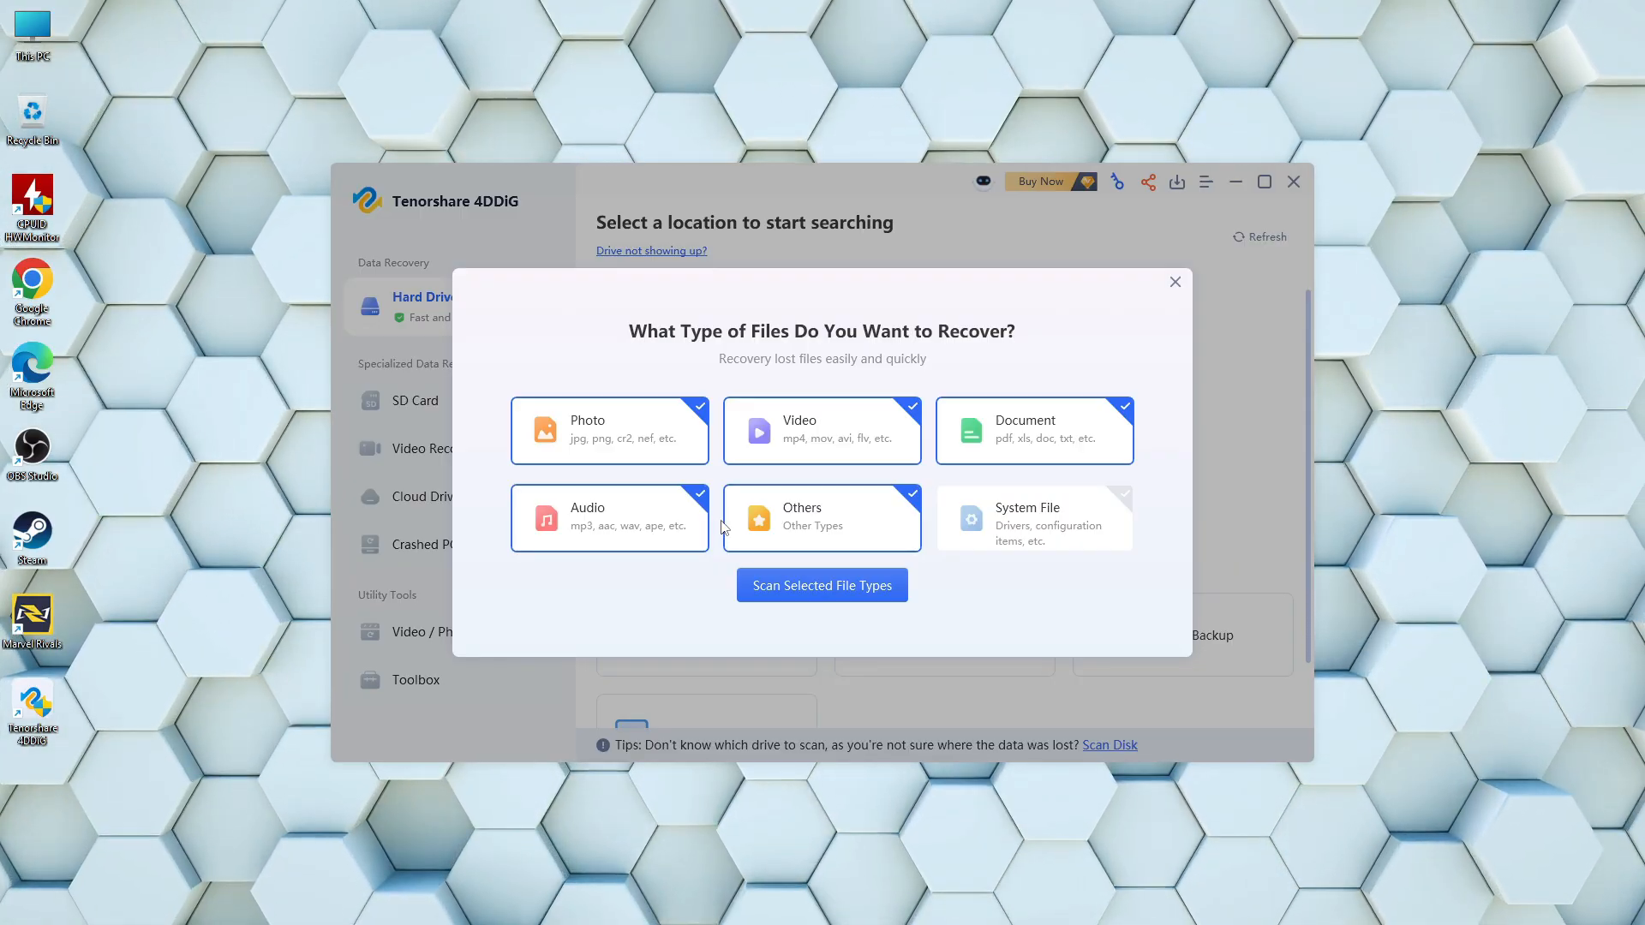
pyautogui.moveTo(612, 446)
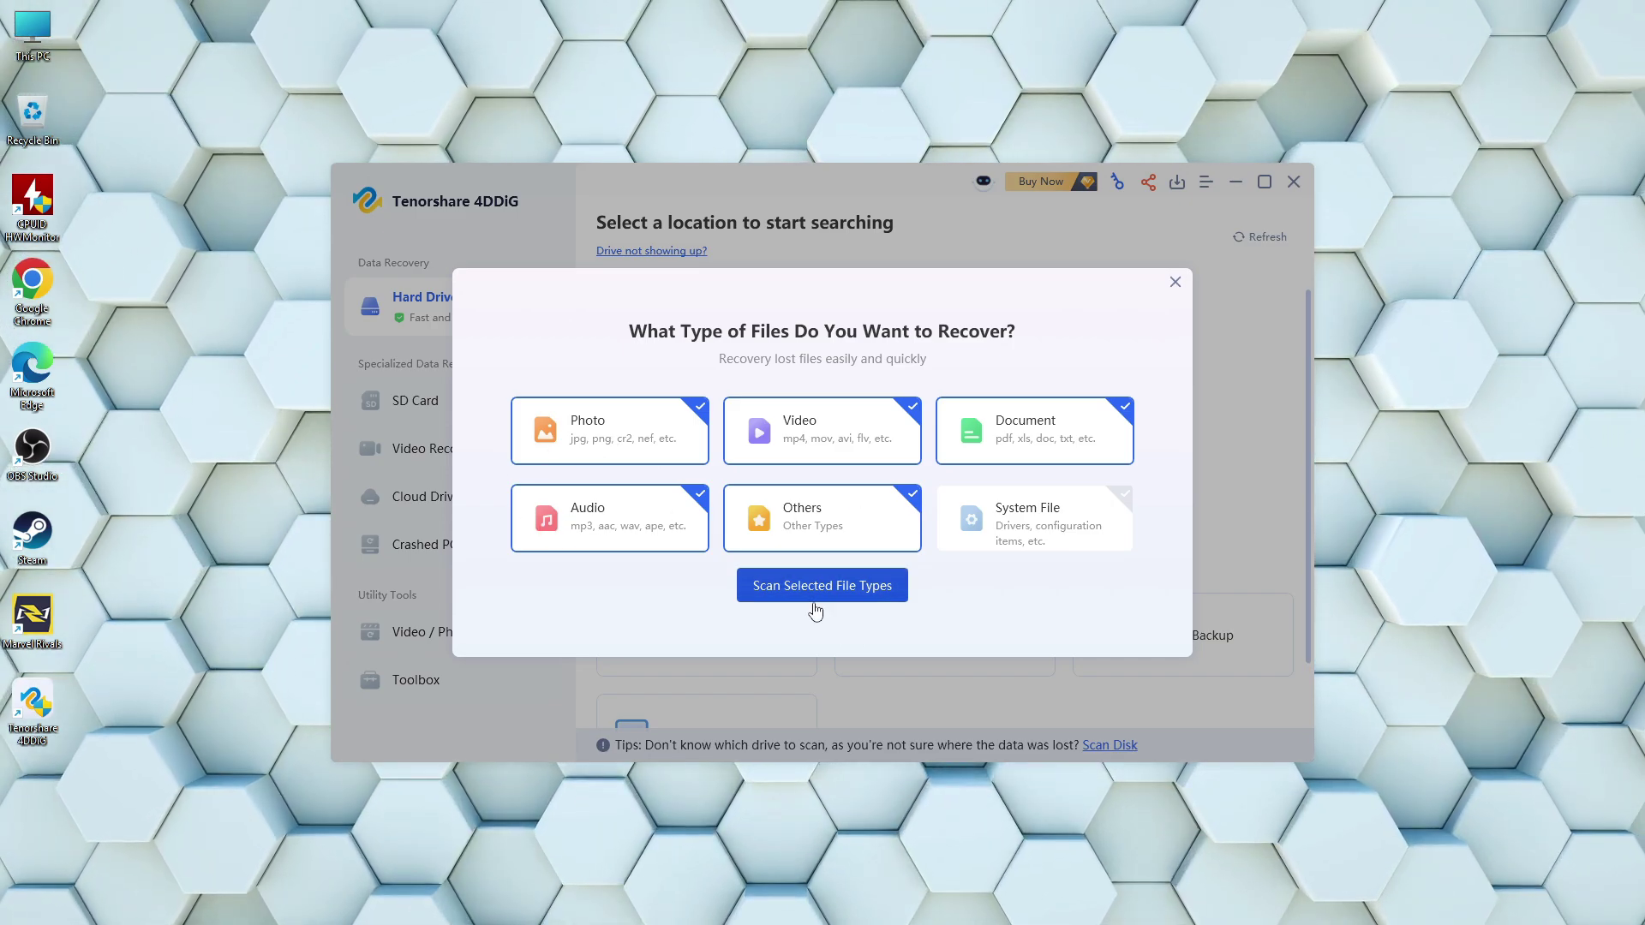
pyautogui.moveTo(1024, 612)
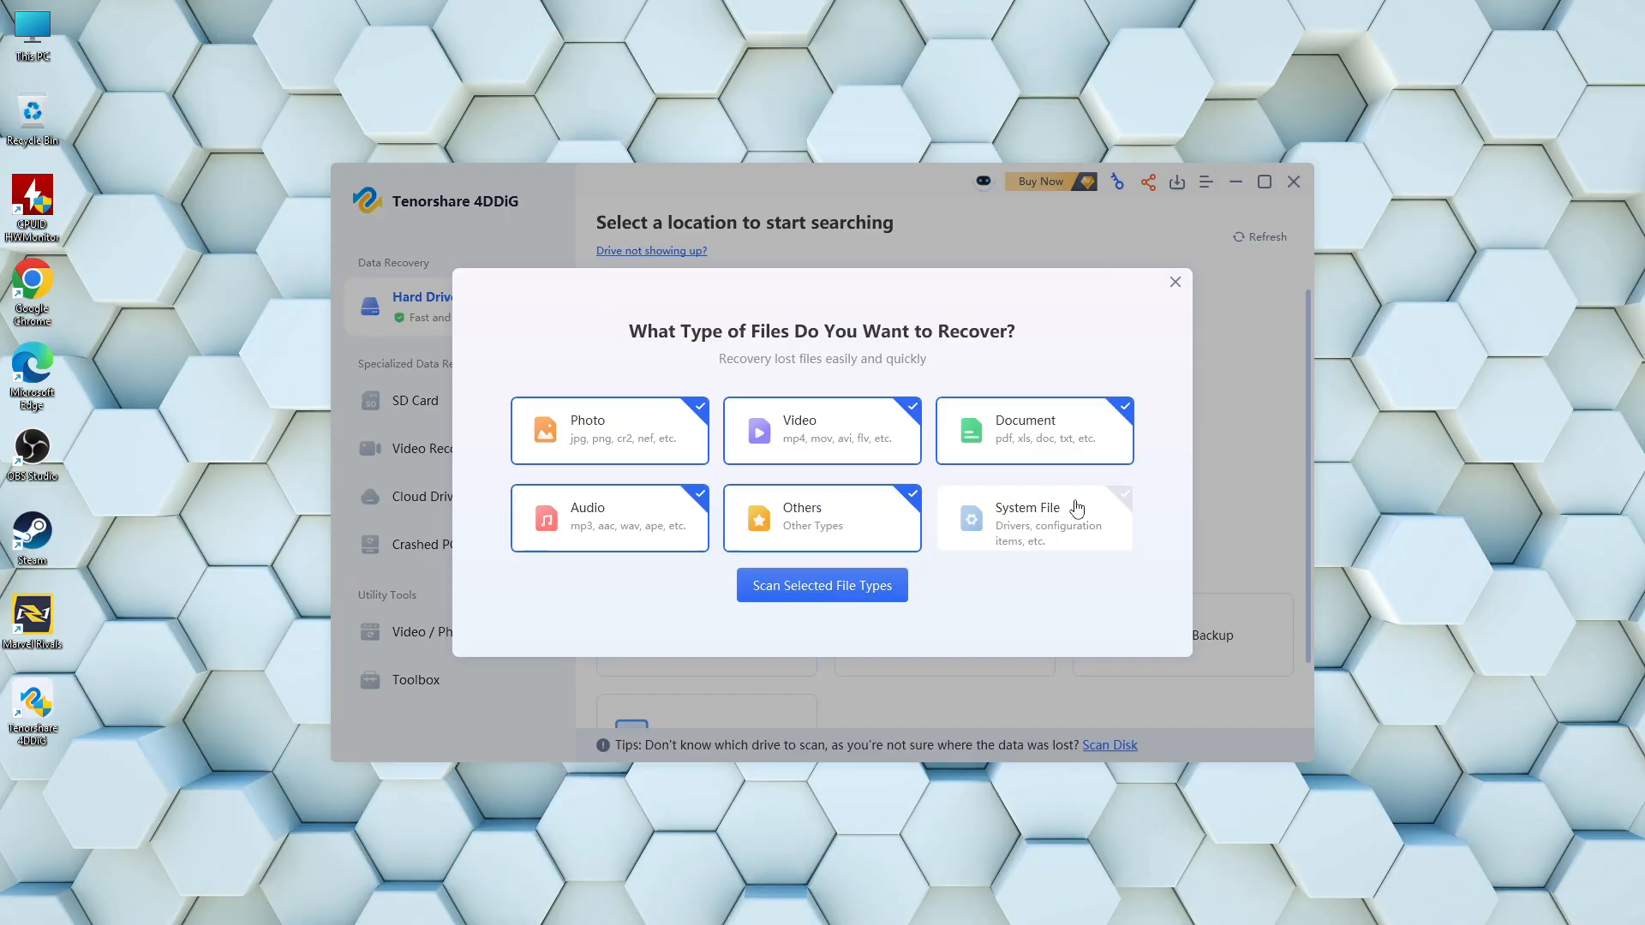
pyautogui.moveTo(984, 608)
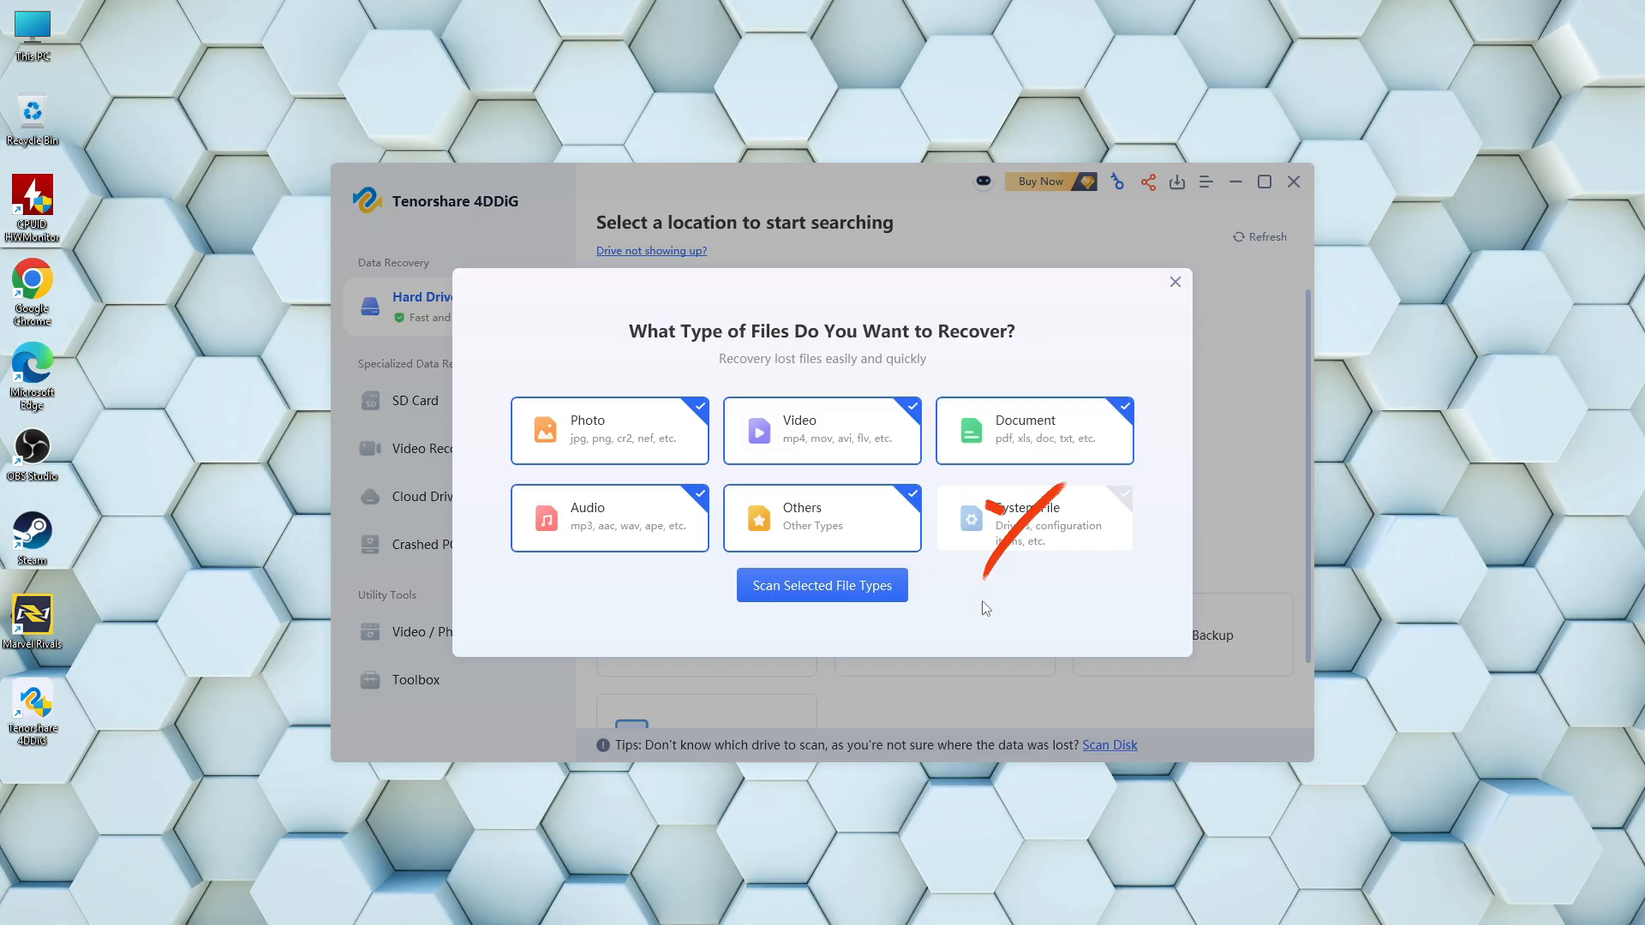
# Untick System File and scan USB Drive (E:) for photos, videos, documents, audio and others
pyautogui.click(1033, 518)
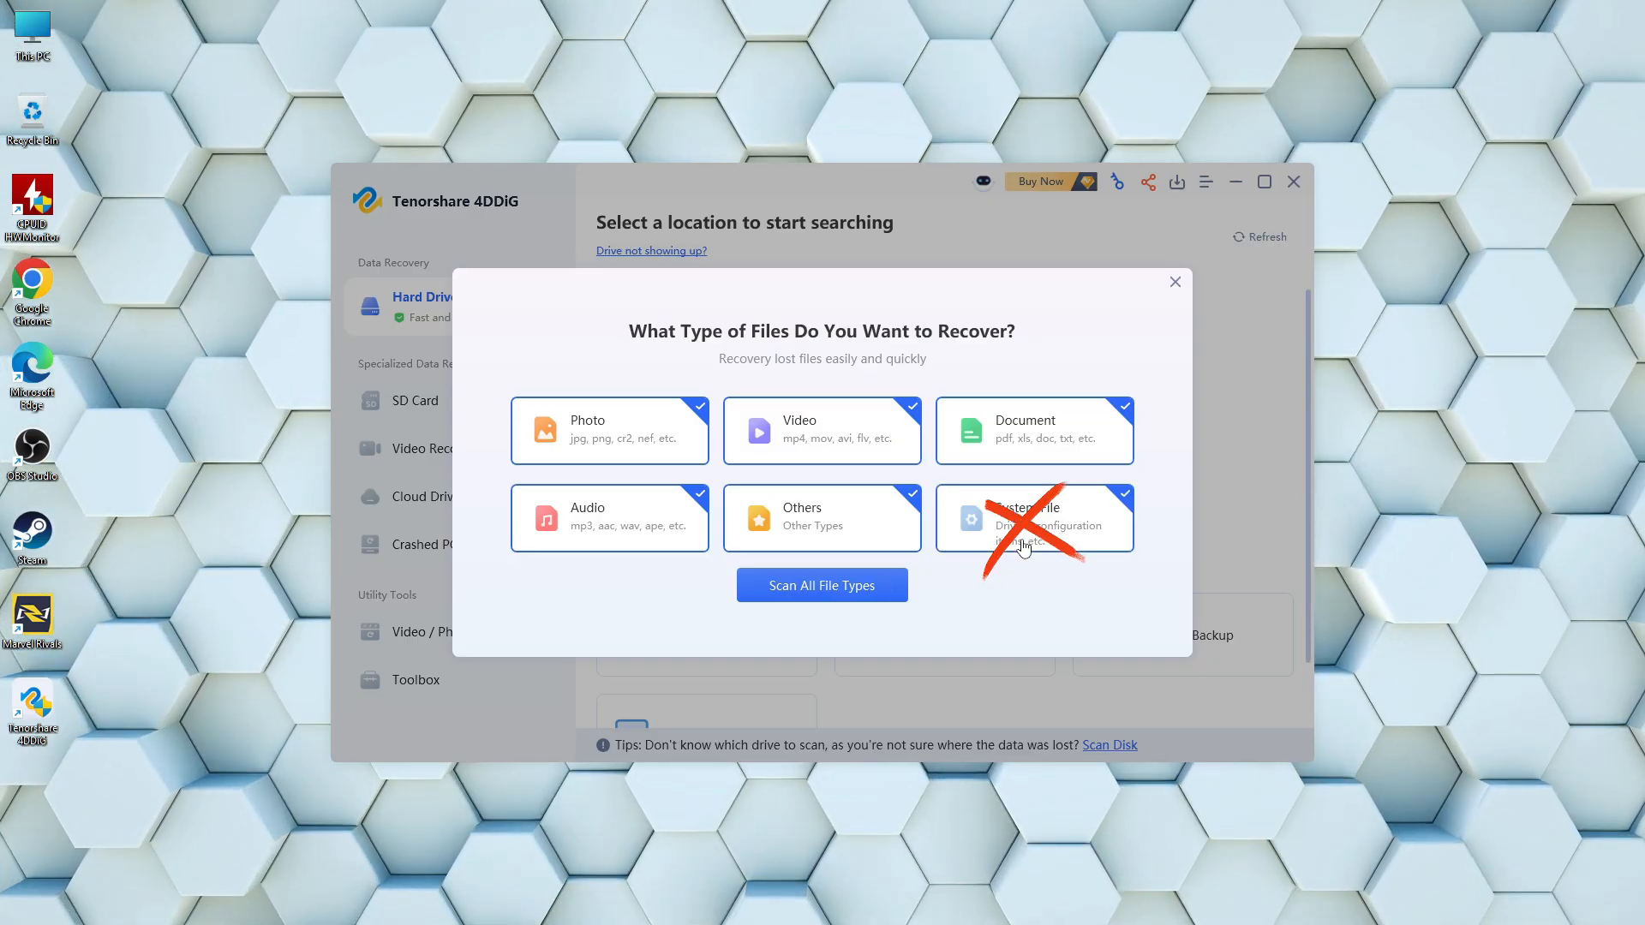
pyautogui.click(1031, 517)
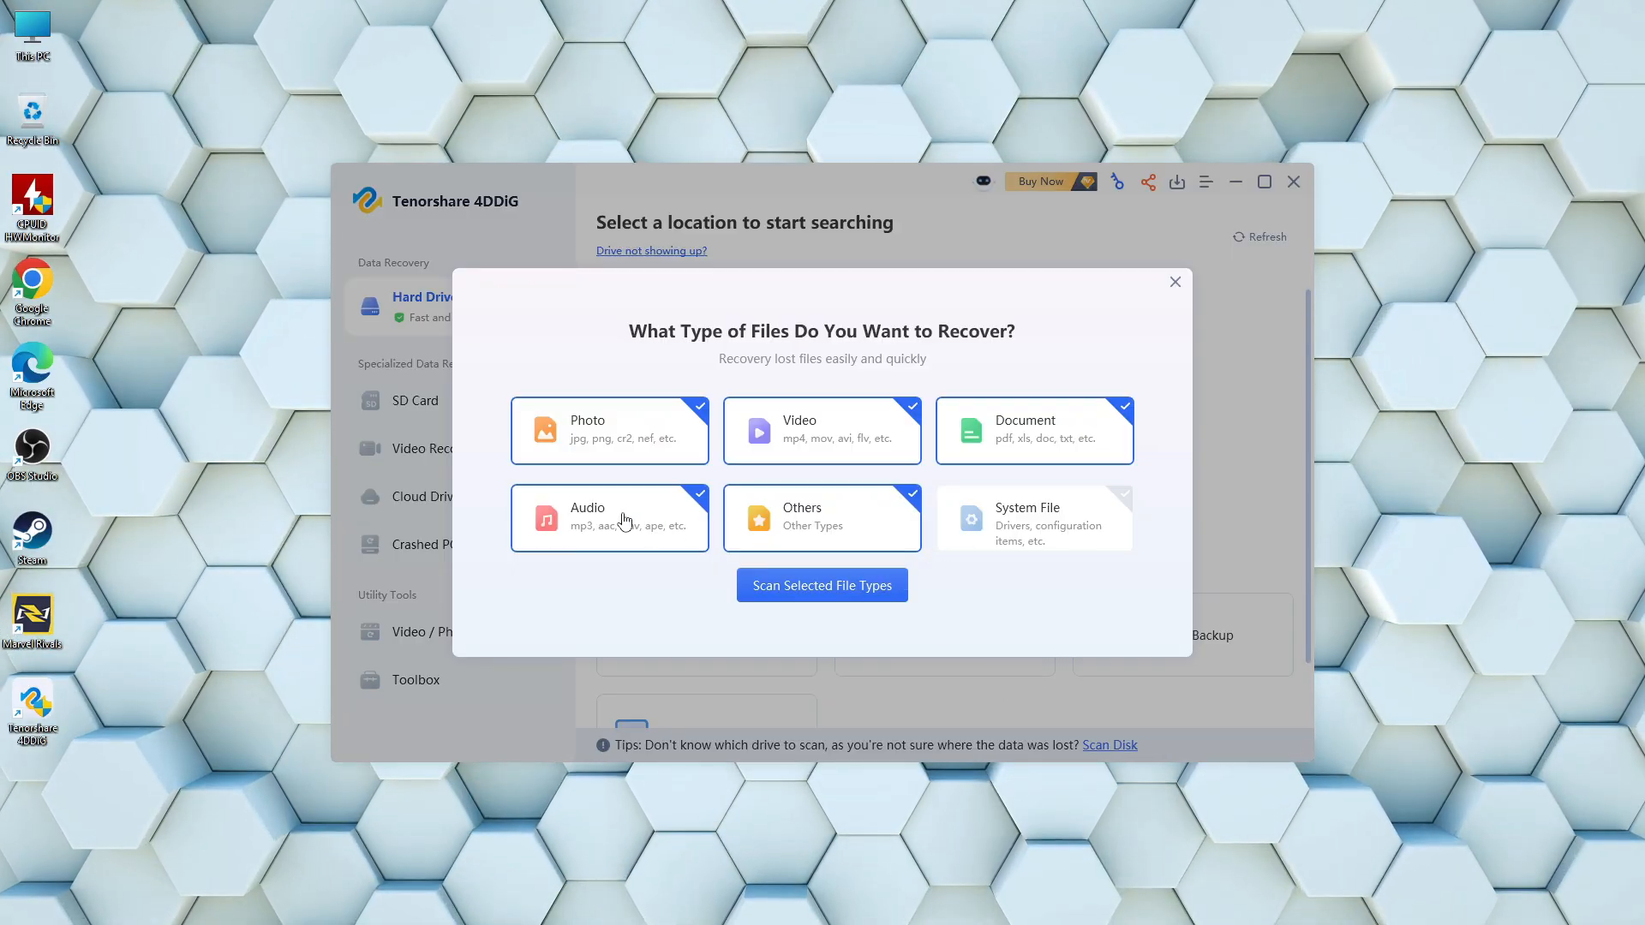
pyautogui.moveTo(884, 598)
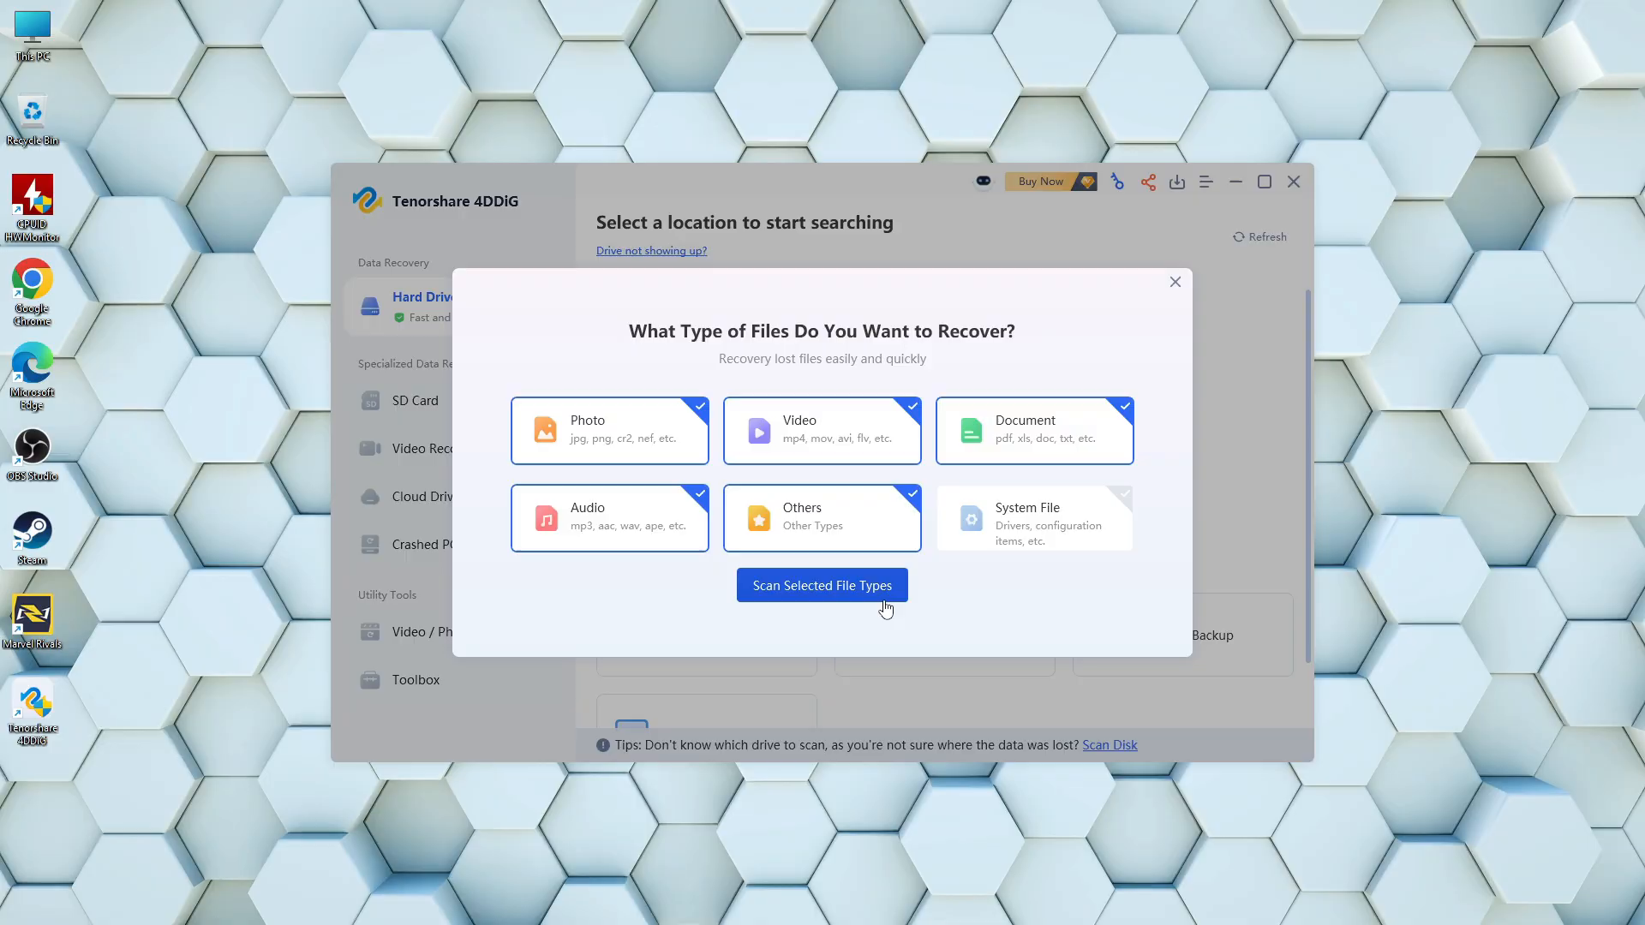
pyautogui.click(820, 586)
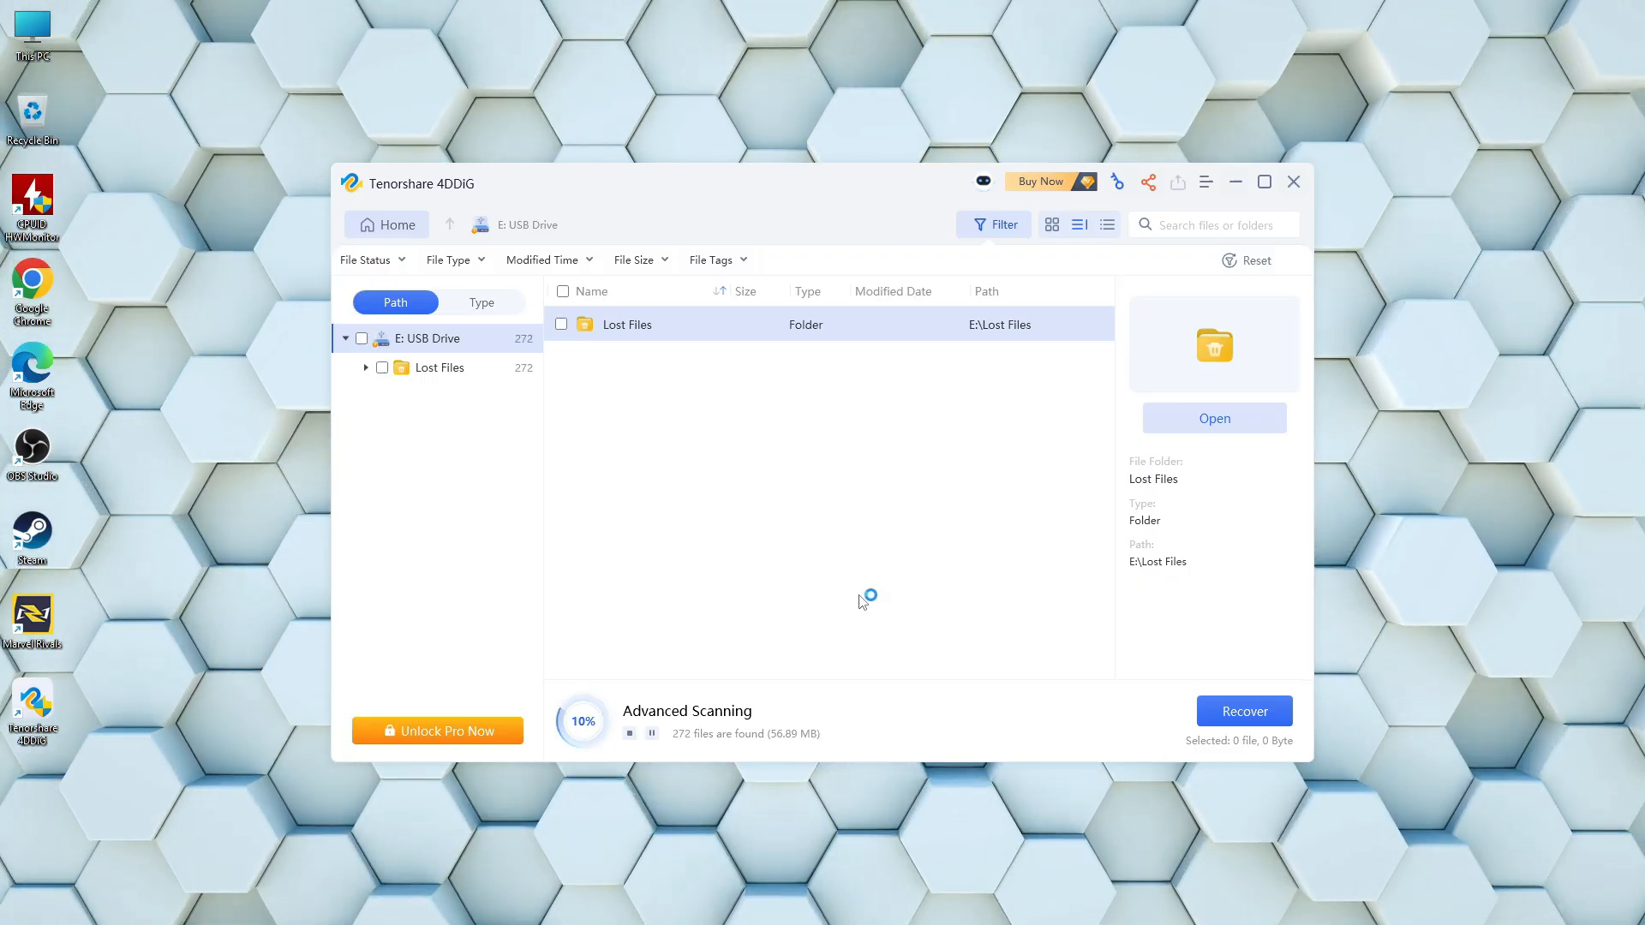
# Expand Lost Files > File Name Lost and check details of several found jpg photos
pyautogui.click(365, 366)
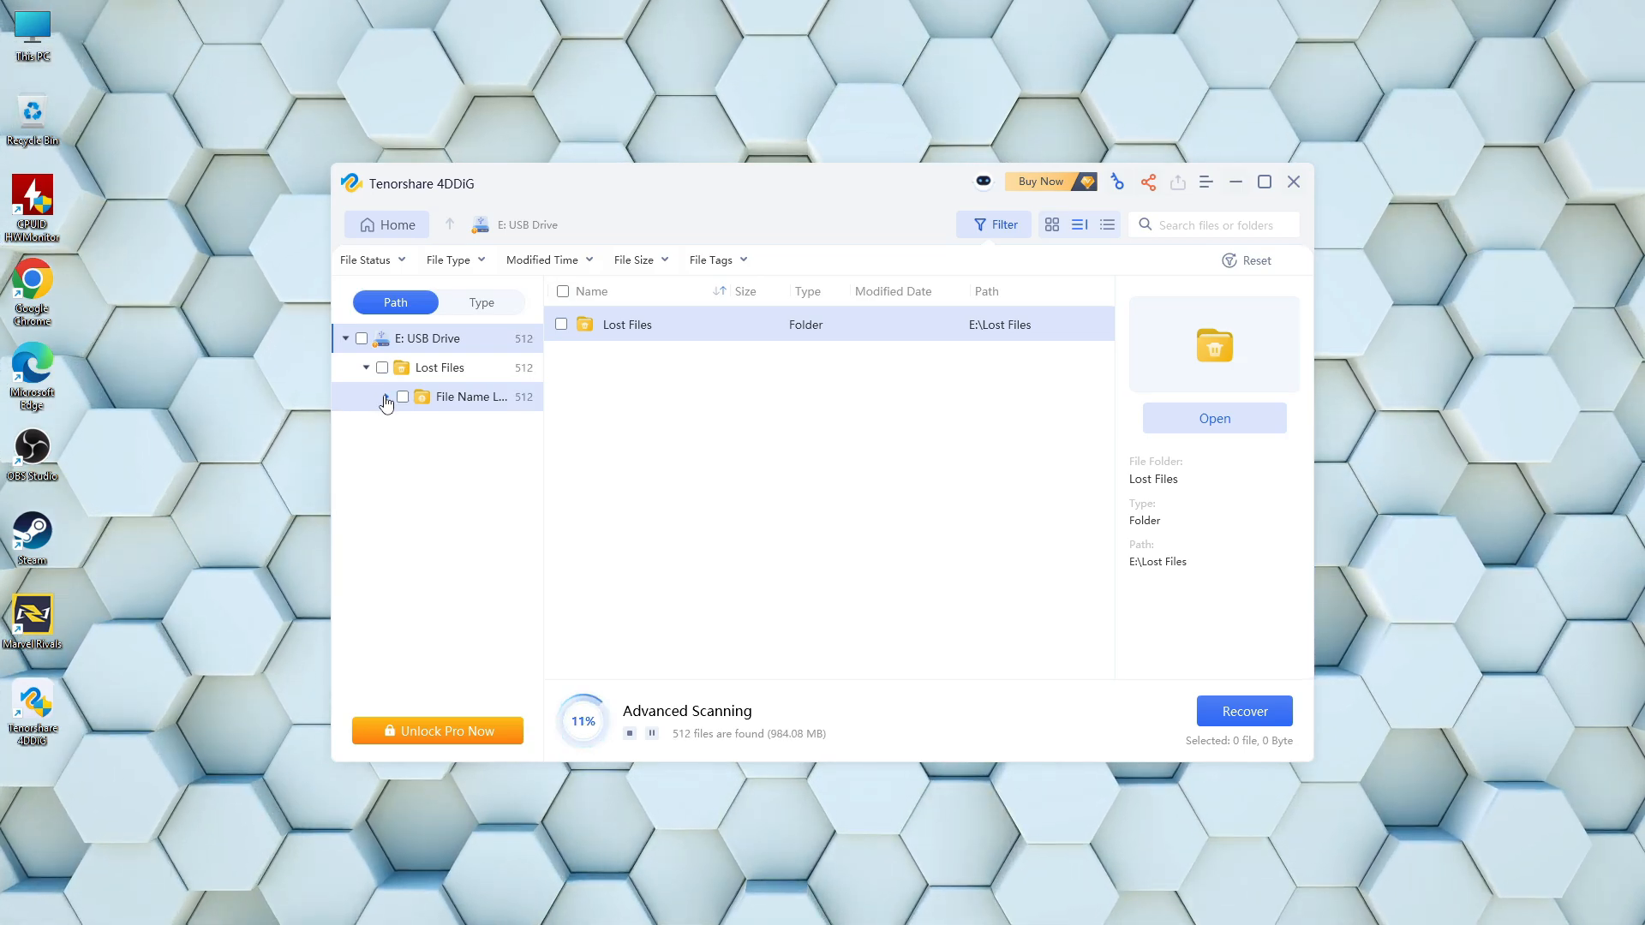
pyautogui.click(385, 396)
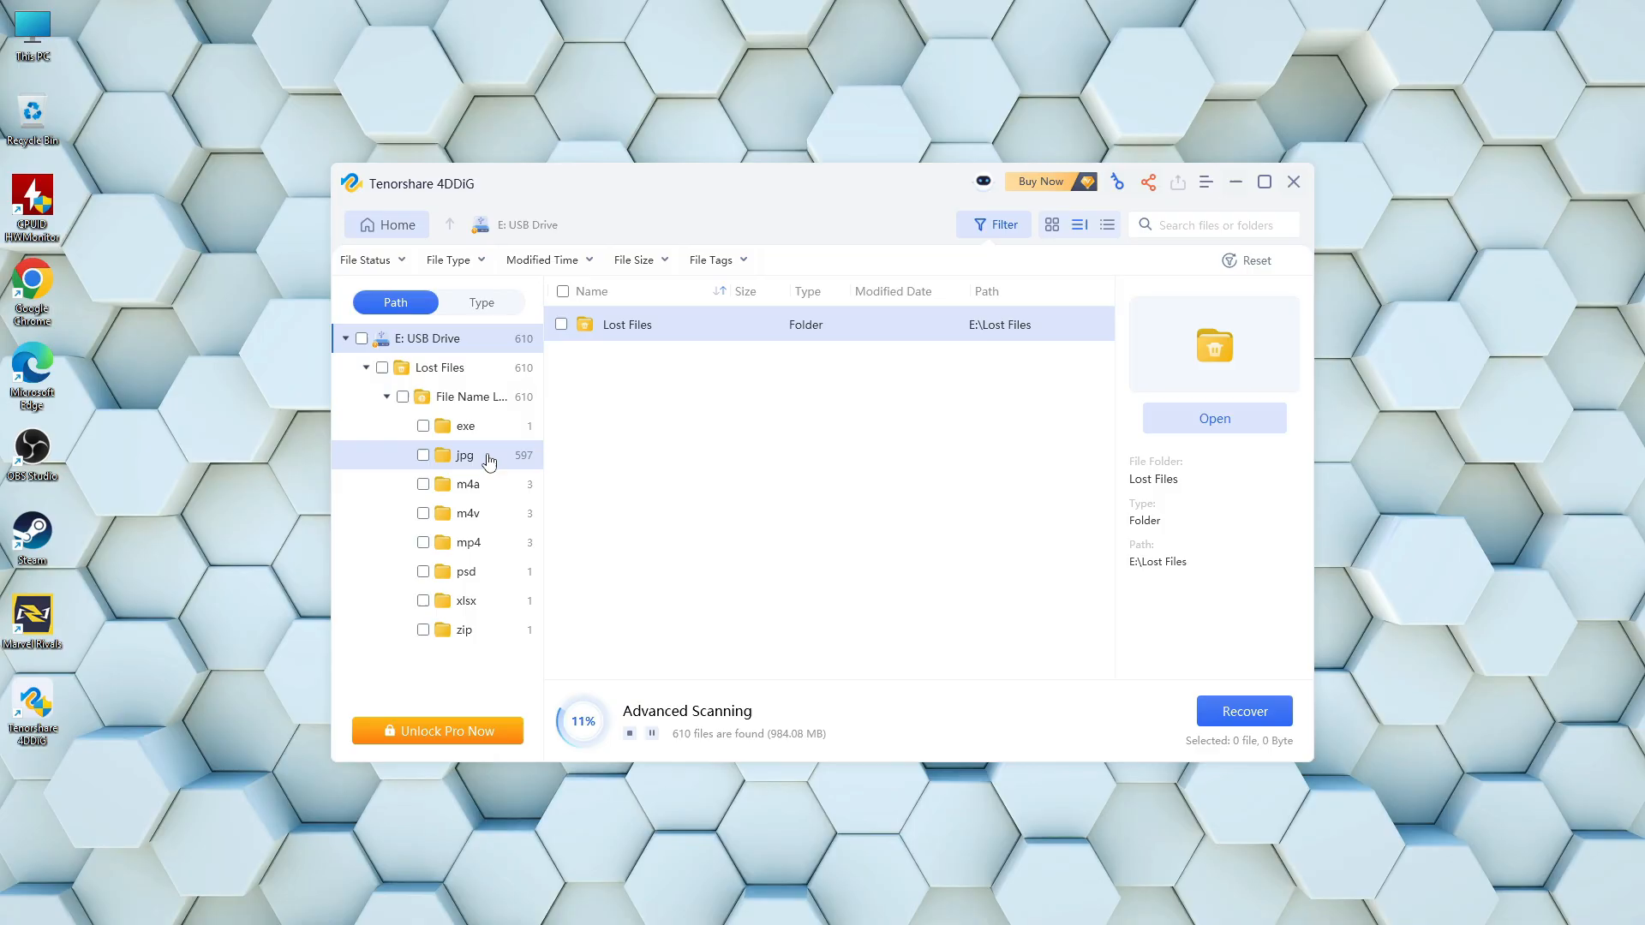
pyautogui.click(464, 454)
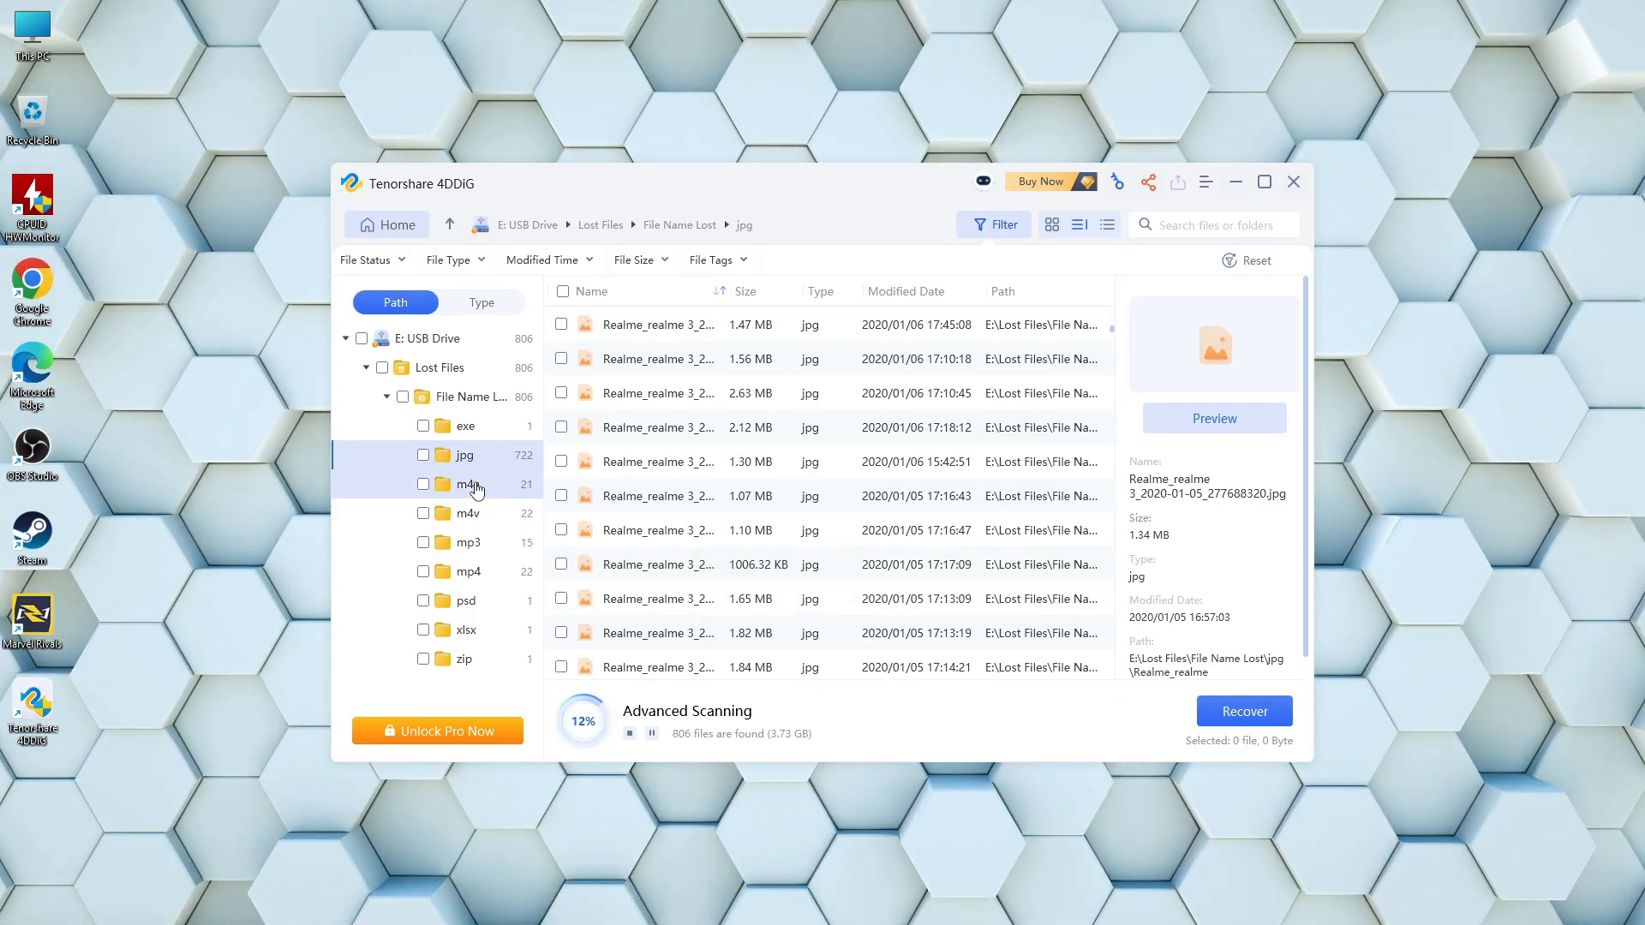
pyautogui.click(468, 483)
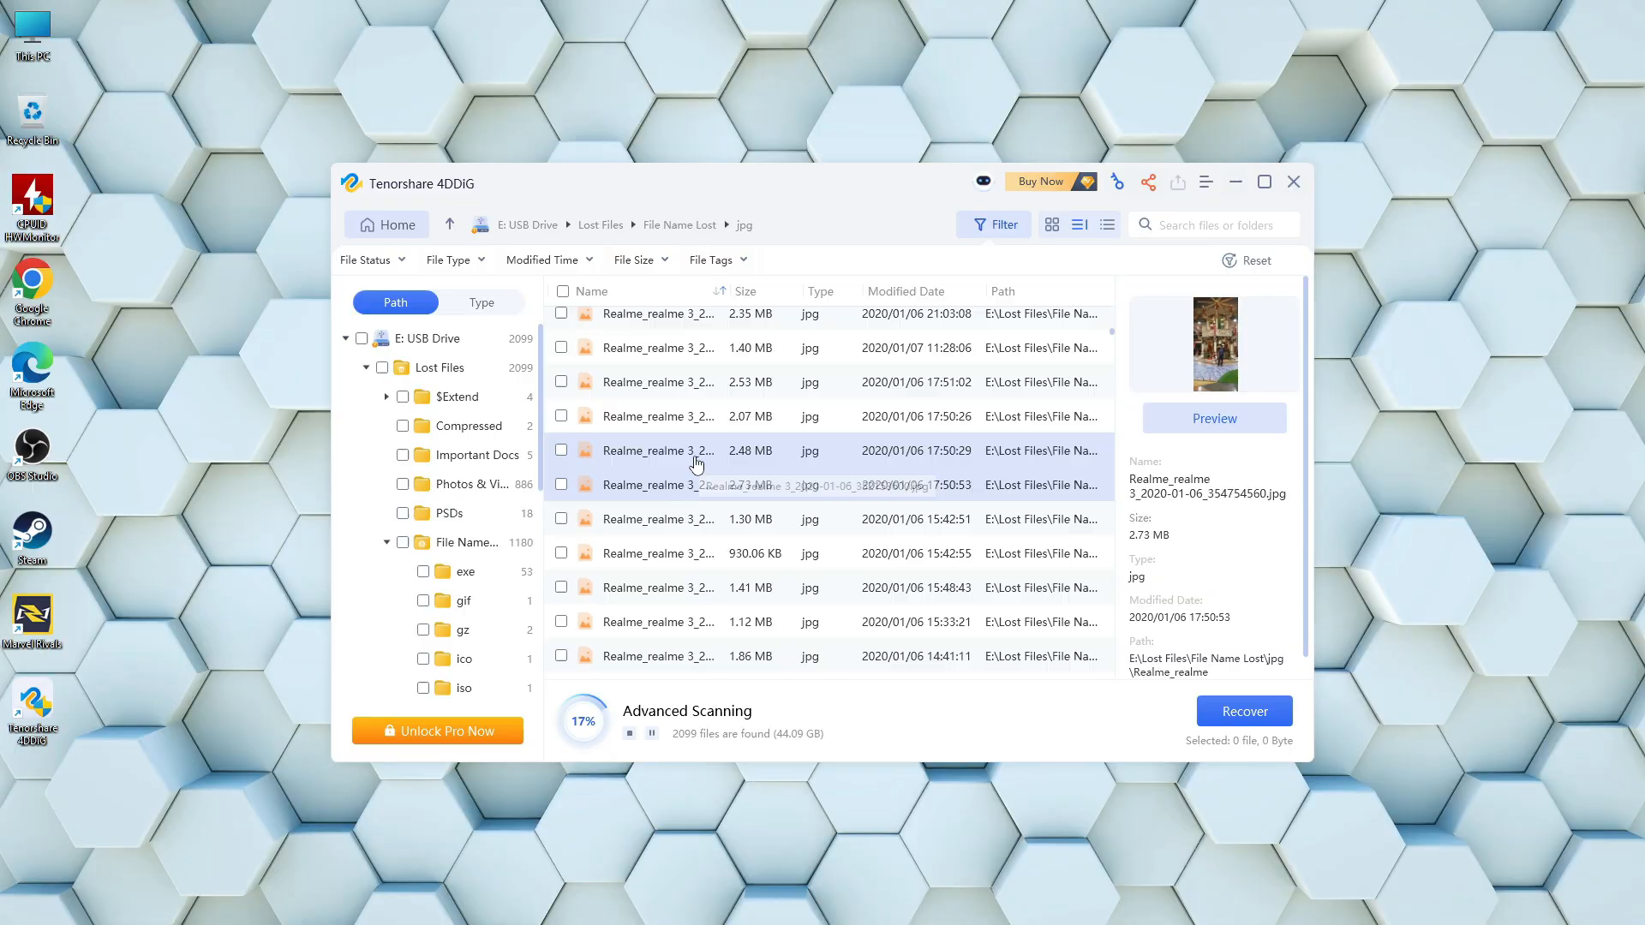
pyautogui.click(658, 450)
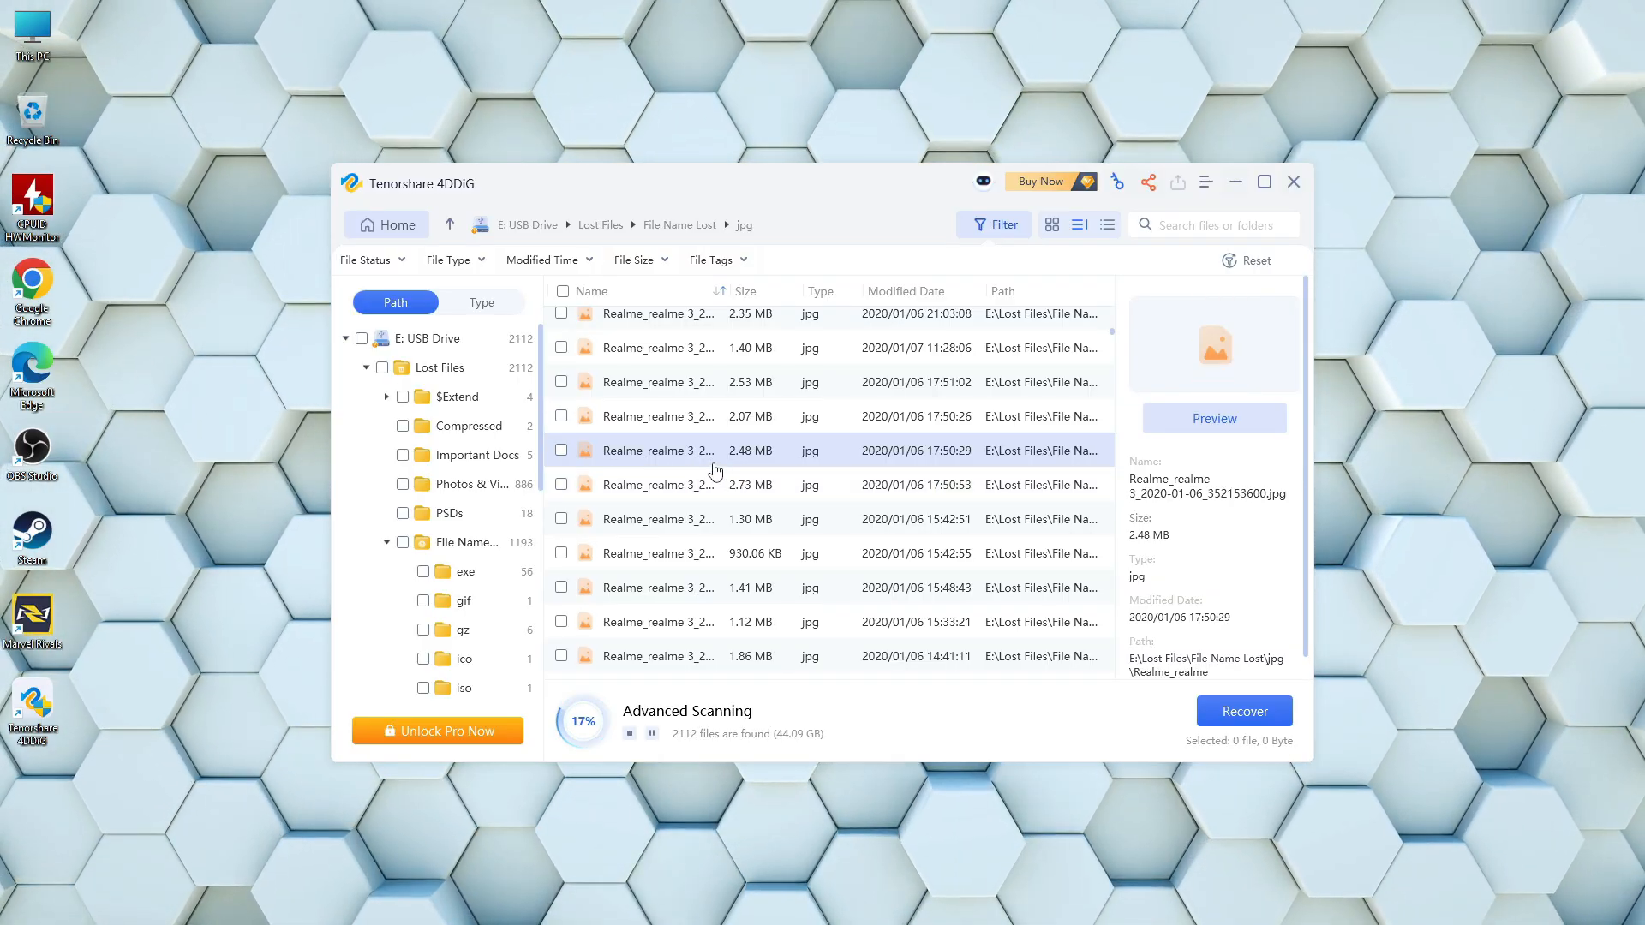
pyautogui.click(703, 416)
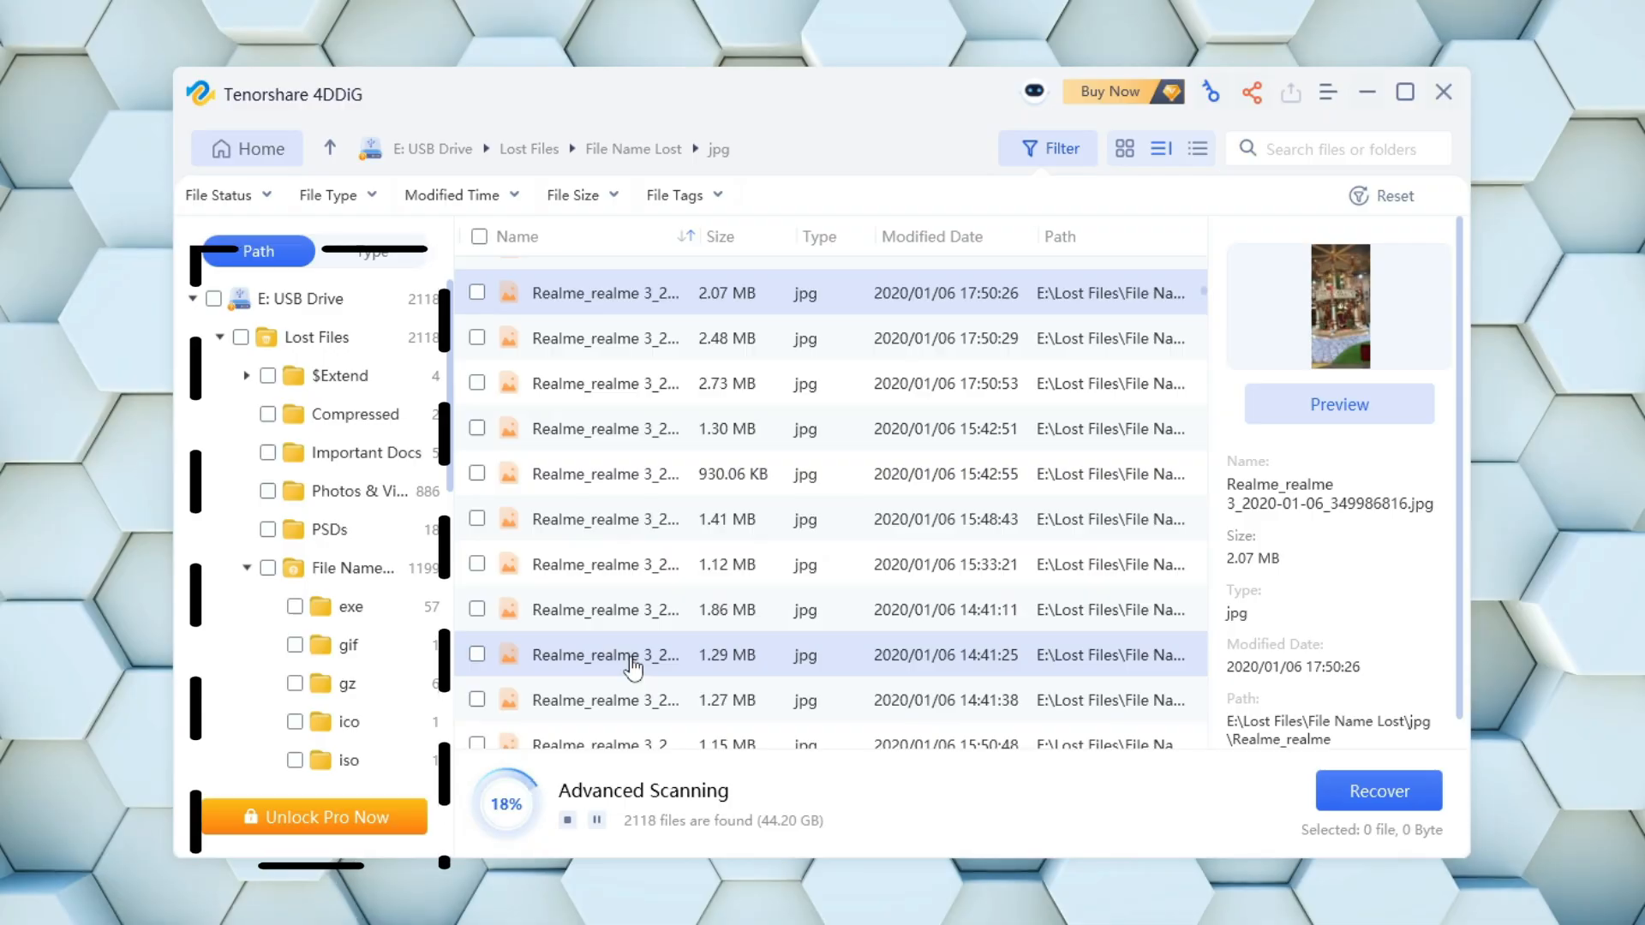
pyautogui.click(629, 654)
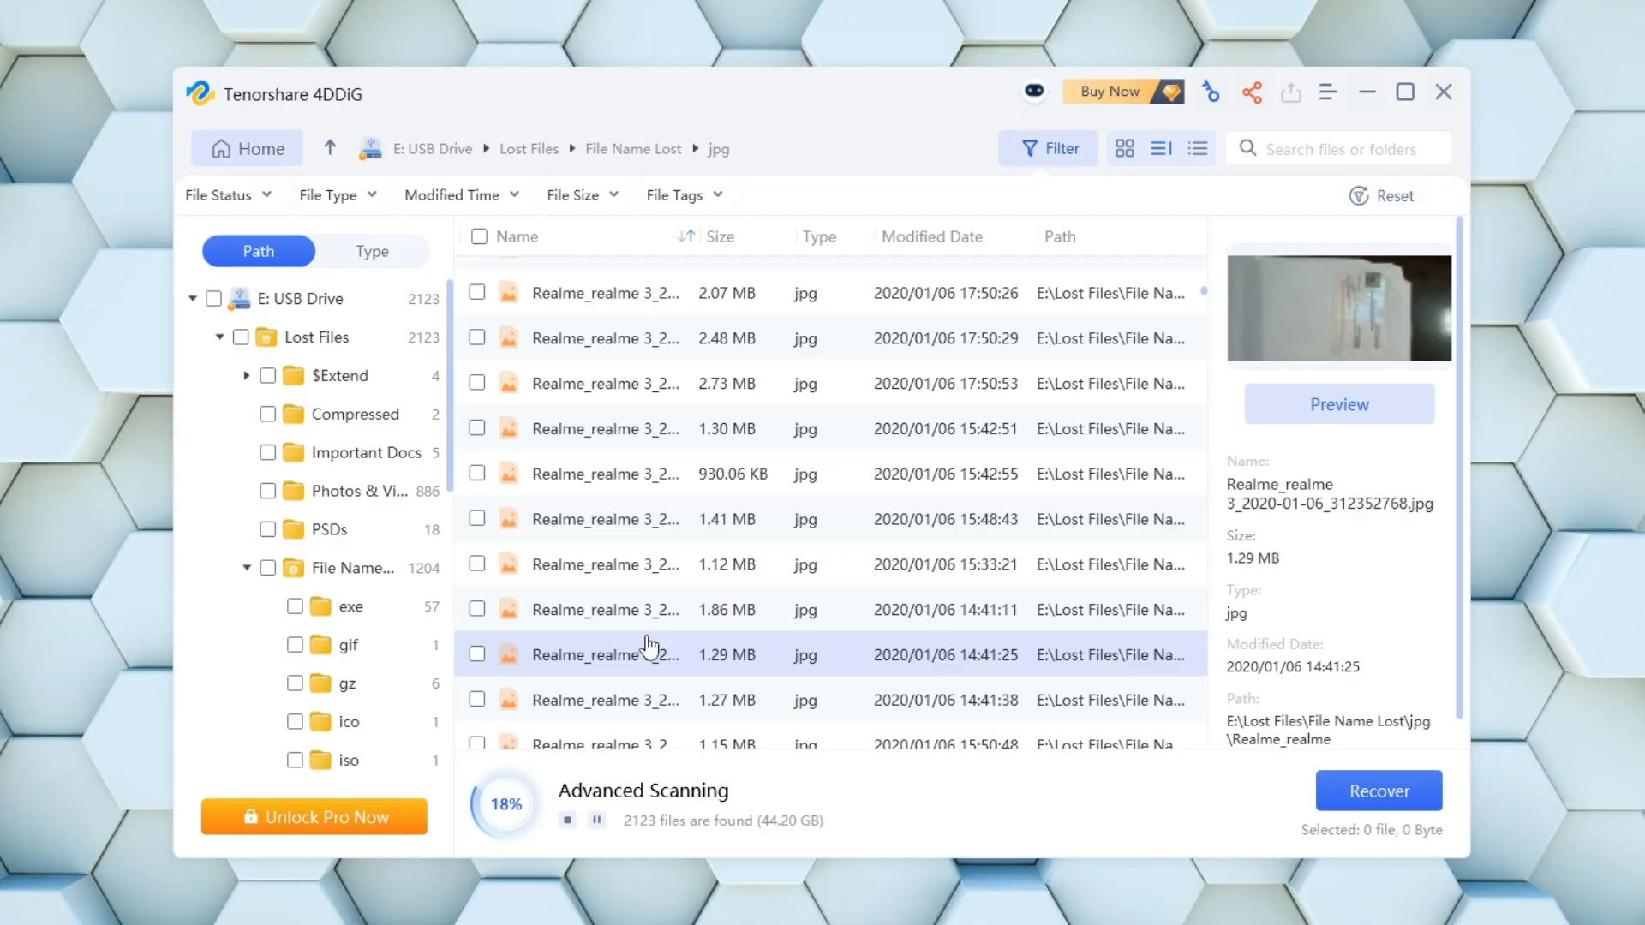
pyautogui.click(627, 610)
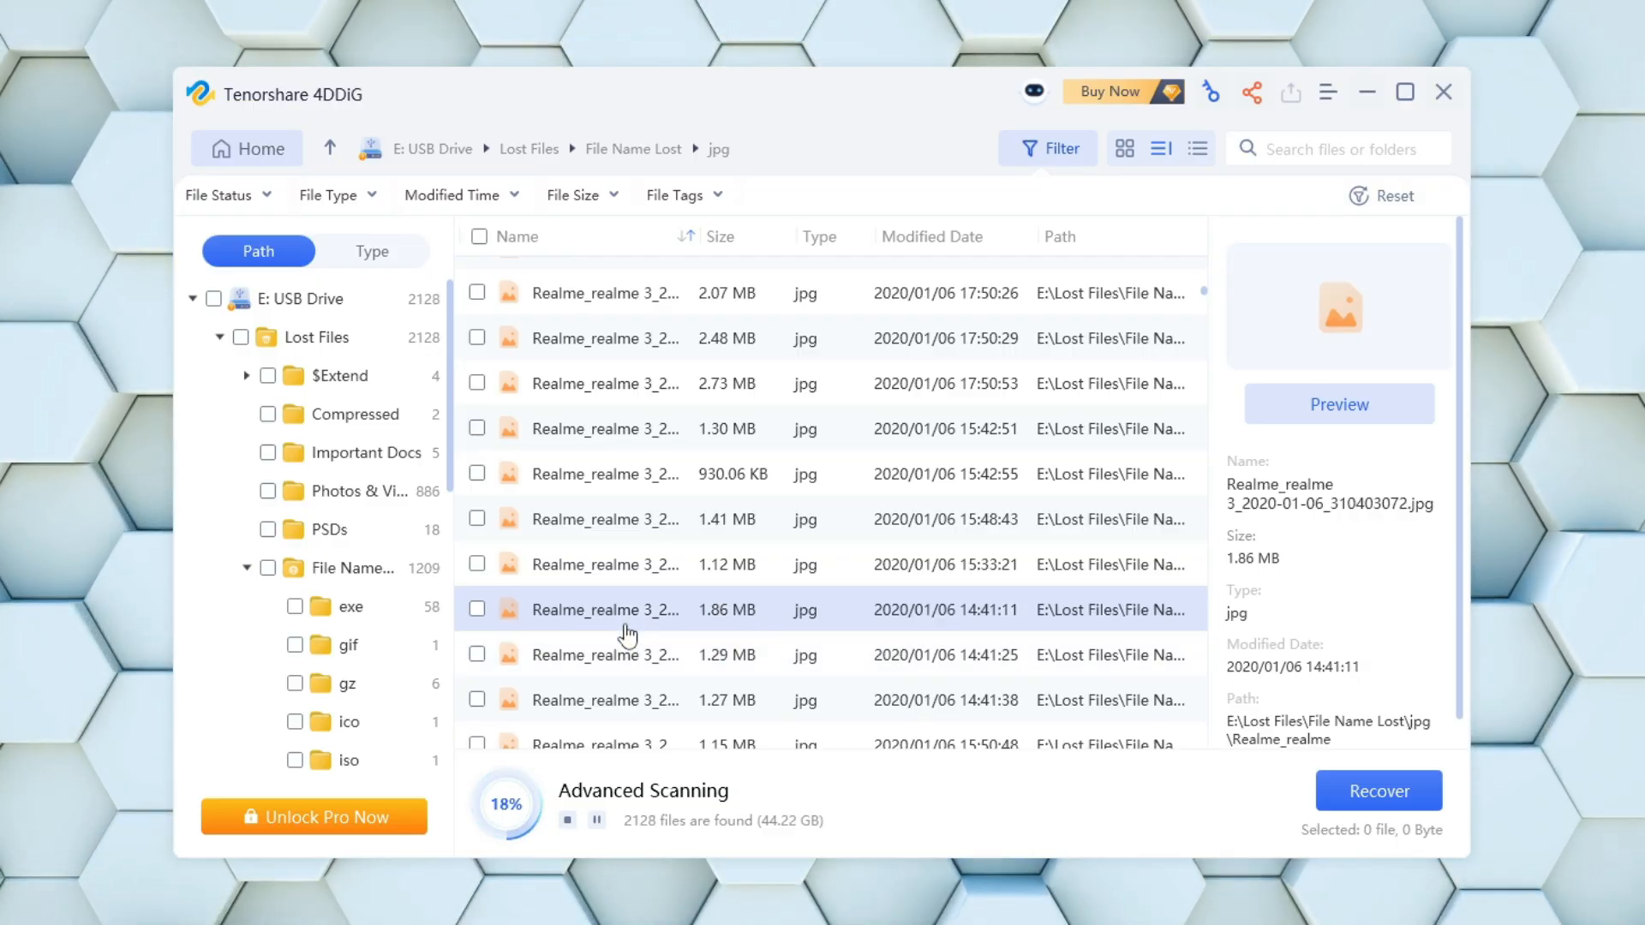
# Check several found png images, then list the found mp4 videos
pyautogui.scroll(-3)
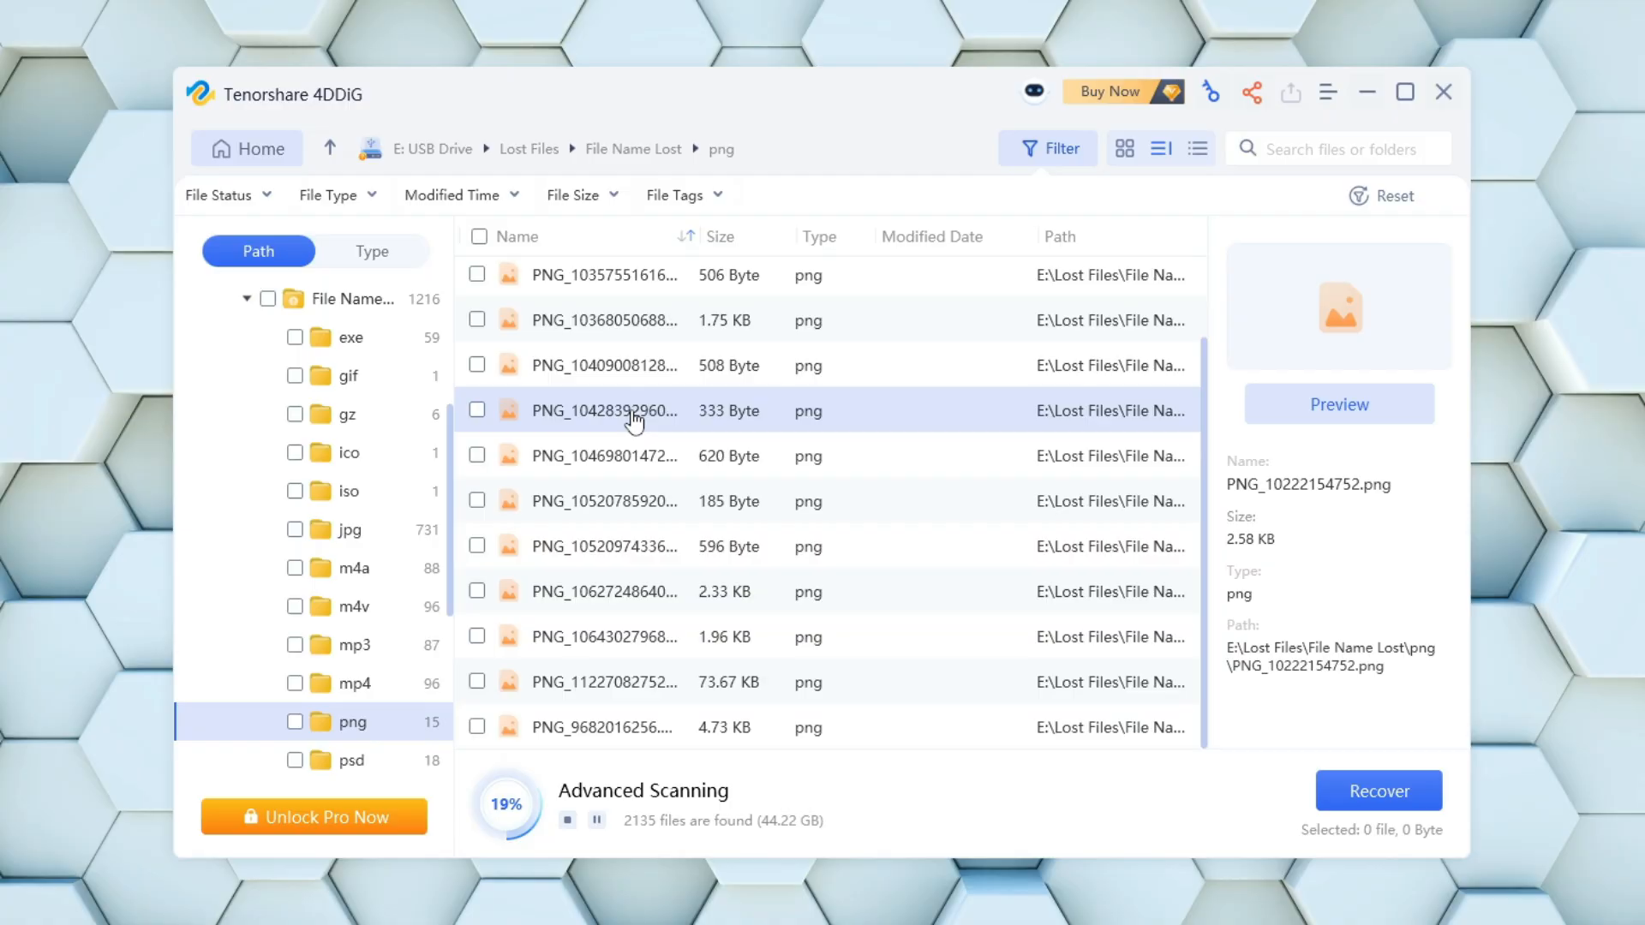
pyautogui.click(629, 455)
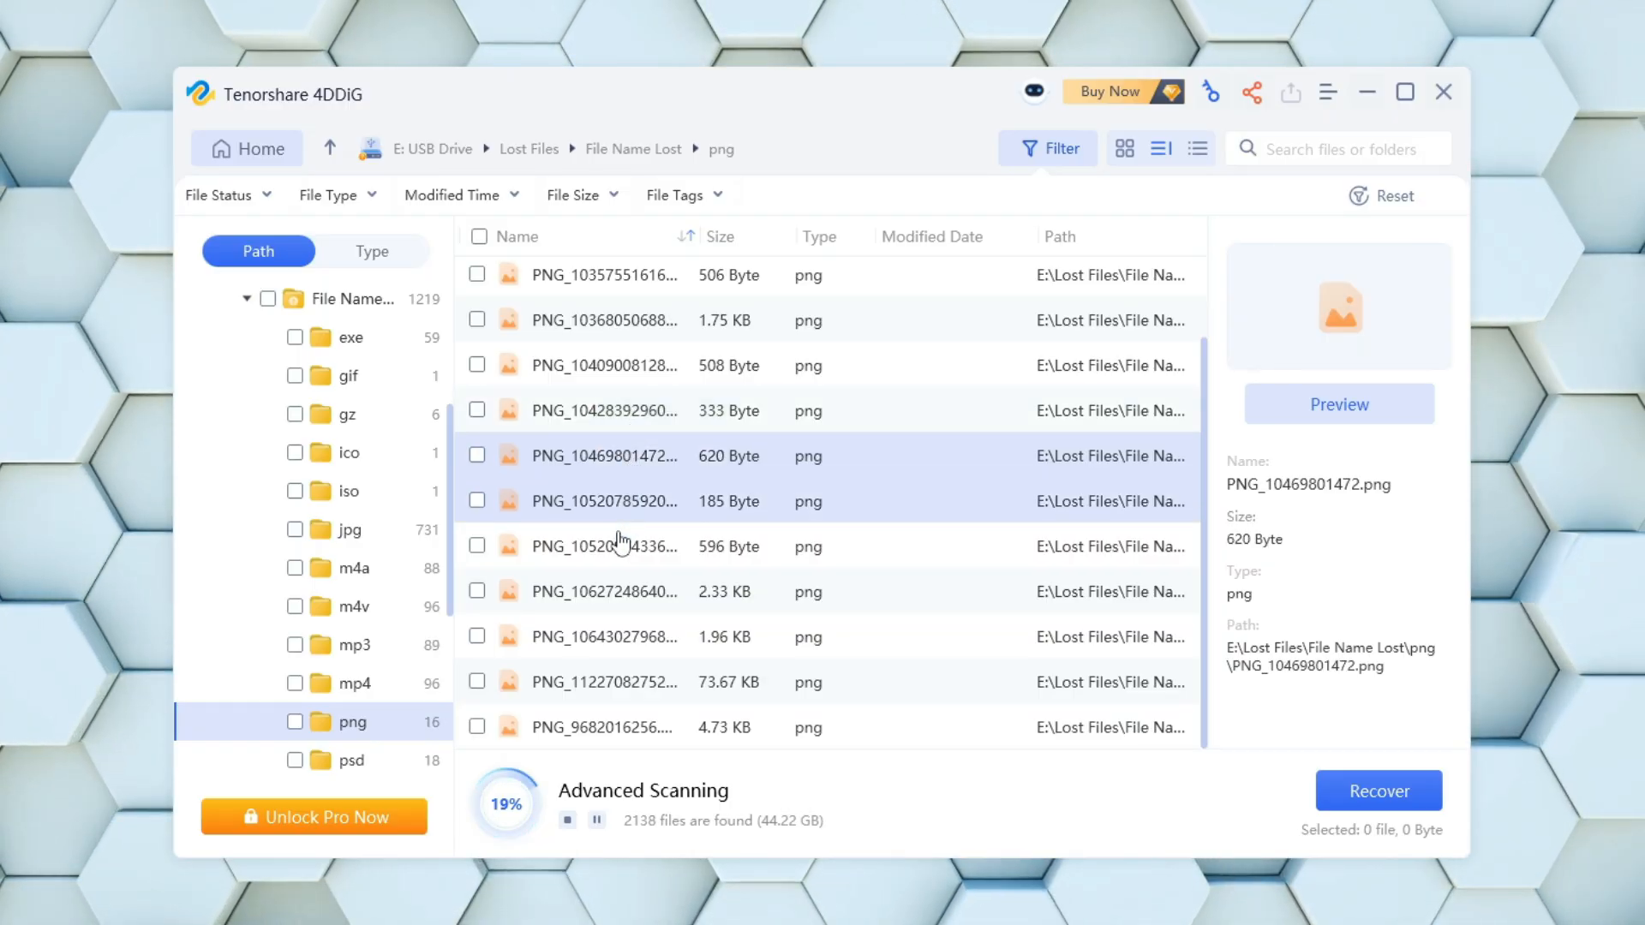
pyautogui.click(605, 546)
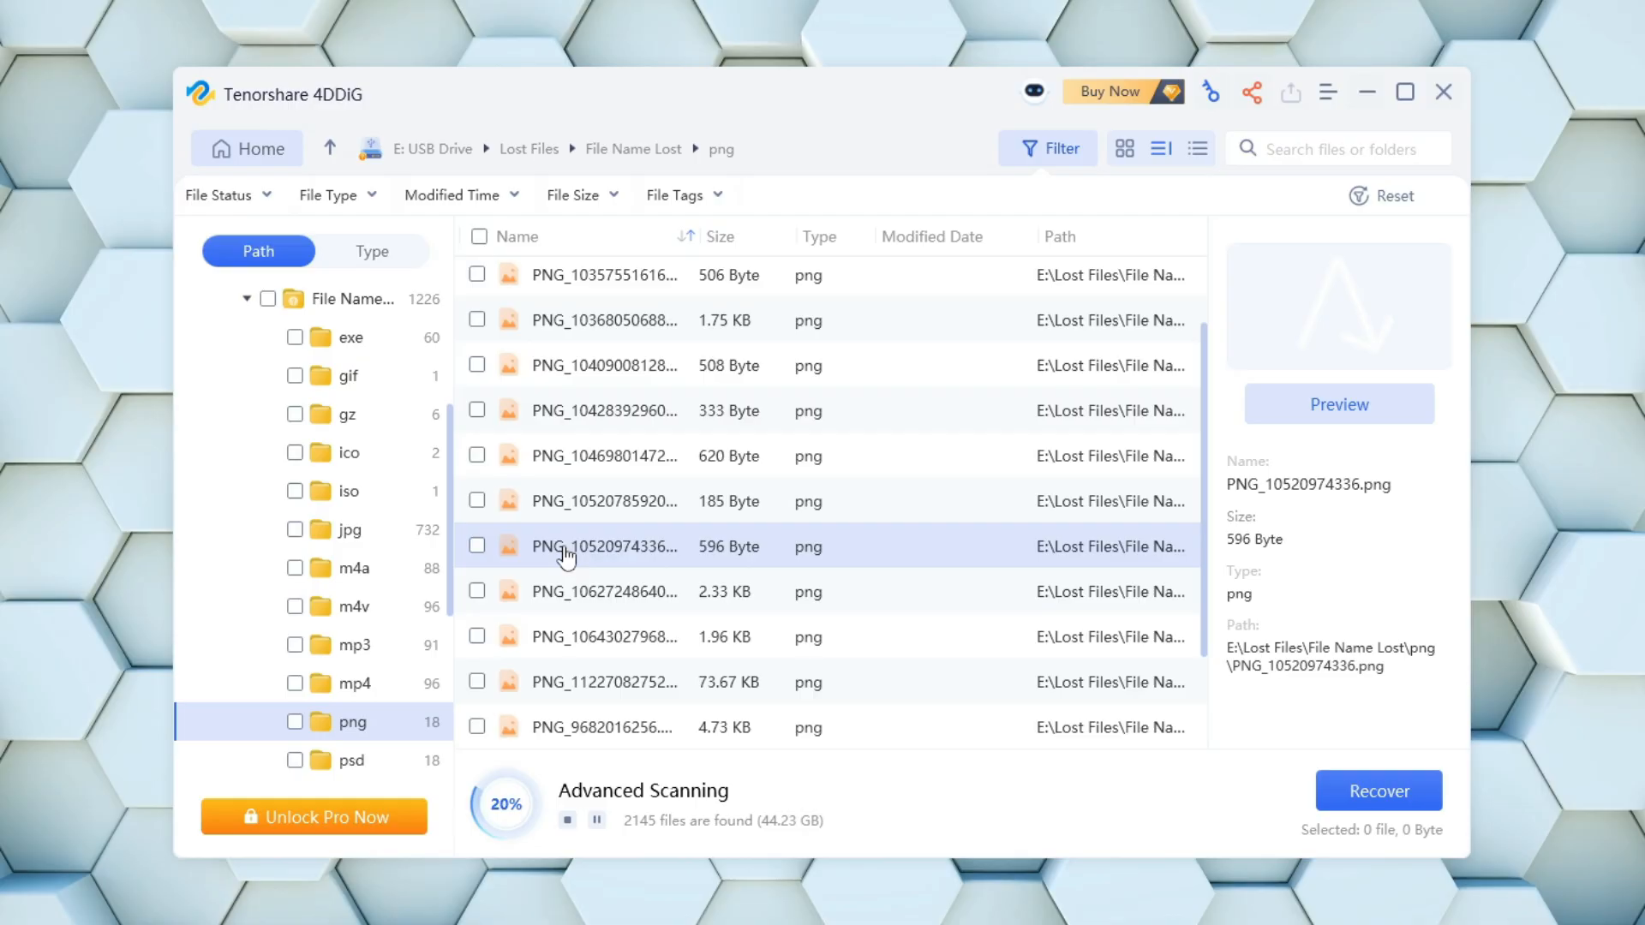
pyautogui.click(605, 591)
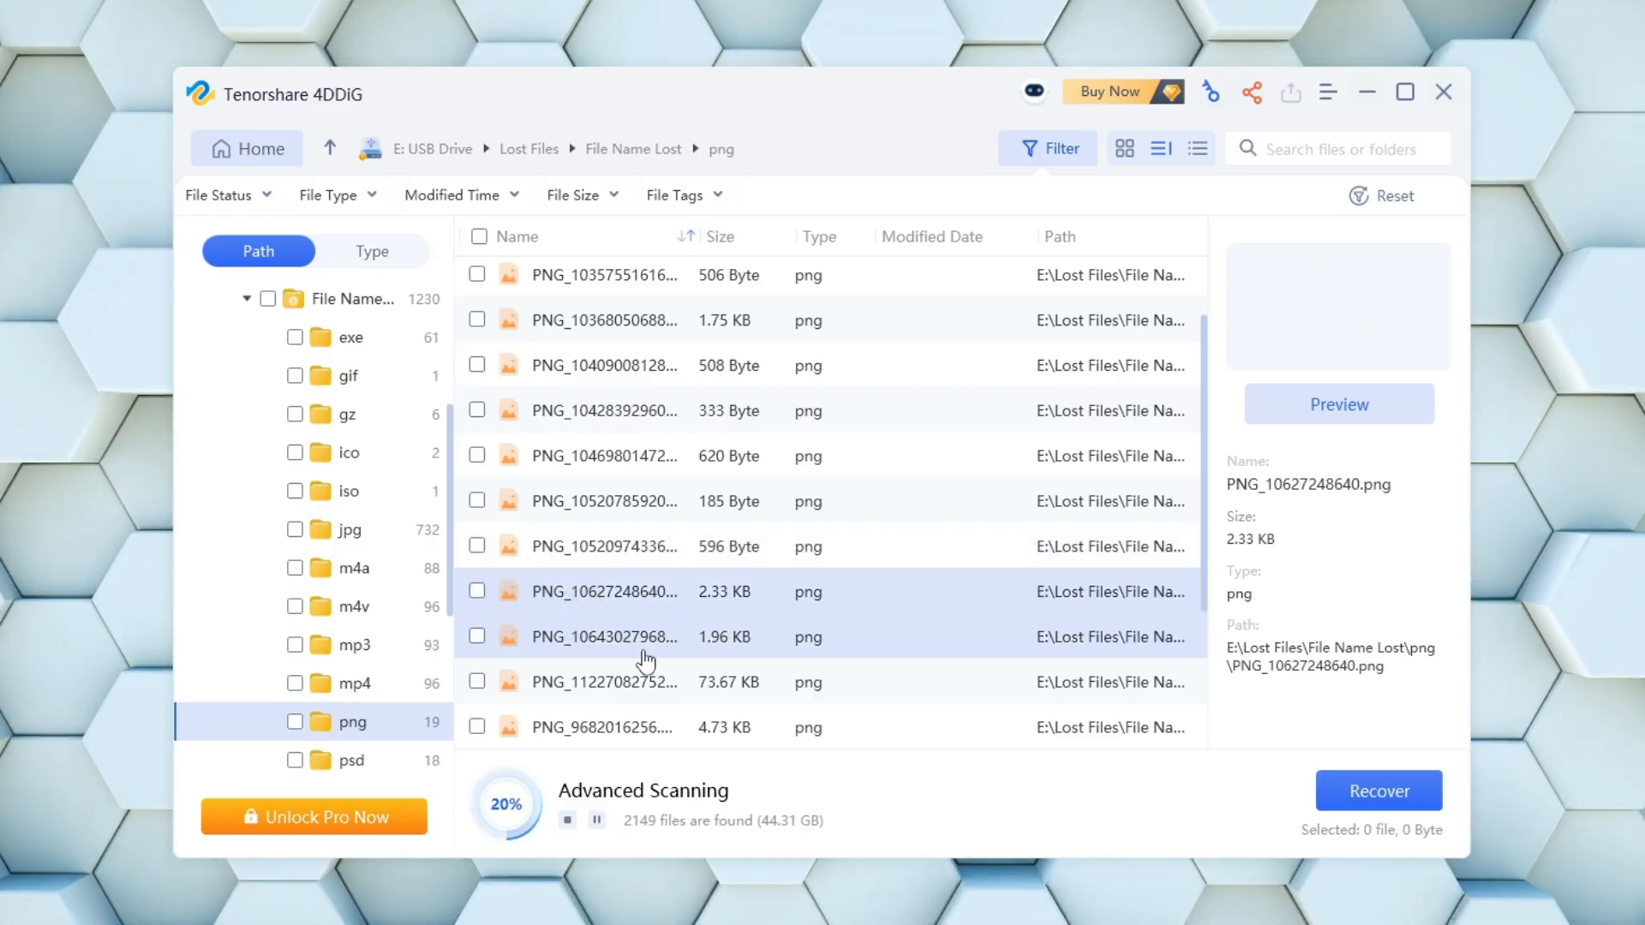
pyautogui.click(646, 638)
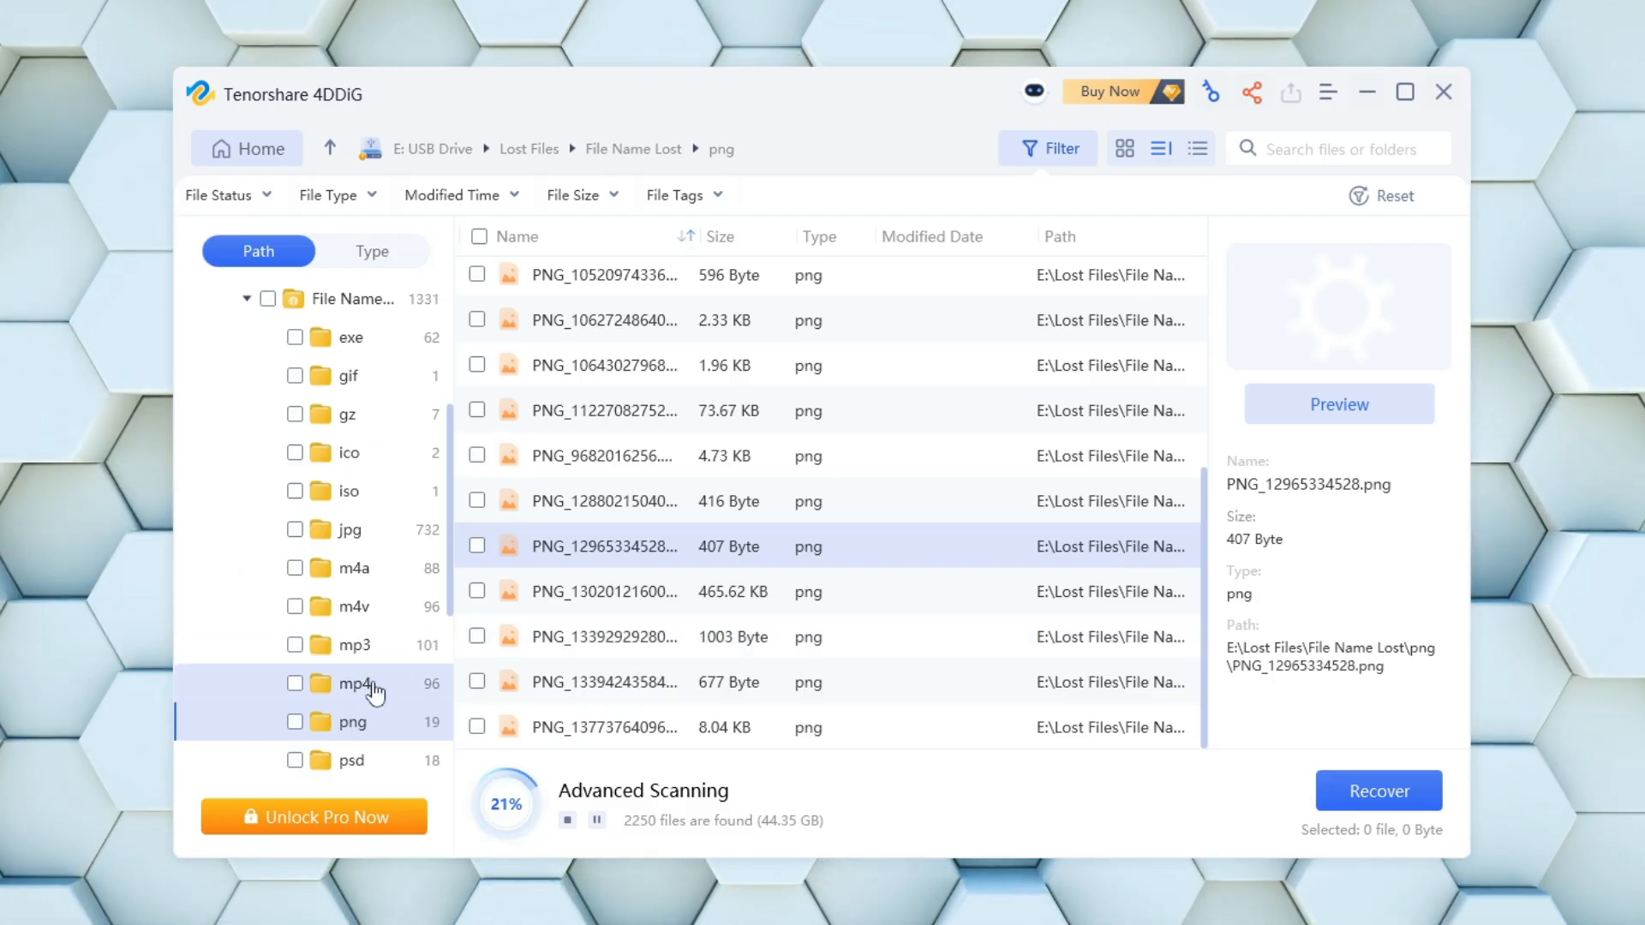
pyautogui.click(353, 684)
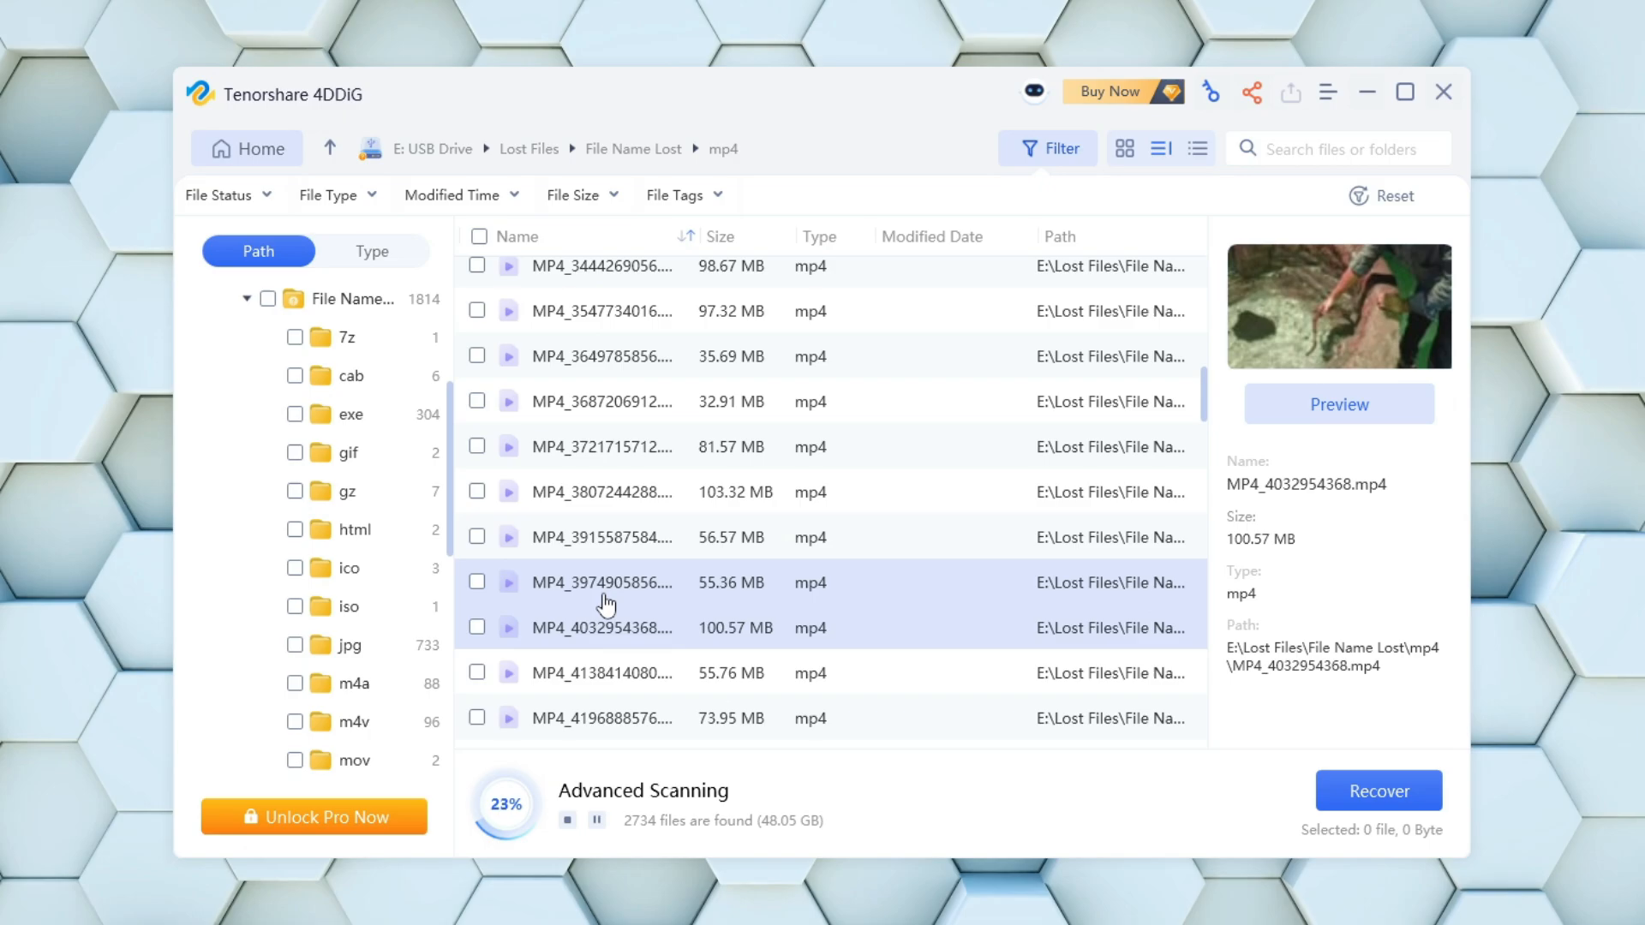
pyautogui.moveTo(932, 524)
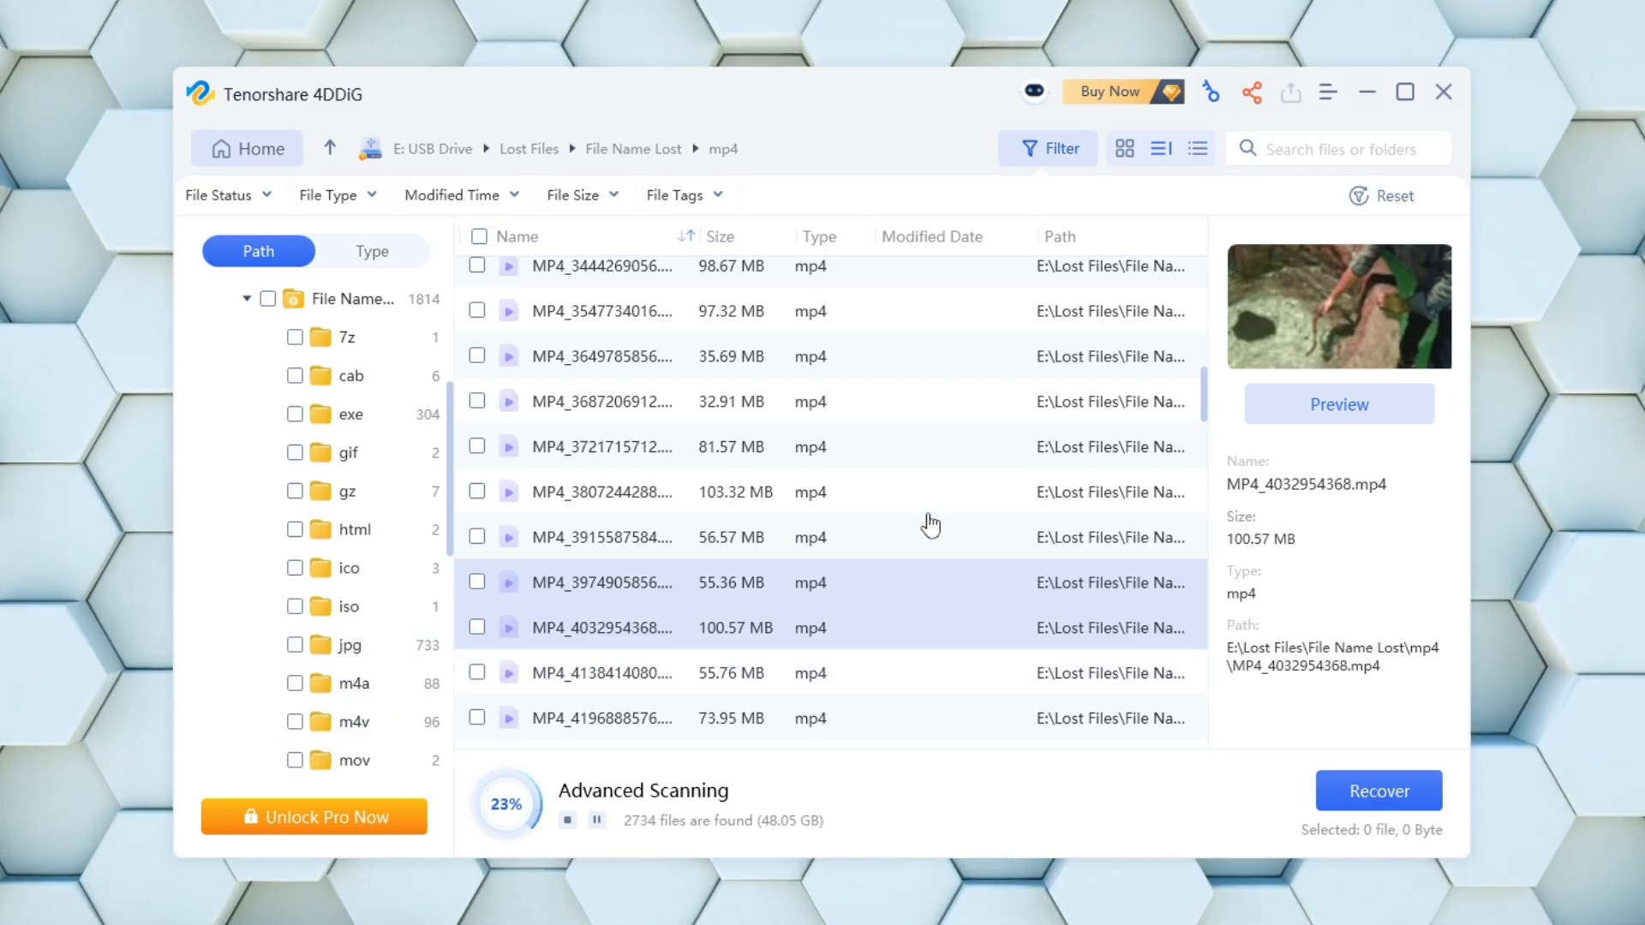
# Preview two found mp4 videos, registering the full version via the key icon, then list the found zip archives
pyautogui.click(1338, 405)
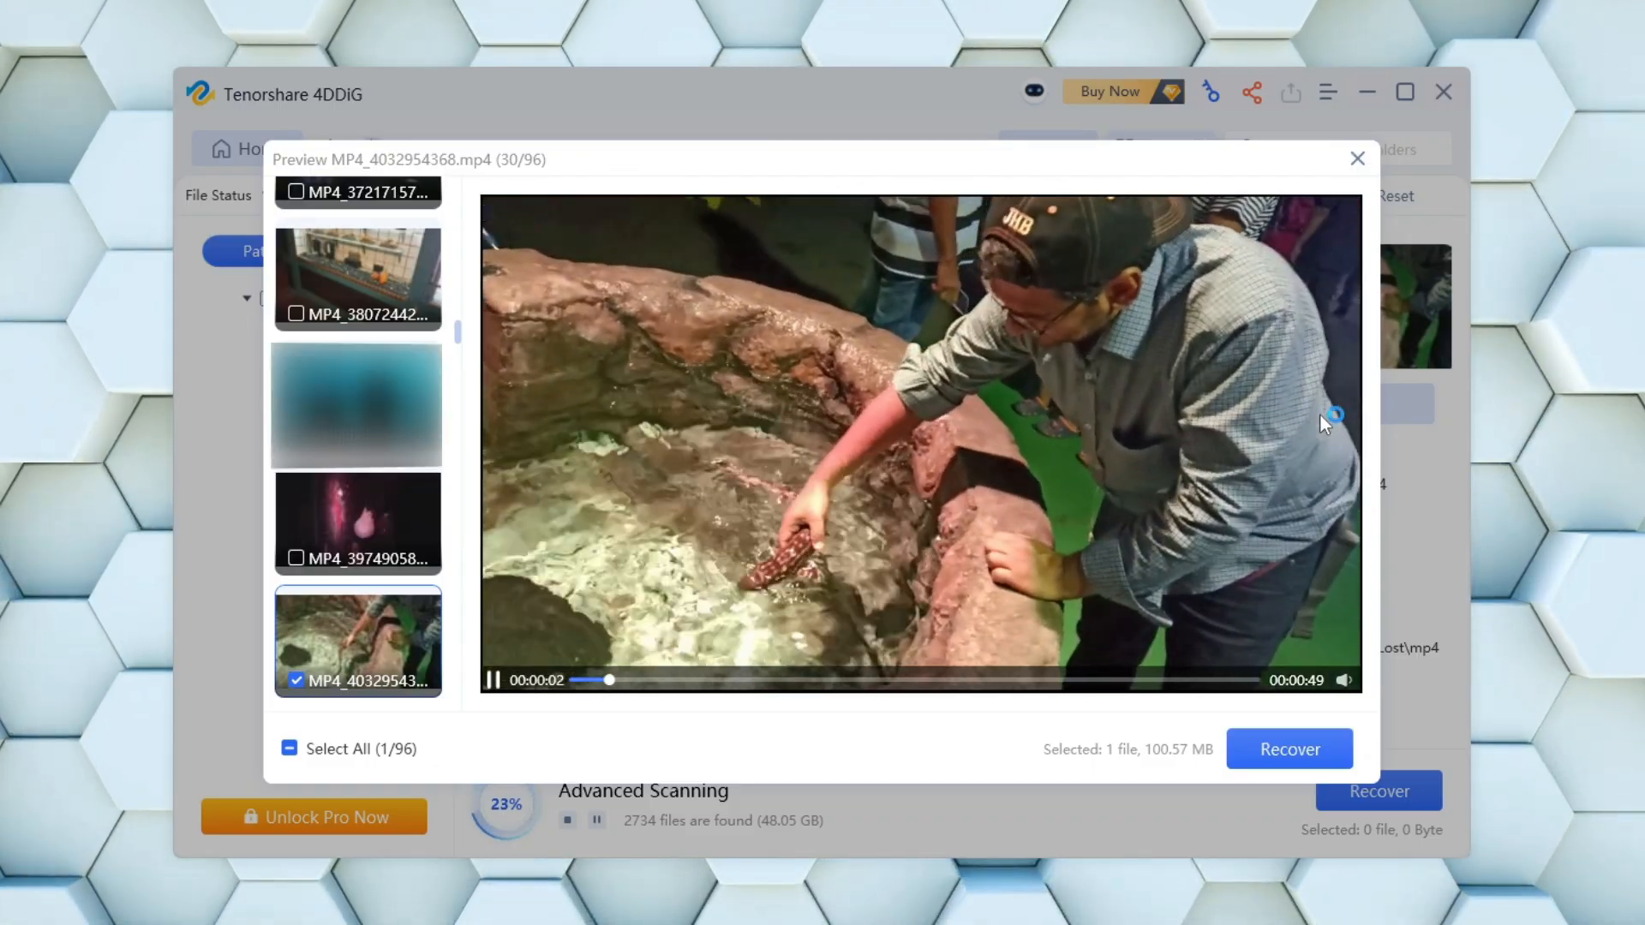
pyautogui.moveTo(1357, 158)
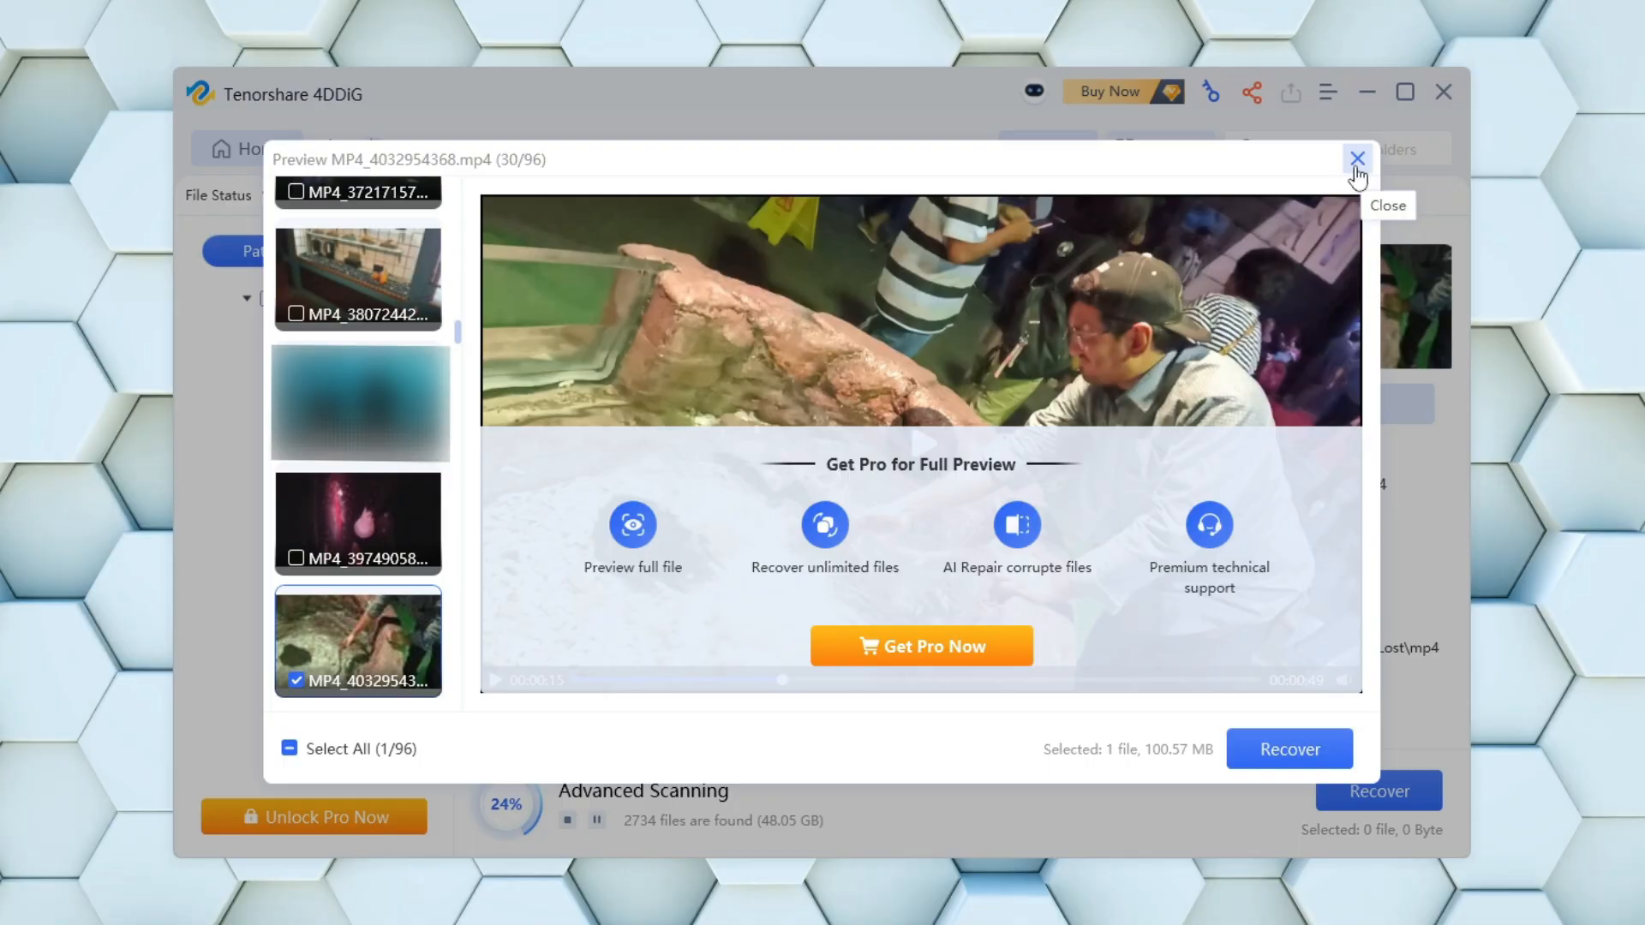
pyautogui.click(920, 646)
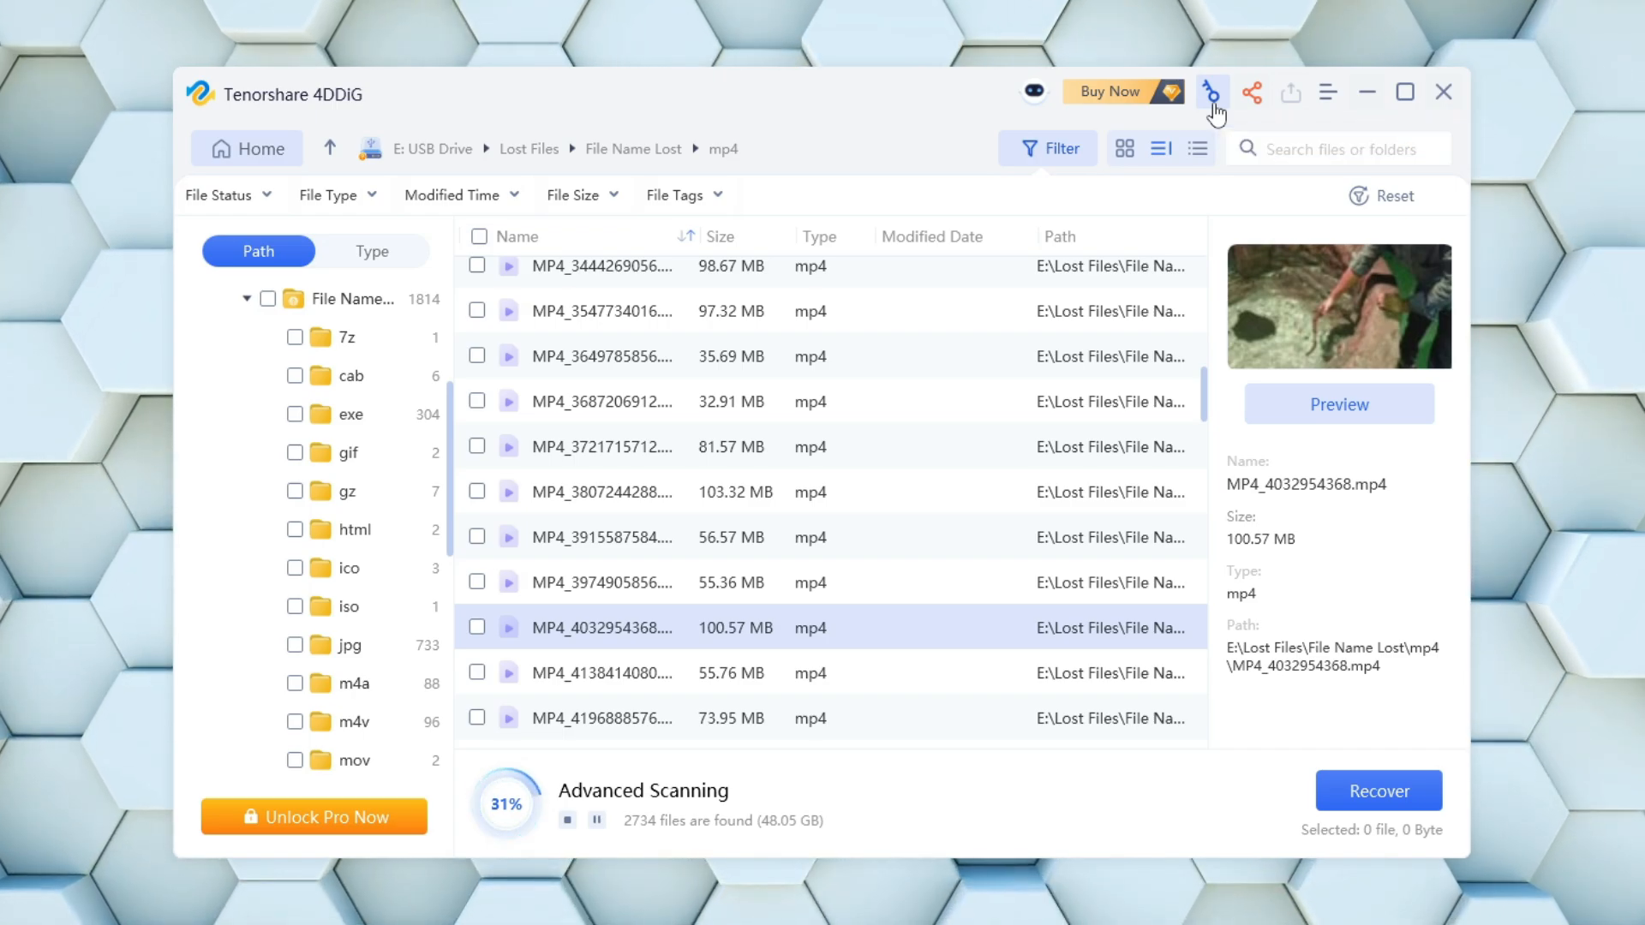
pyautogui.click(1211, 93)
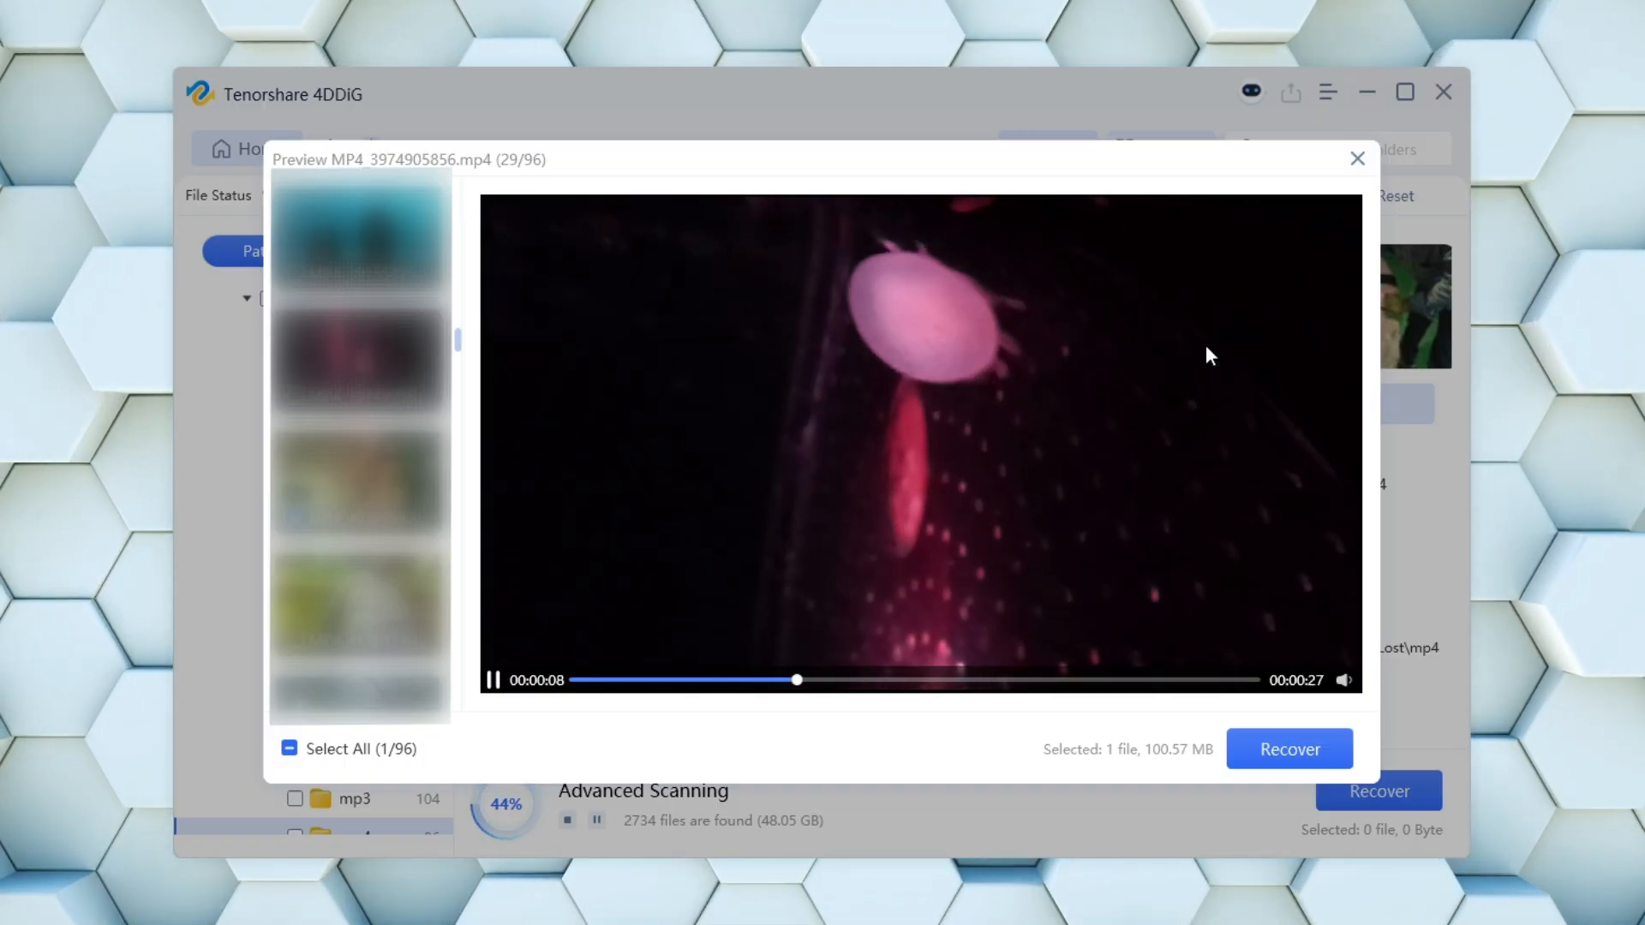
pyautogui.click(1357, 157)
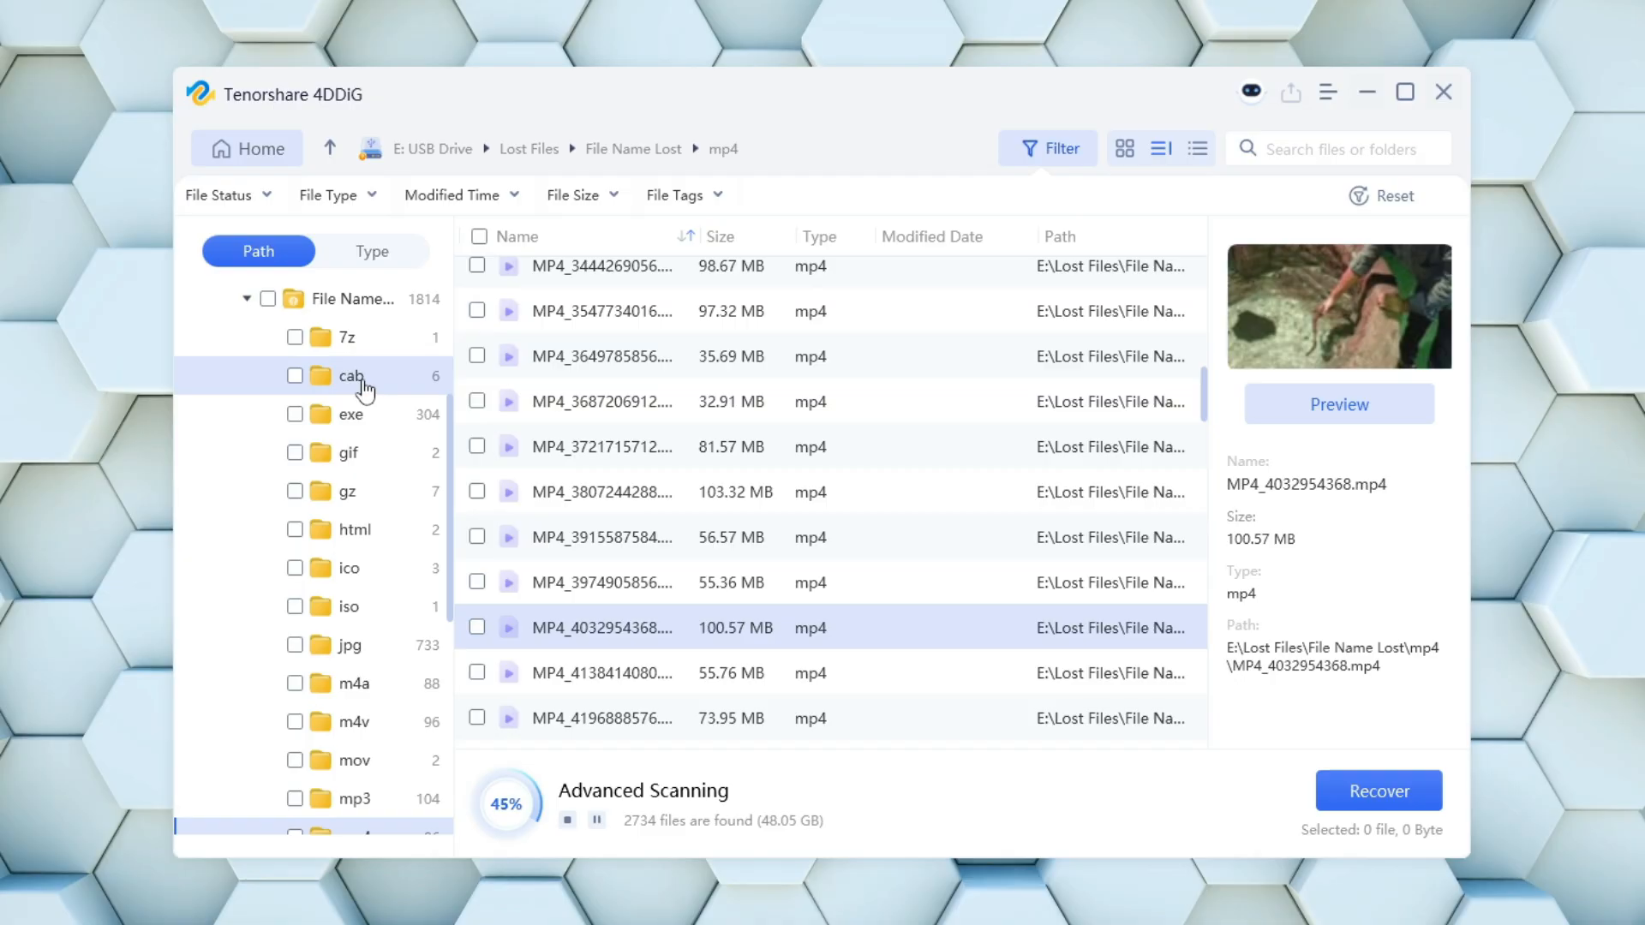
pyautogui.moveTo(514, 817)
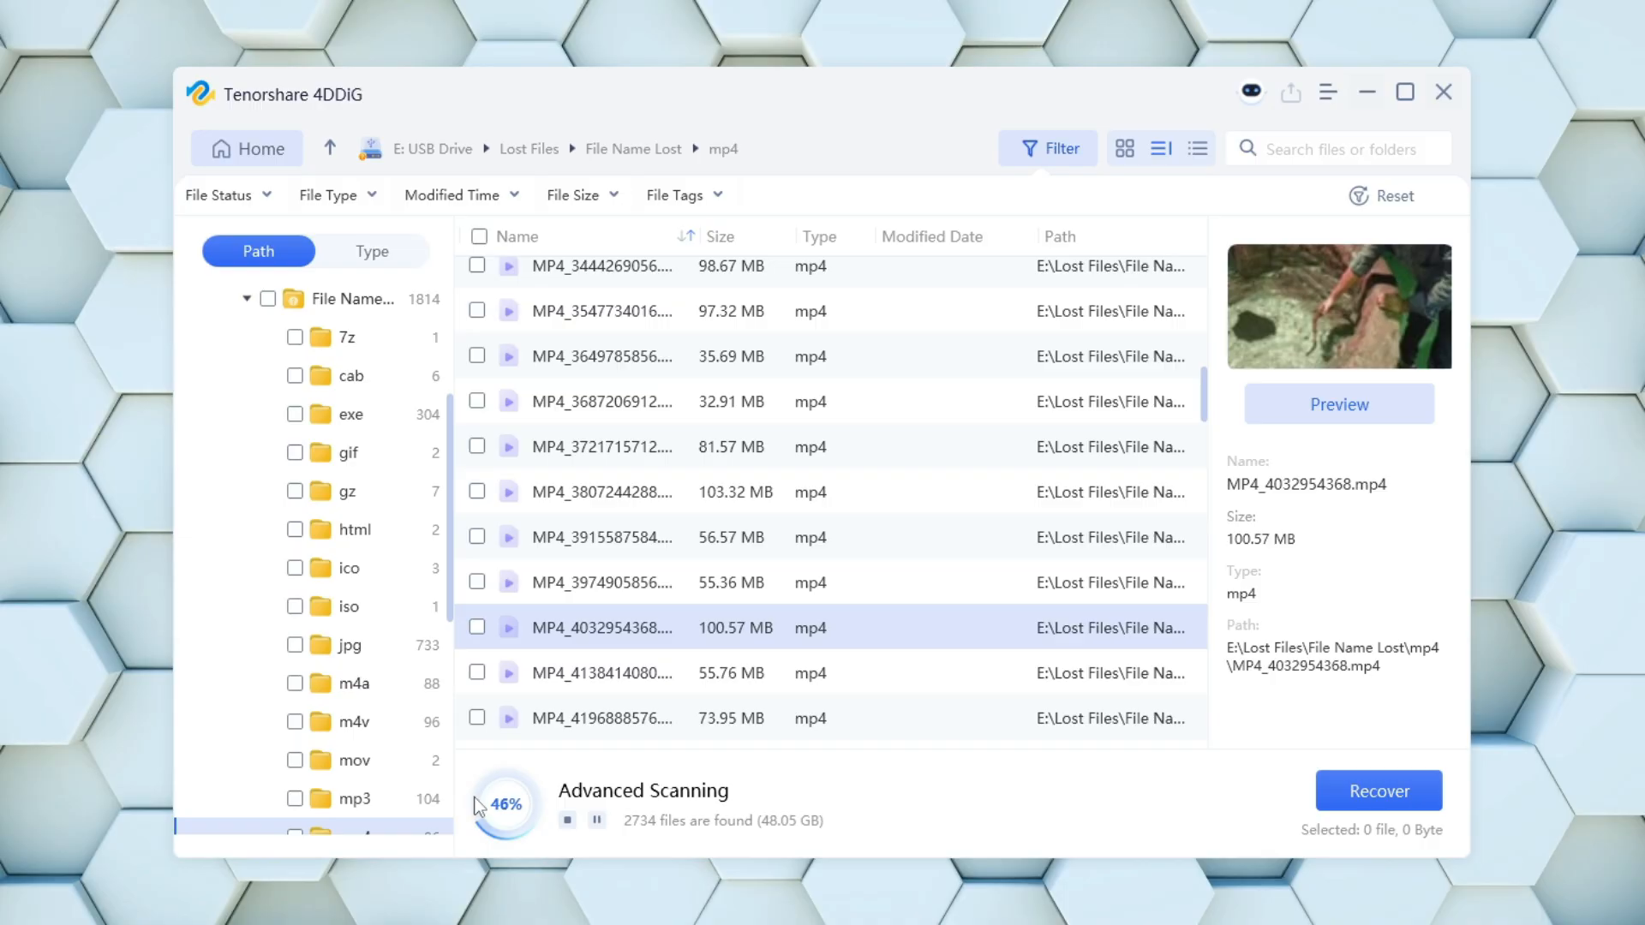
pyautogui.click(349, 798)
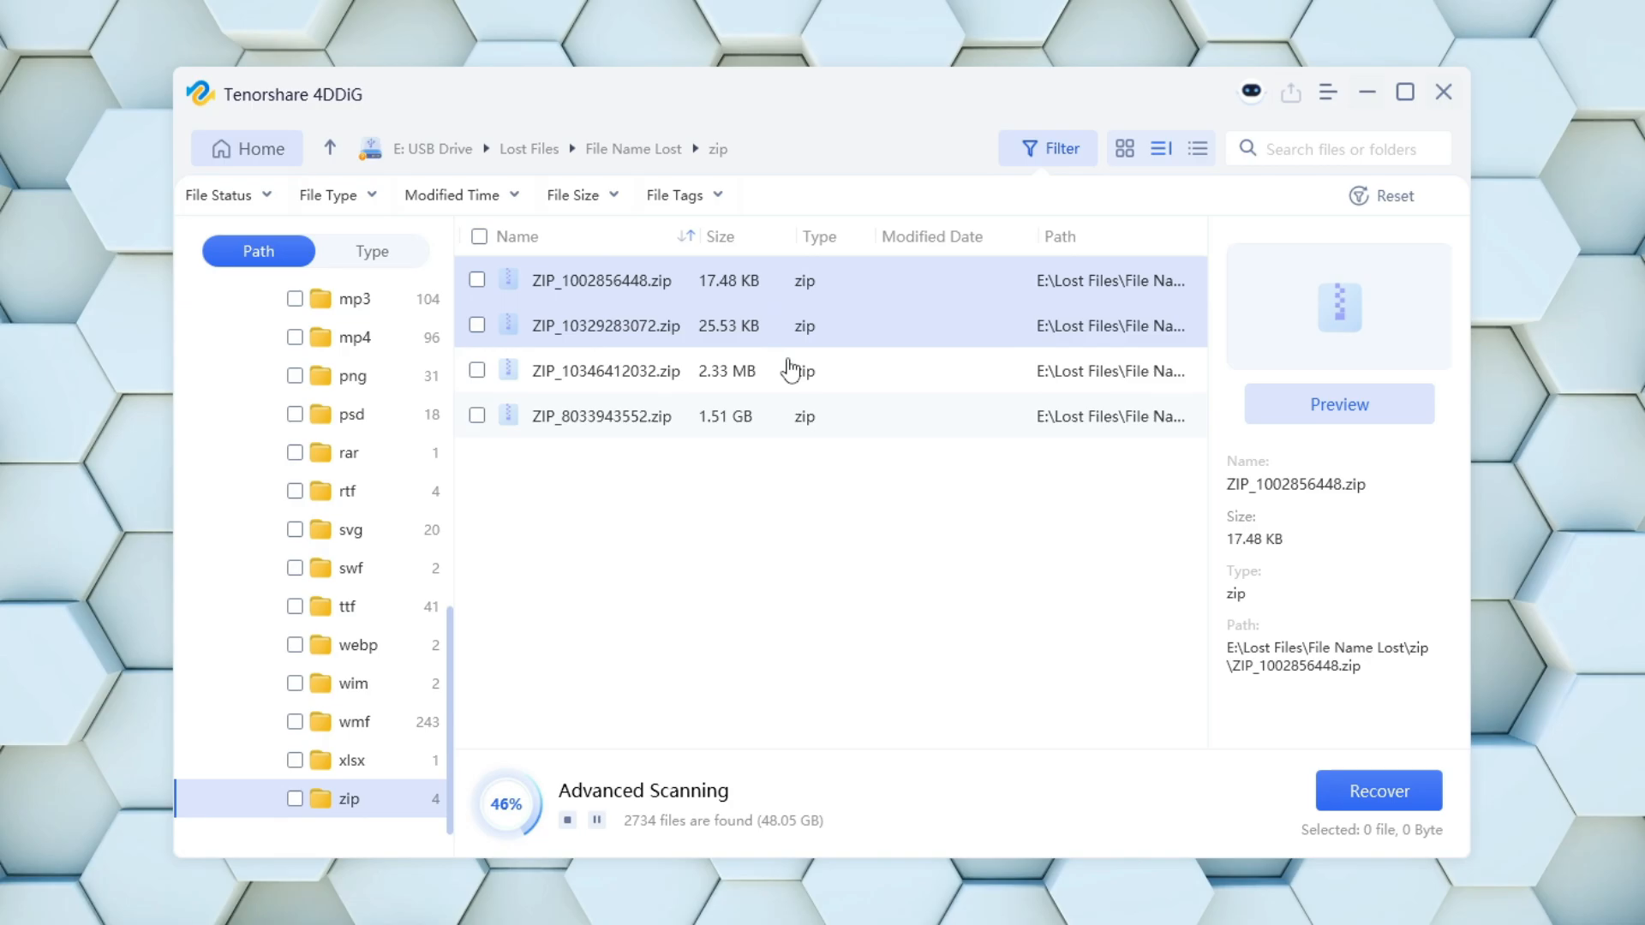
pyautogui.moveTo(998, 414)
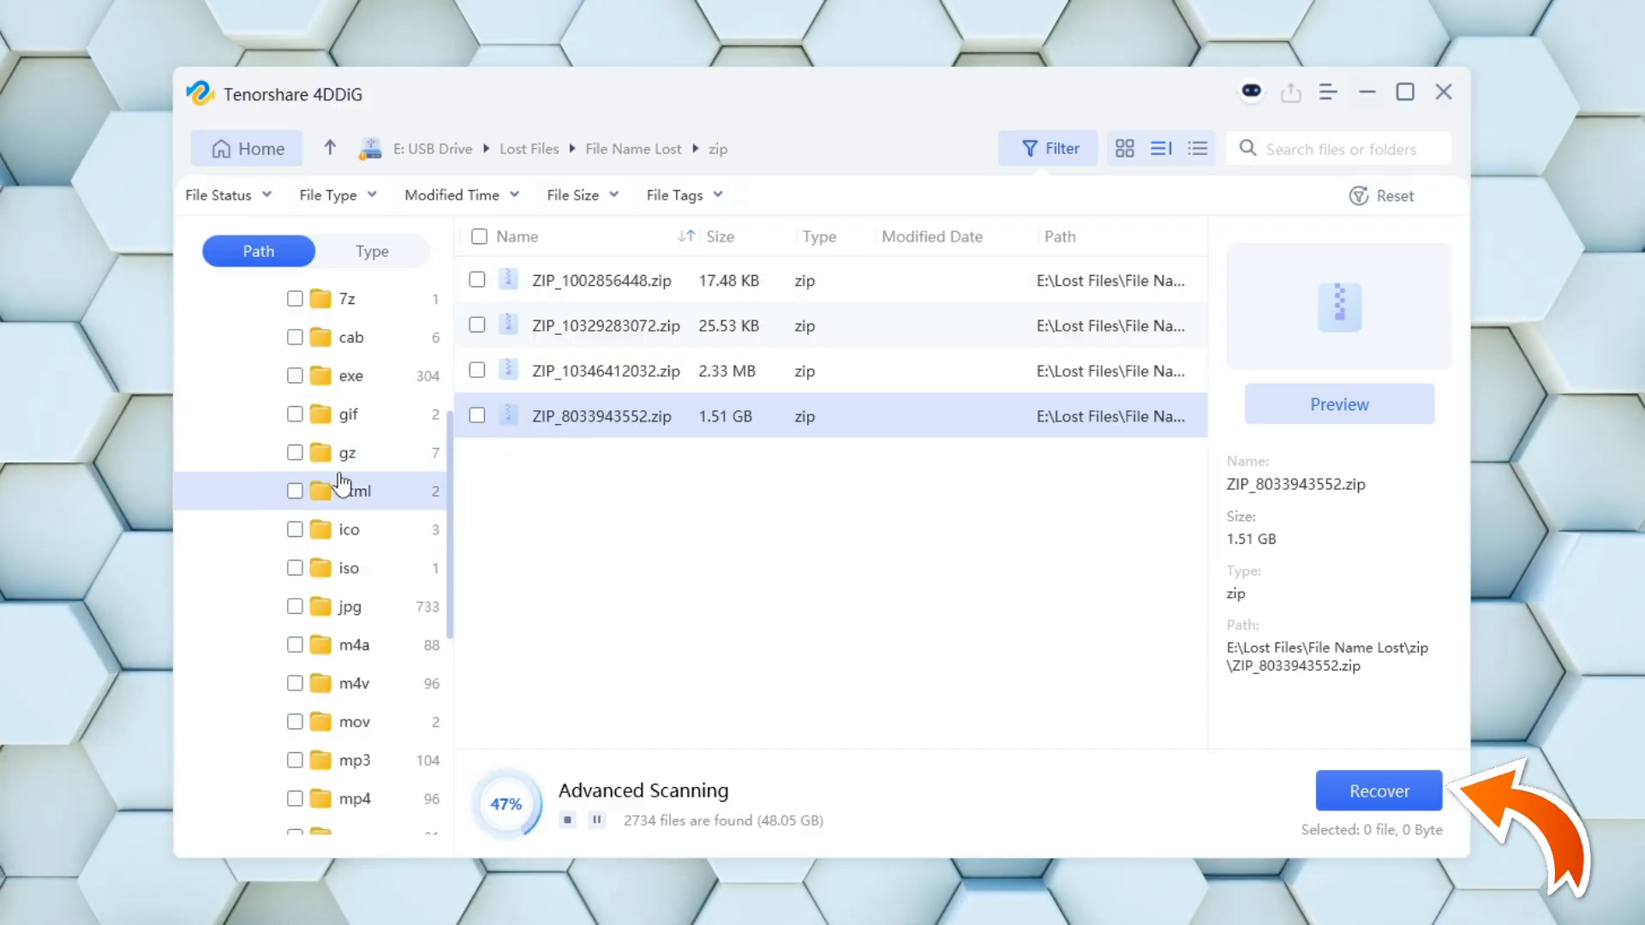
# Recover all 2734 selected files (48.05 GB) to Transcend (D:) with Recover Only, no repair
pyautogui.click(478, 236)
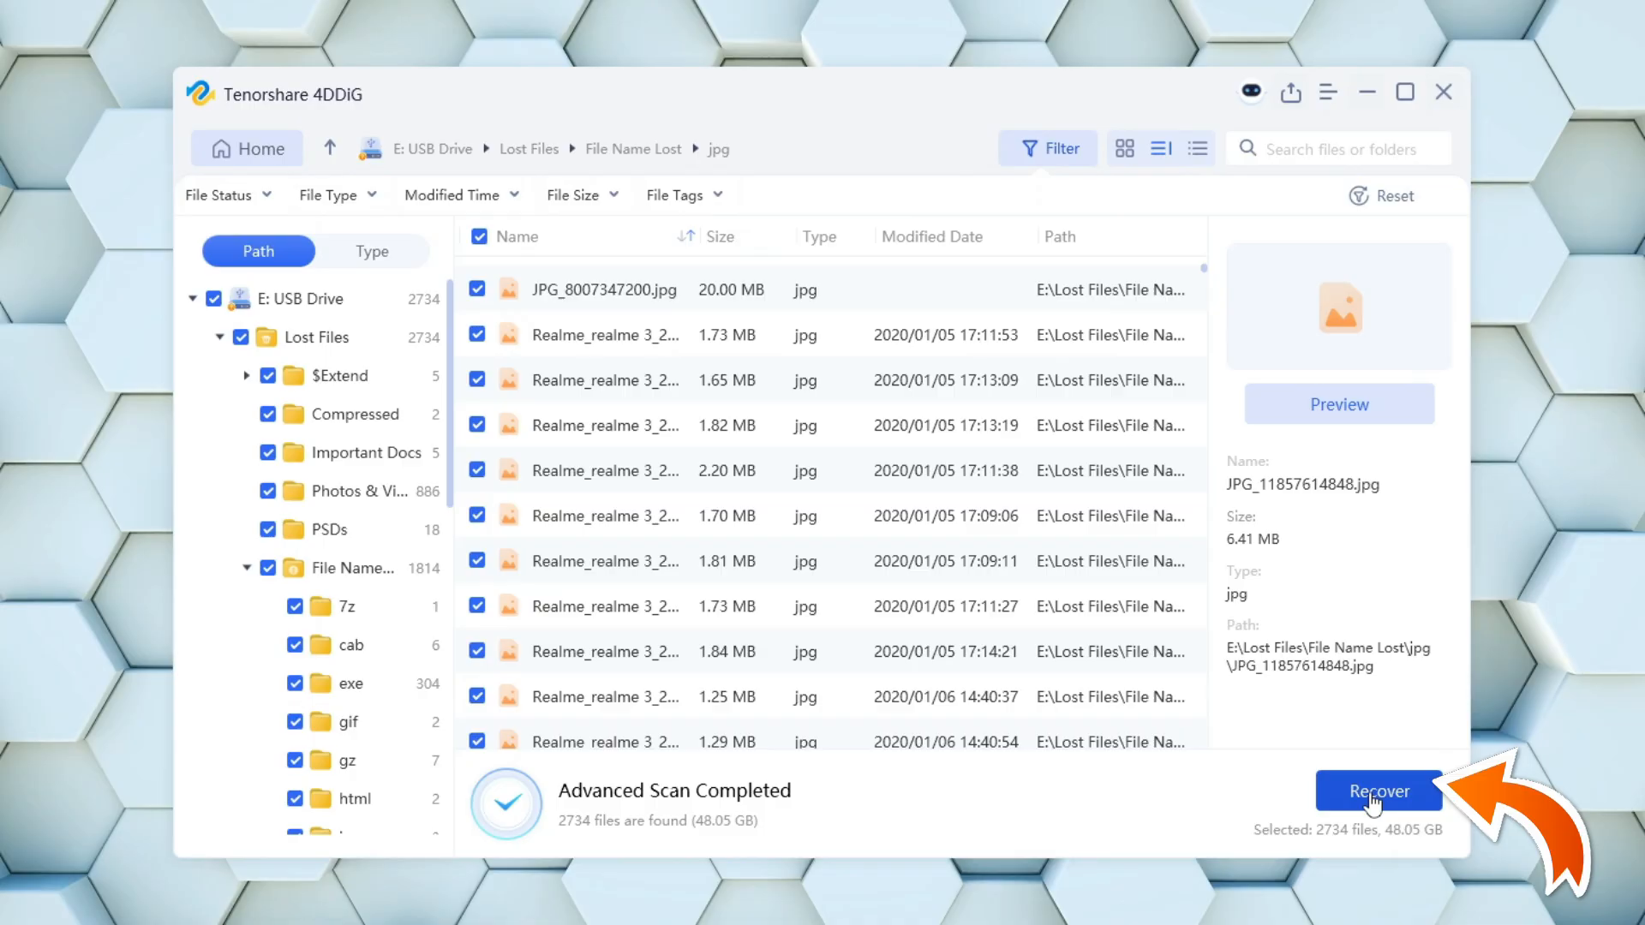
pyautogui.click(1377, 792)
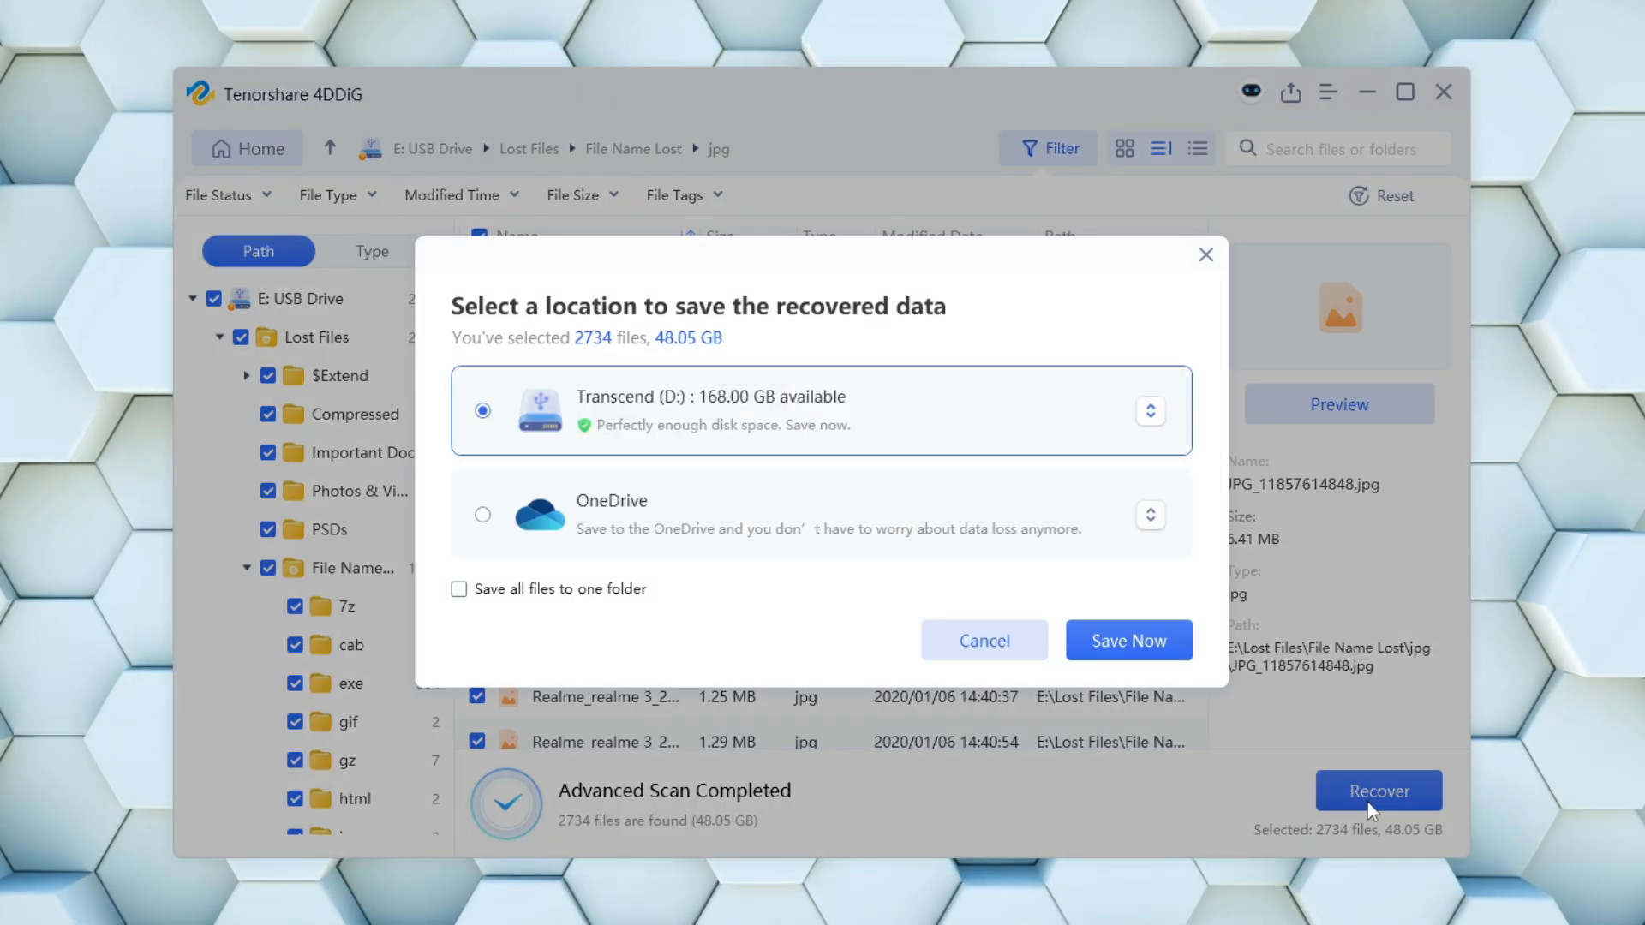
pyautogui.moveTo(679, 471)
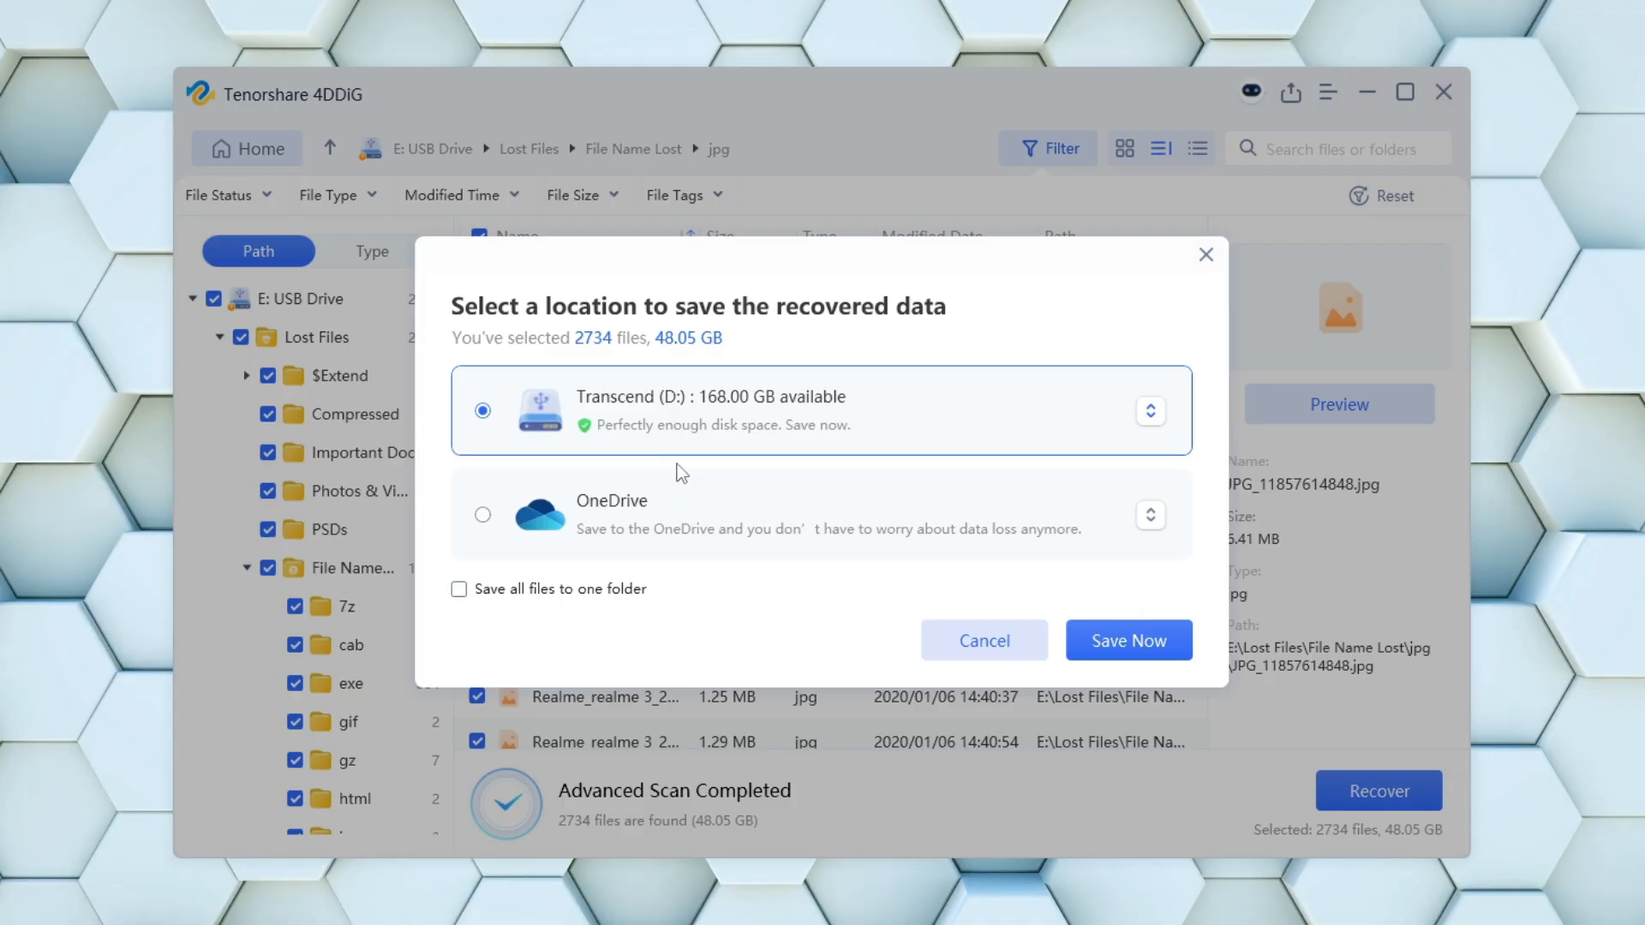
pyautogui.moveTo(908, 406)
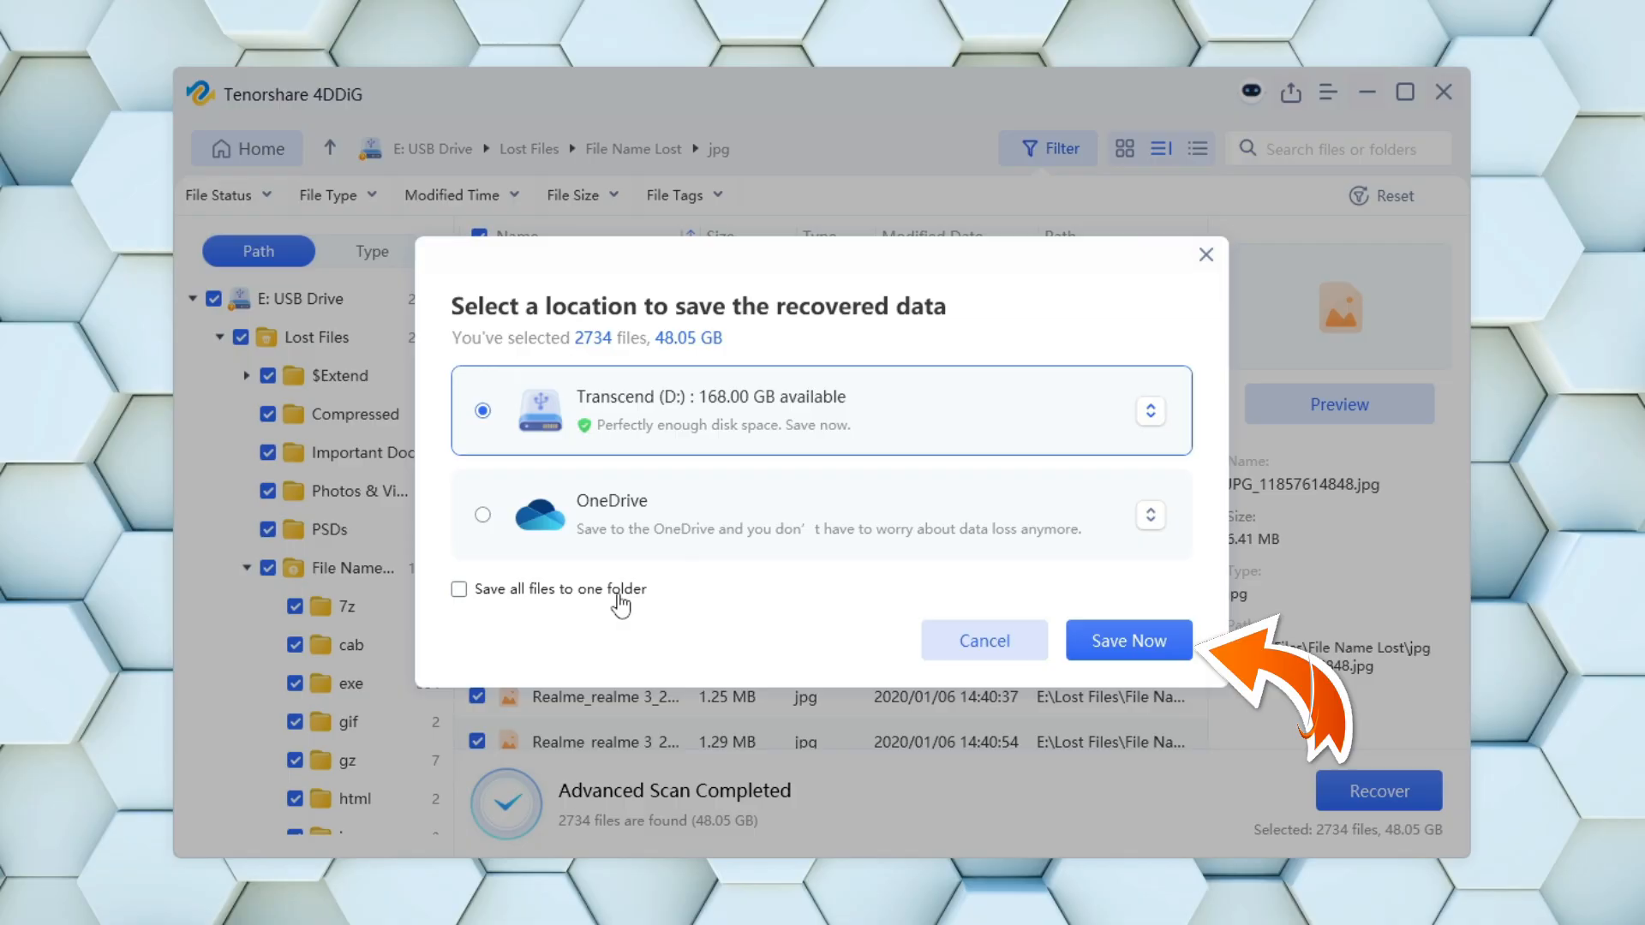
pyautogui.moveTo(1129, 640)
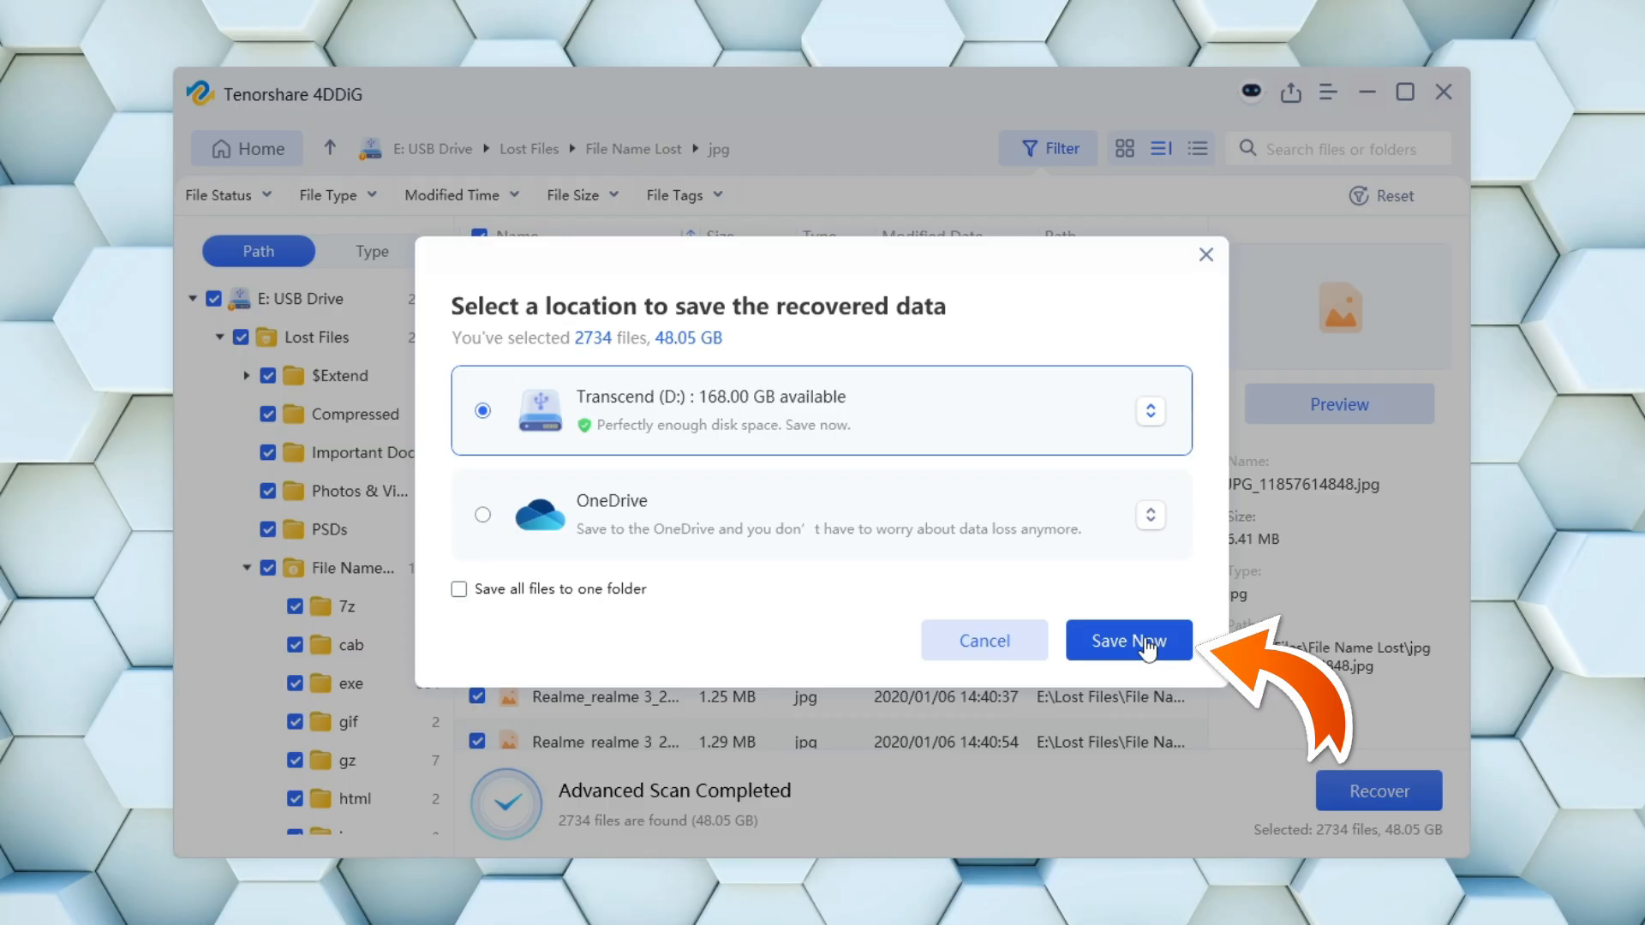
pyautogui.click(1127, 639)
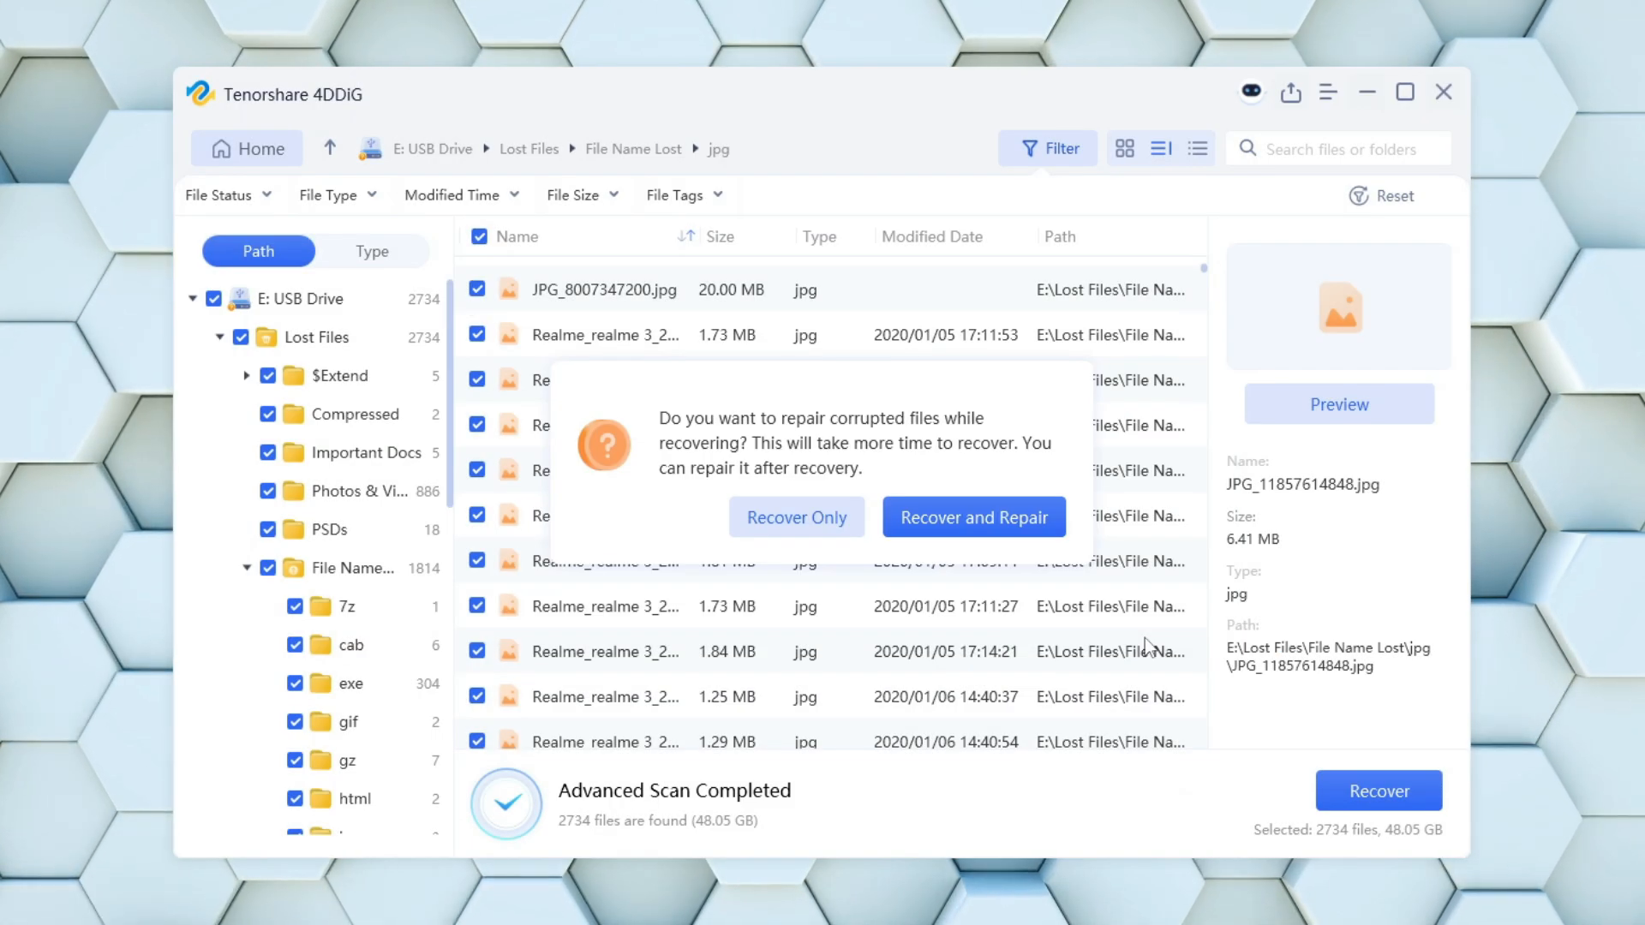
pyautogui.moveTo(971, 516)
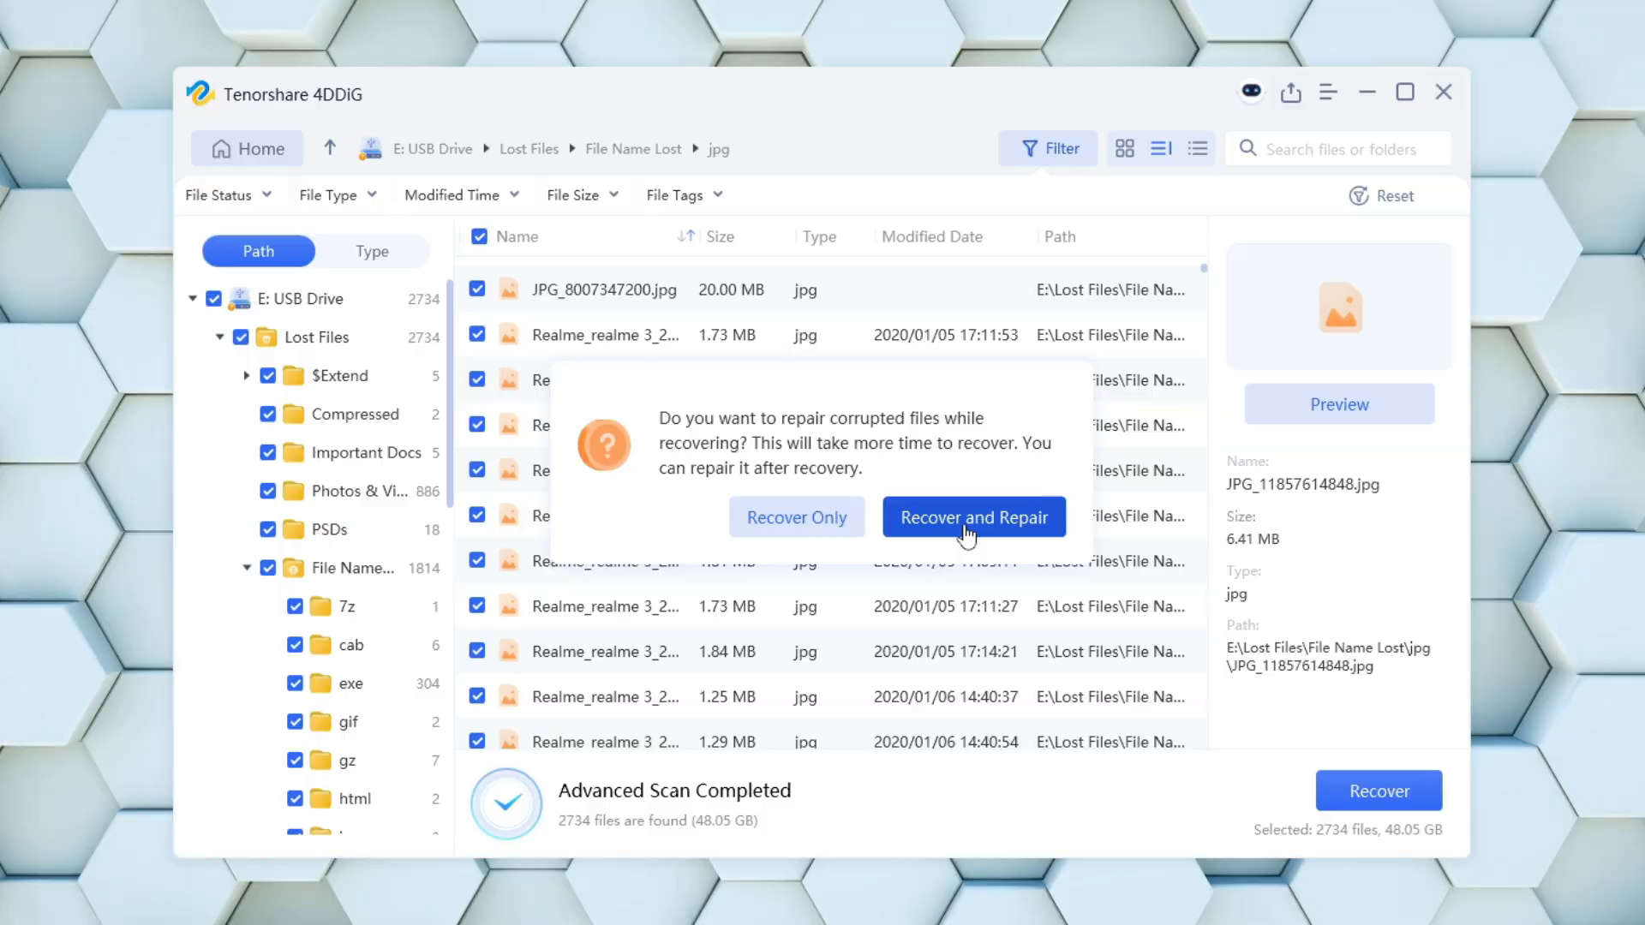
pyautogui.moveTo(966, 539)
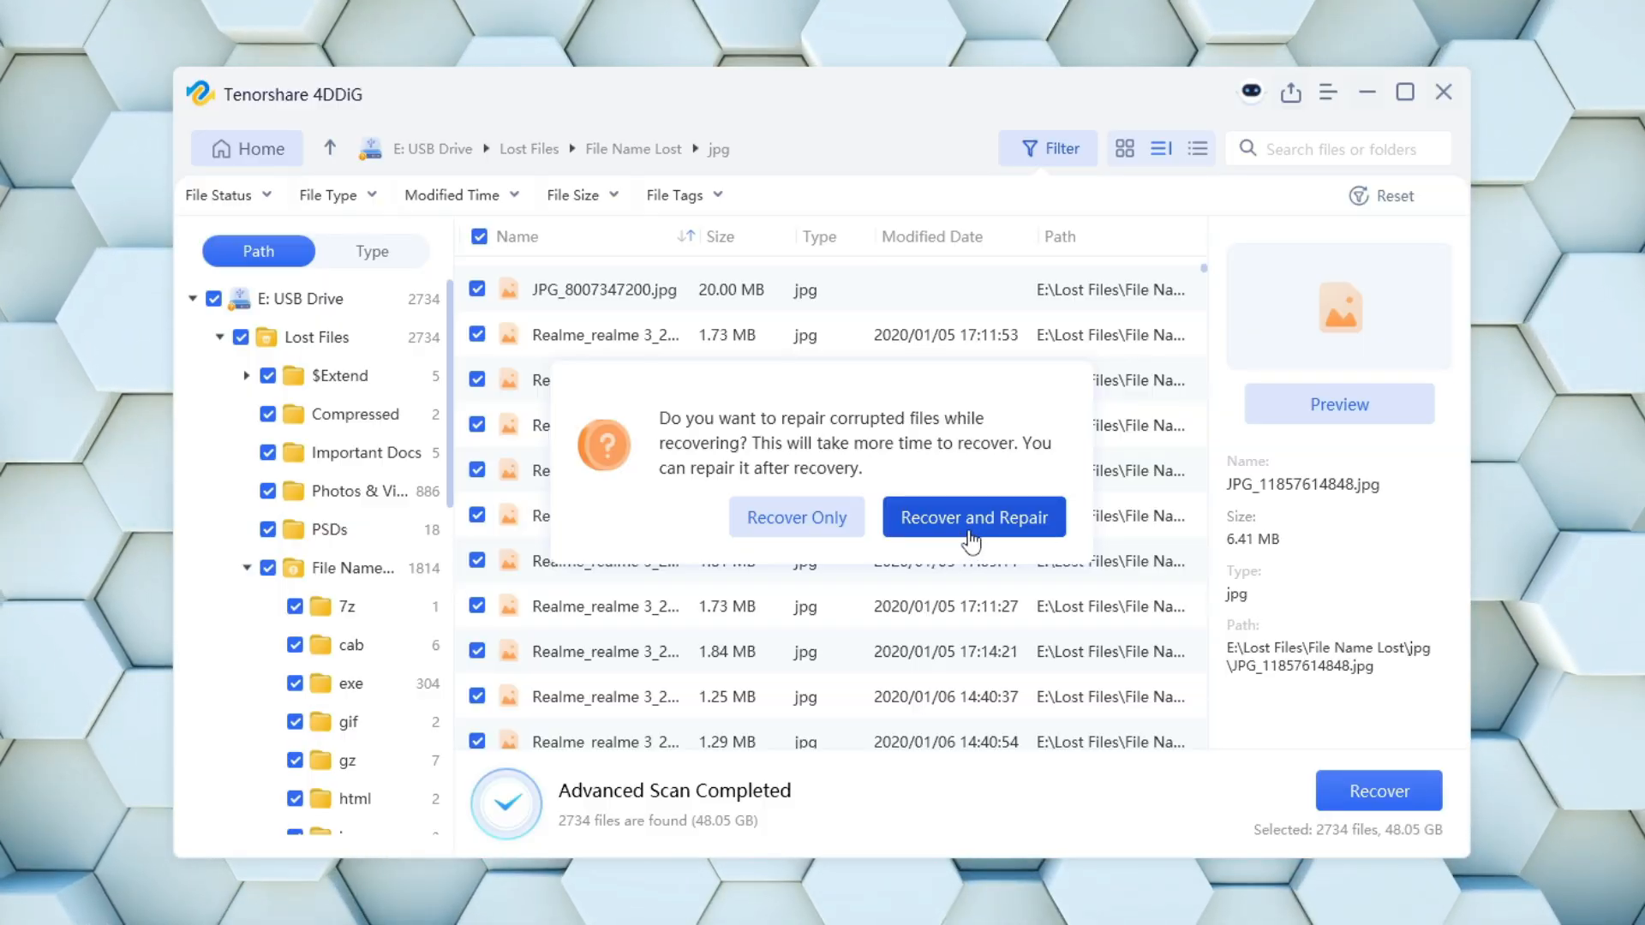
pyautogui.moveTo(796, 517)
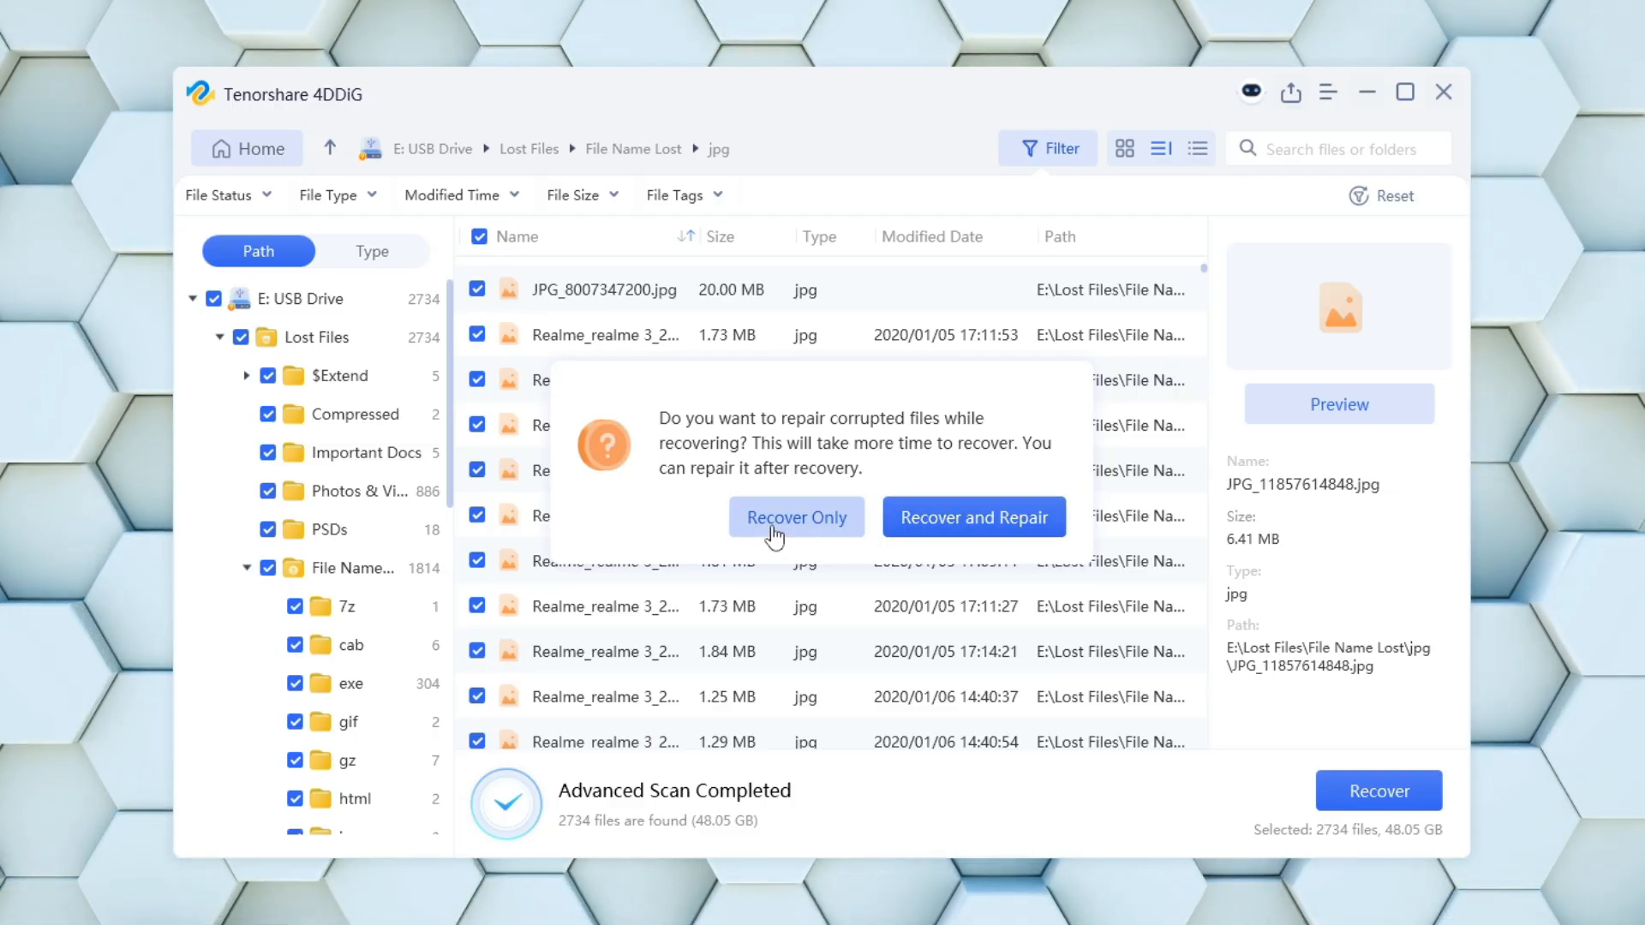
pyautogui.click(796, 516)
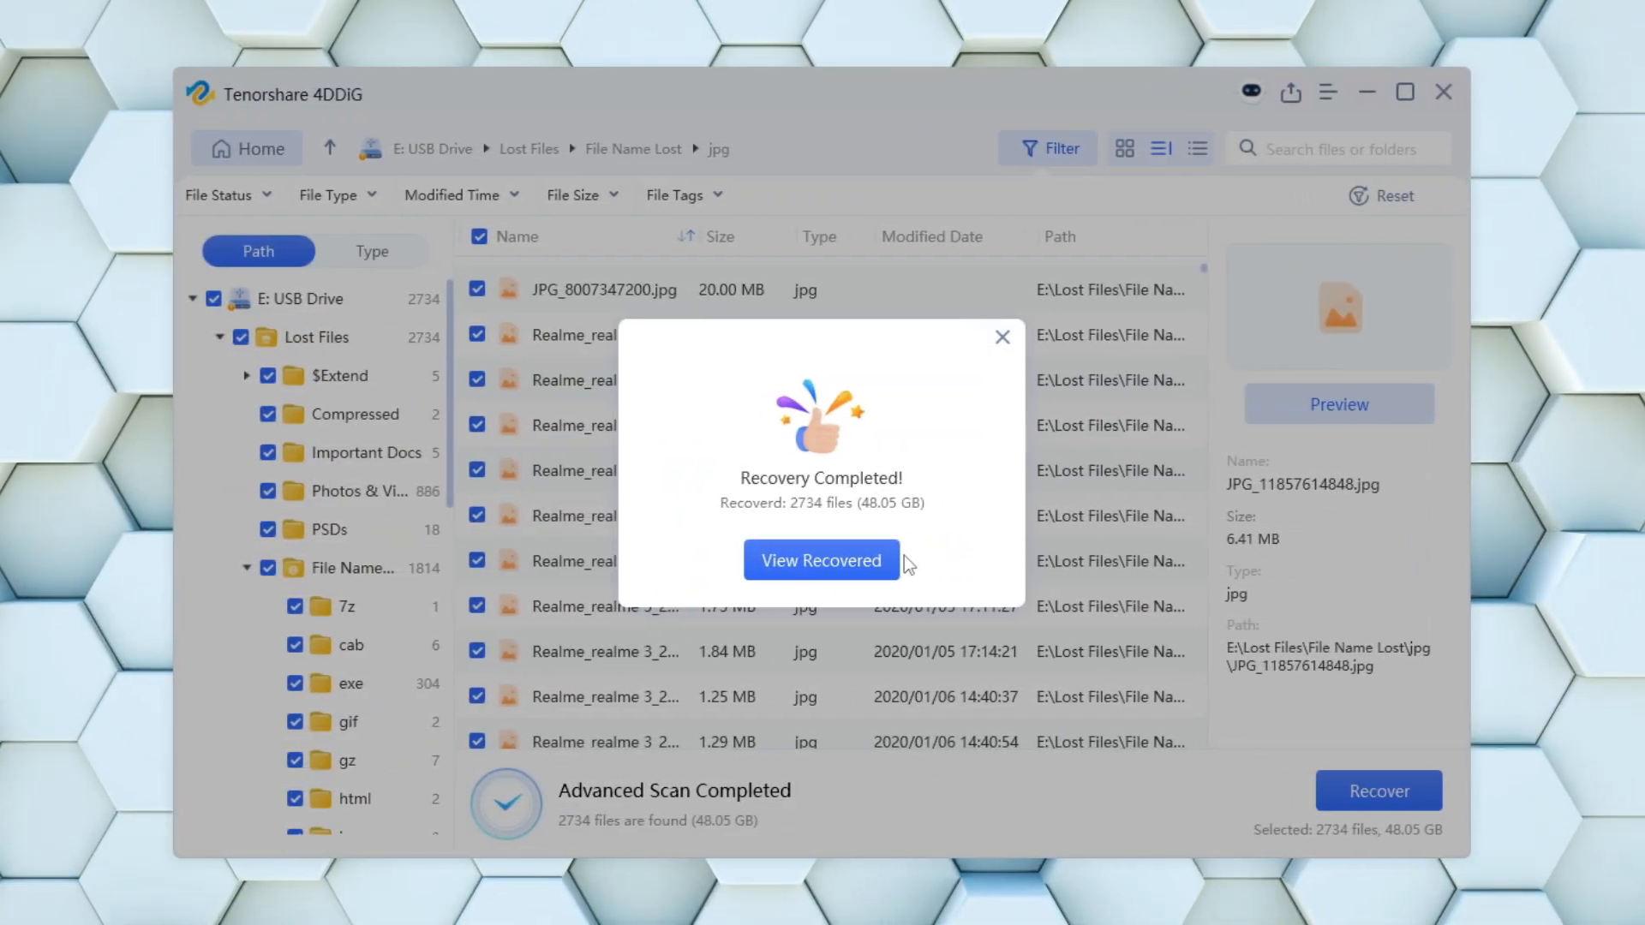
pyautogui.moveTo(820, 559)
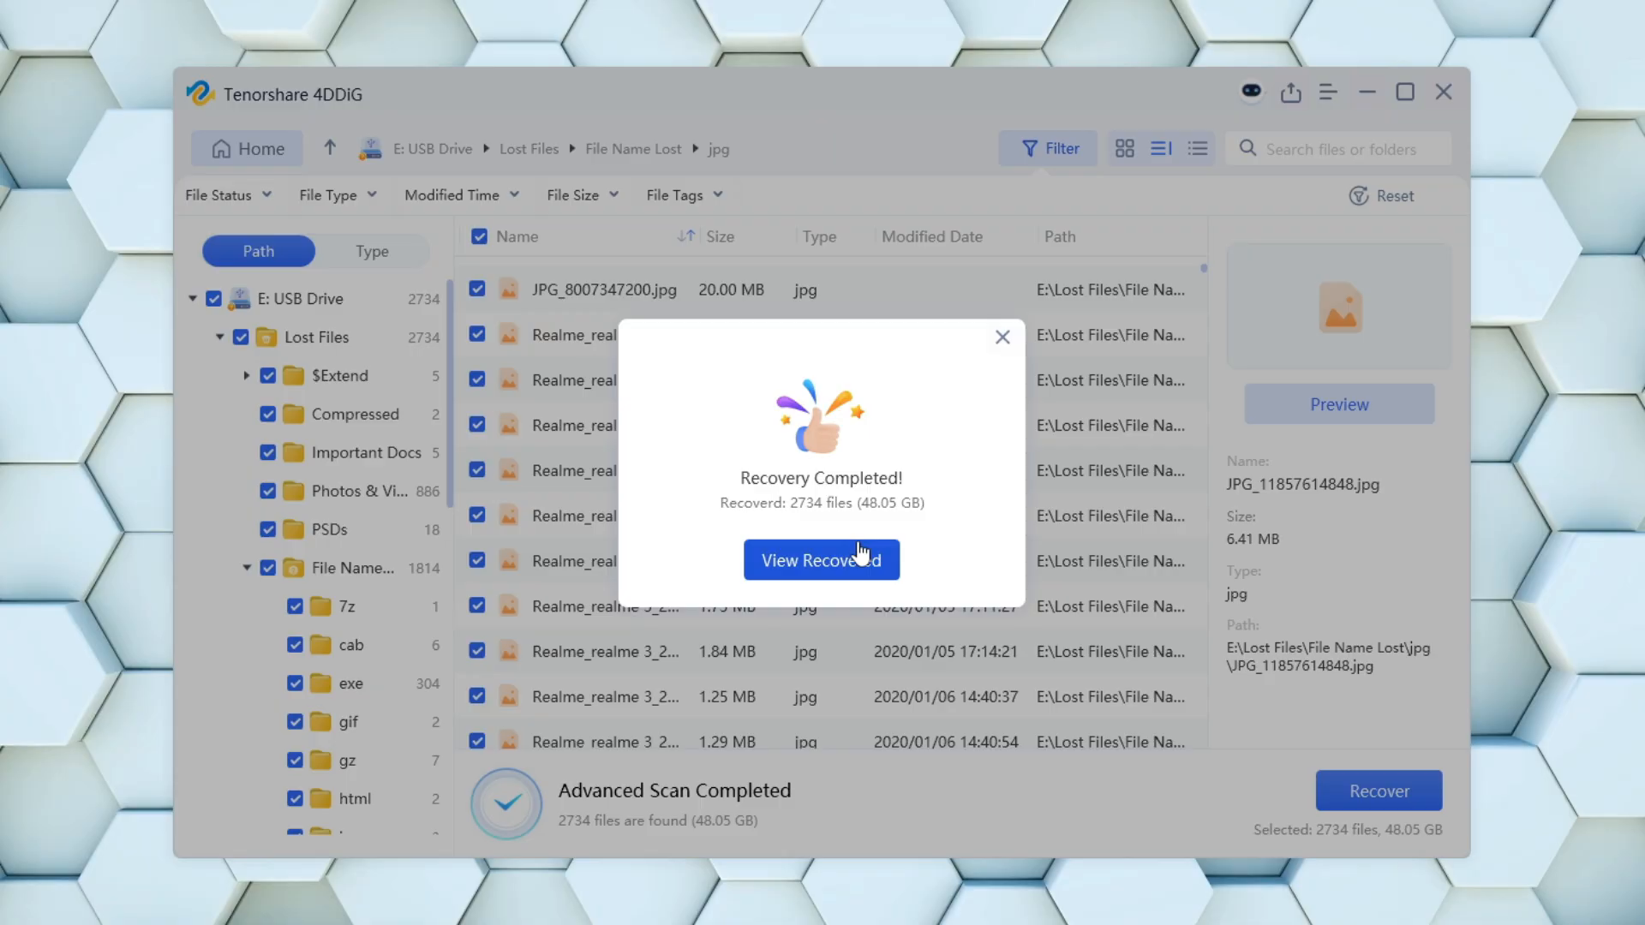
pyautogui.click(1403, 91)
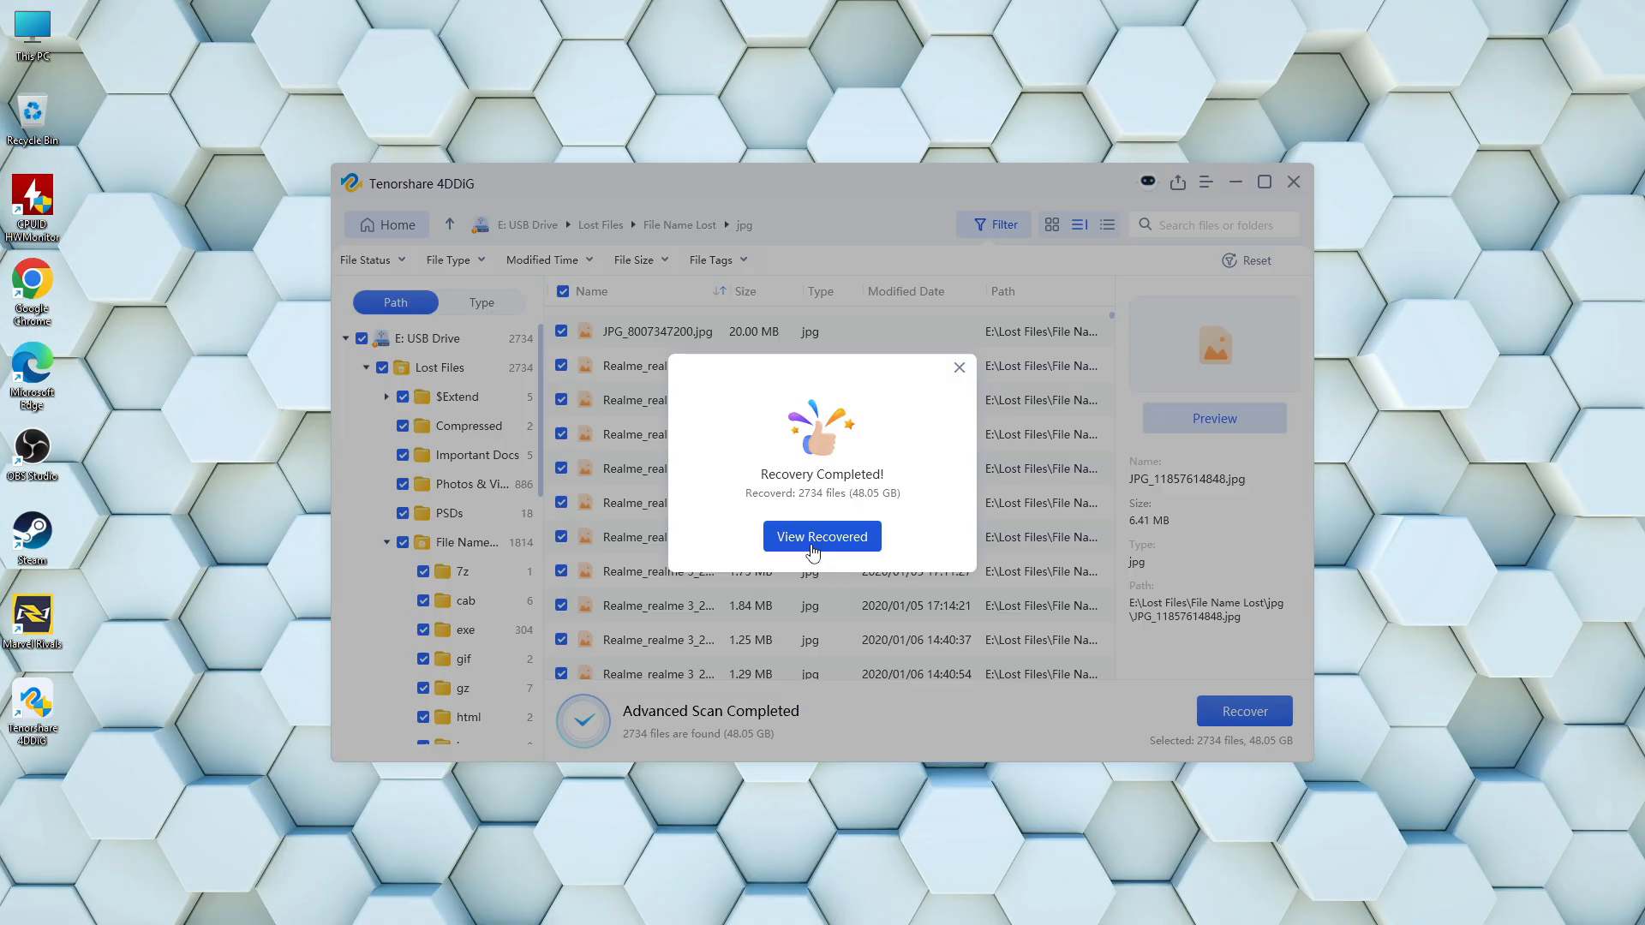
pyautogui.click(820, 536)
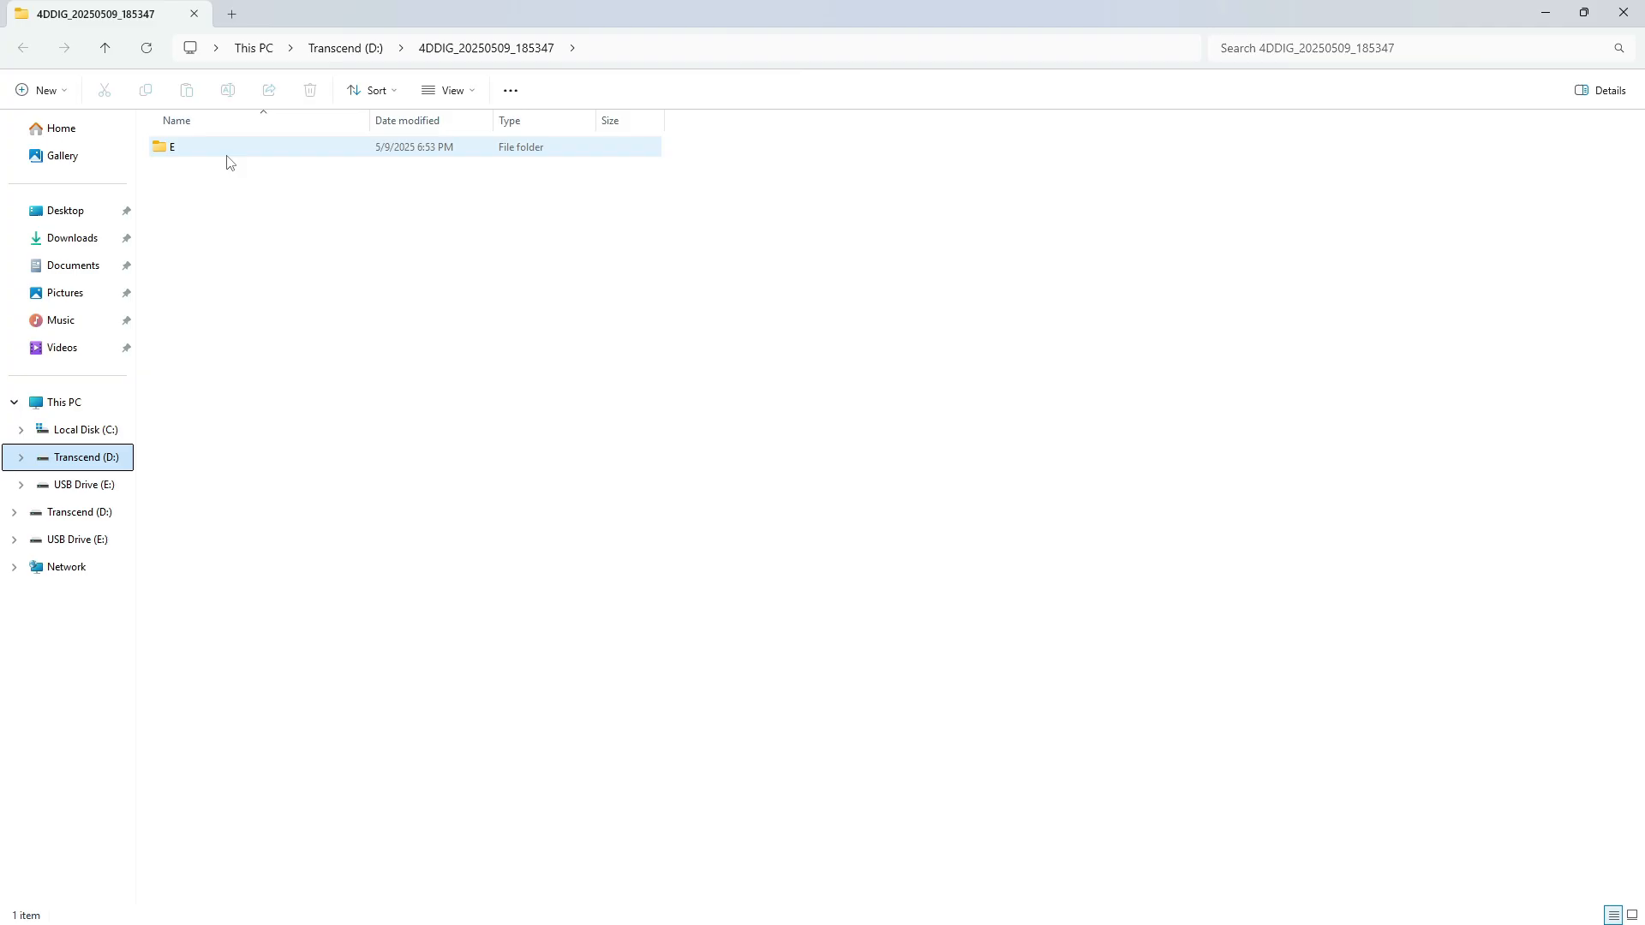
pyautogui.doubleClick(172, 147)
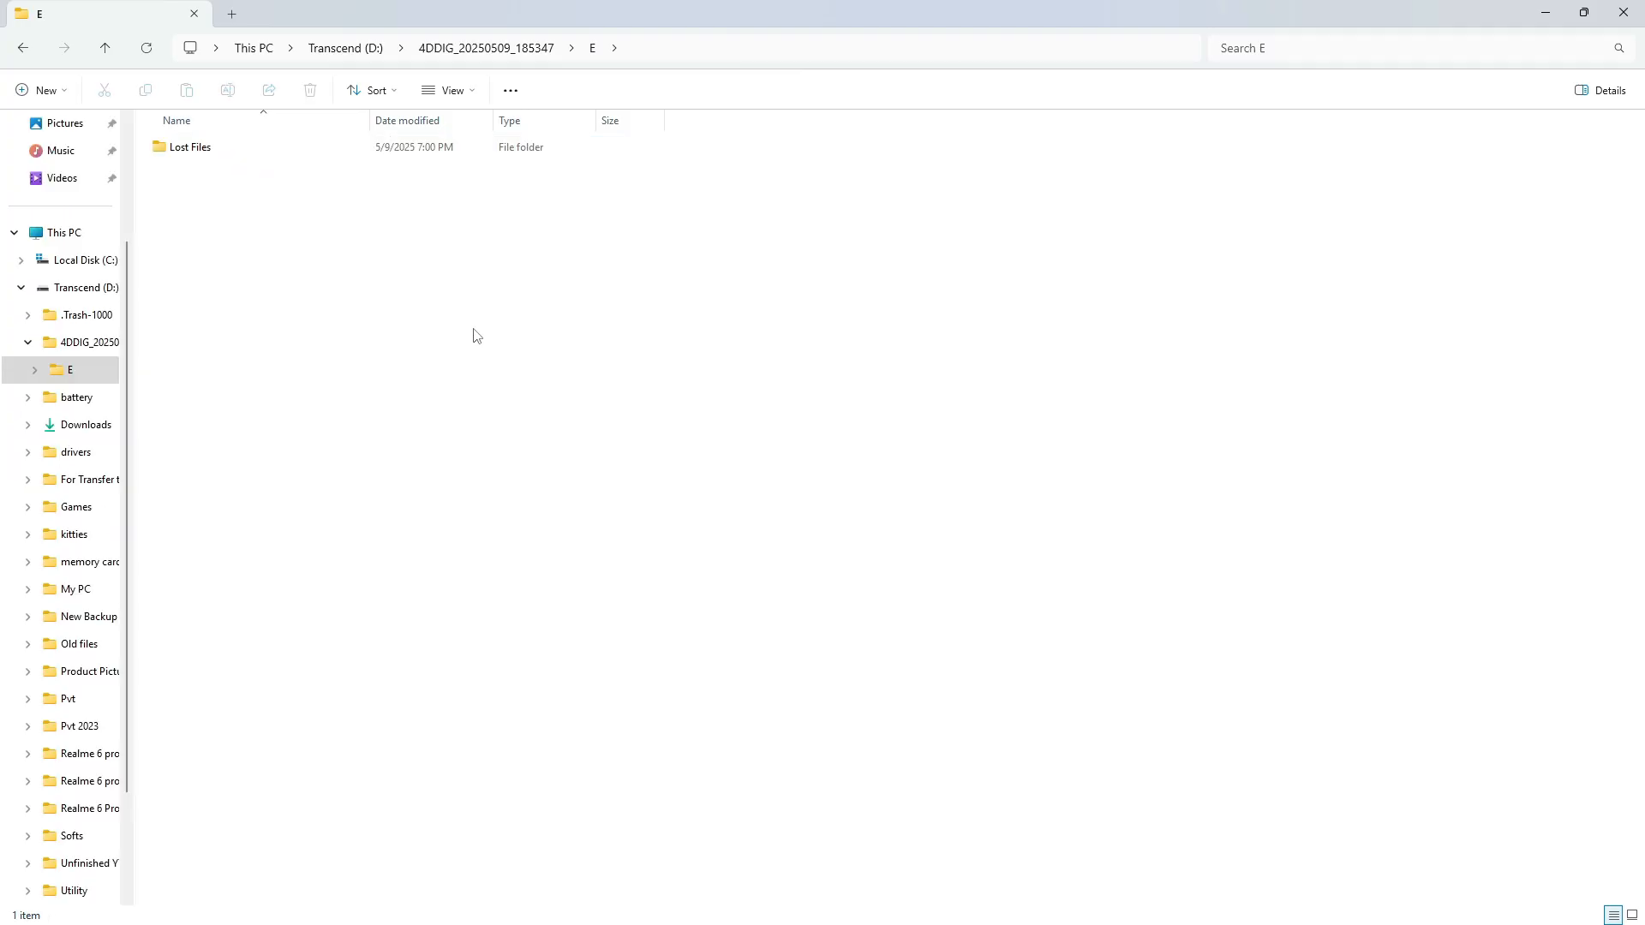
pyautogui.doubleClick(191, 147)
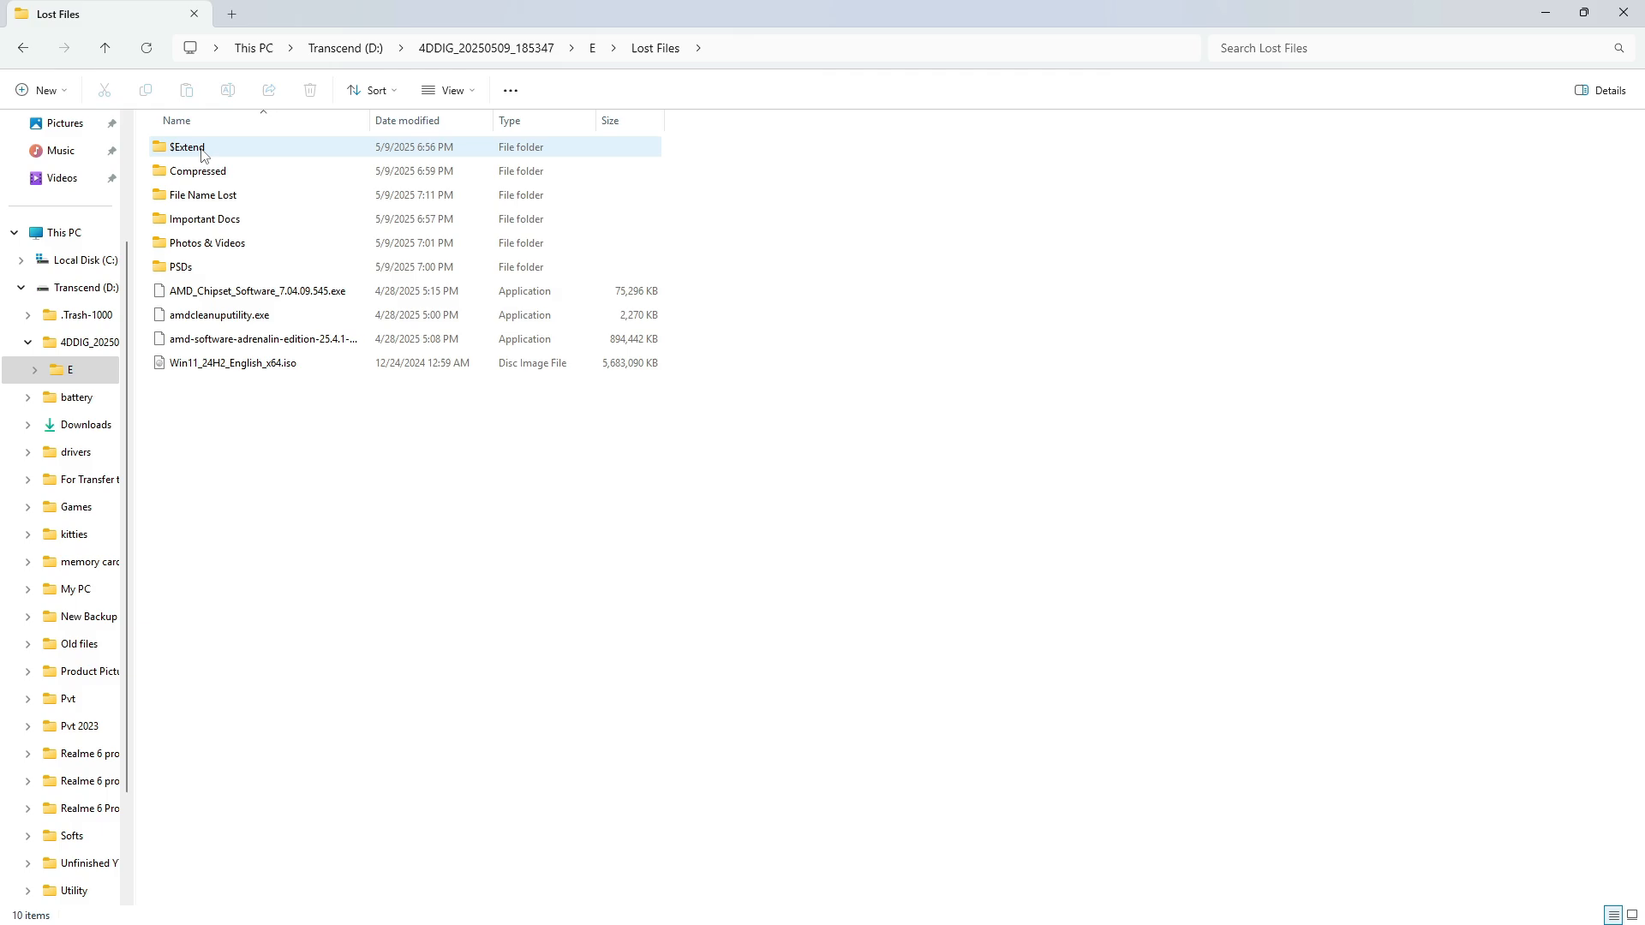
pyautogui.moveTo(236, 267)
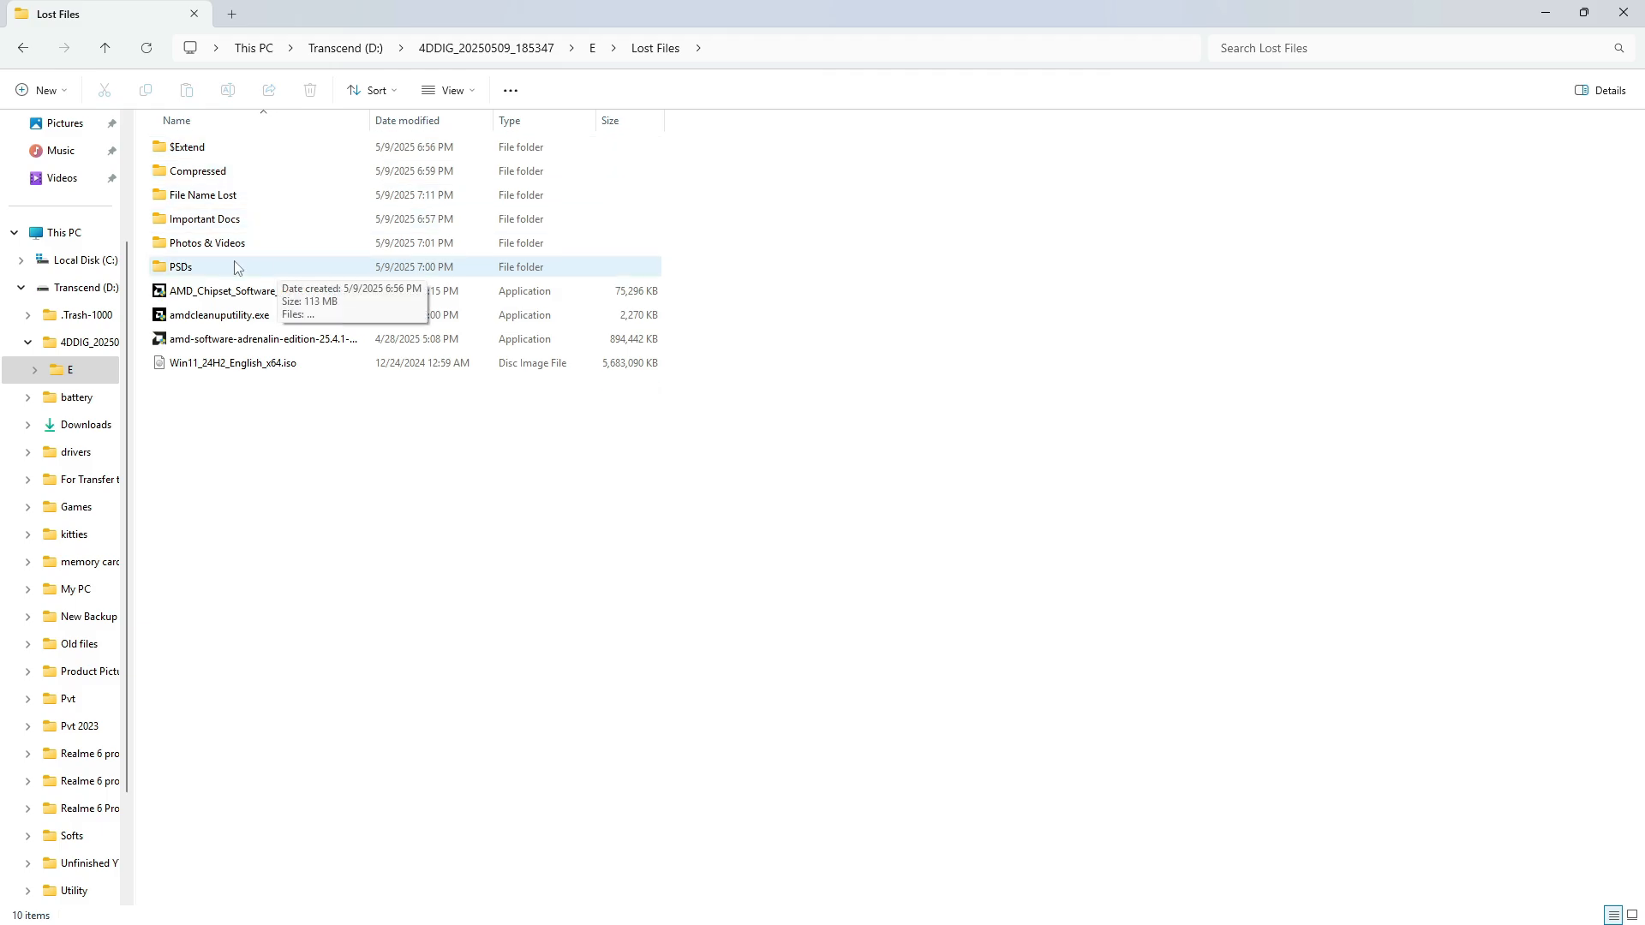
pyautogui.moveTo(184, 268)
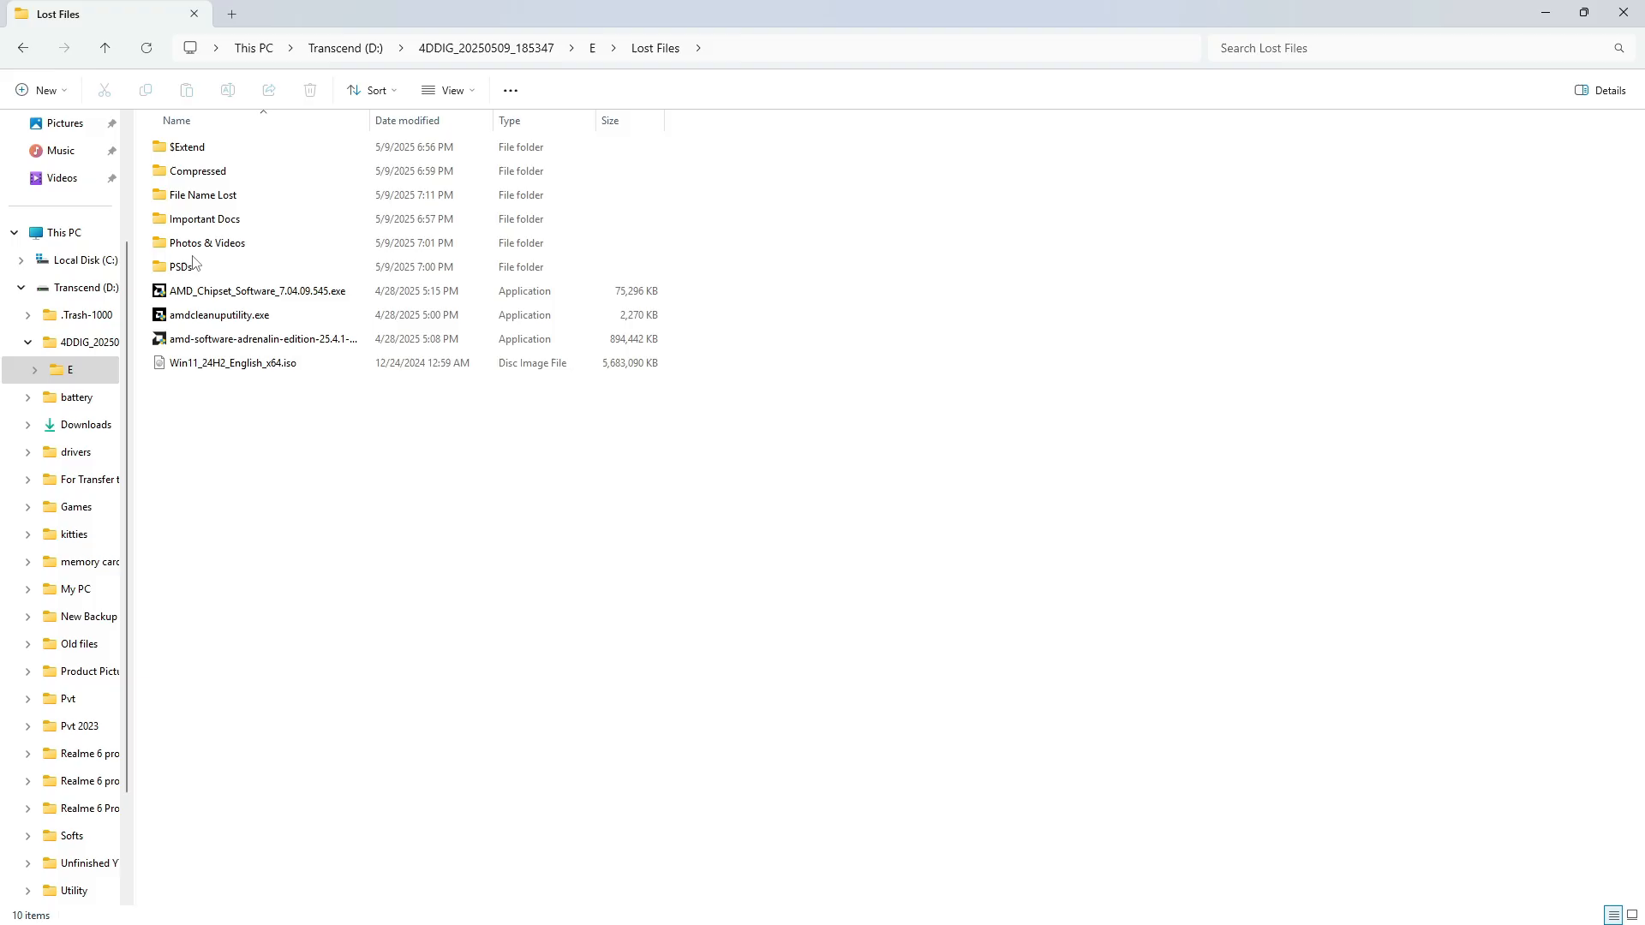
pyautogui.doubleClick(183, 267)
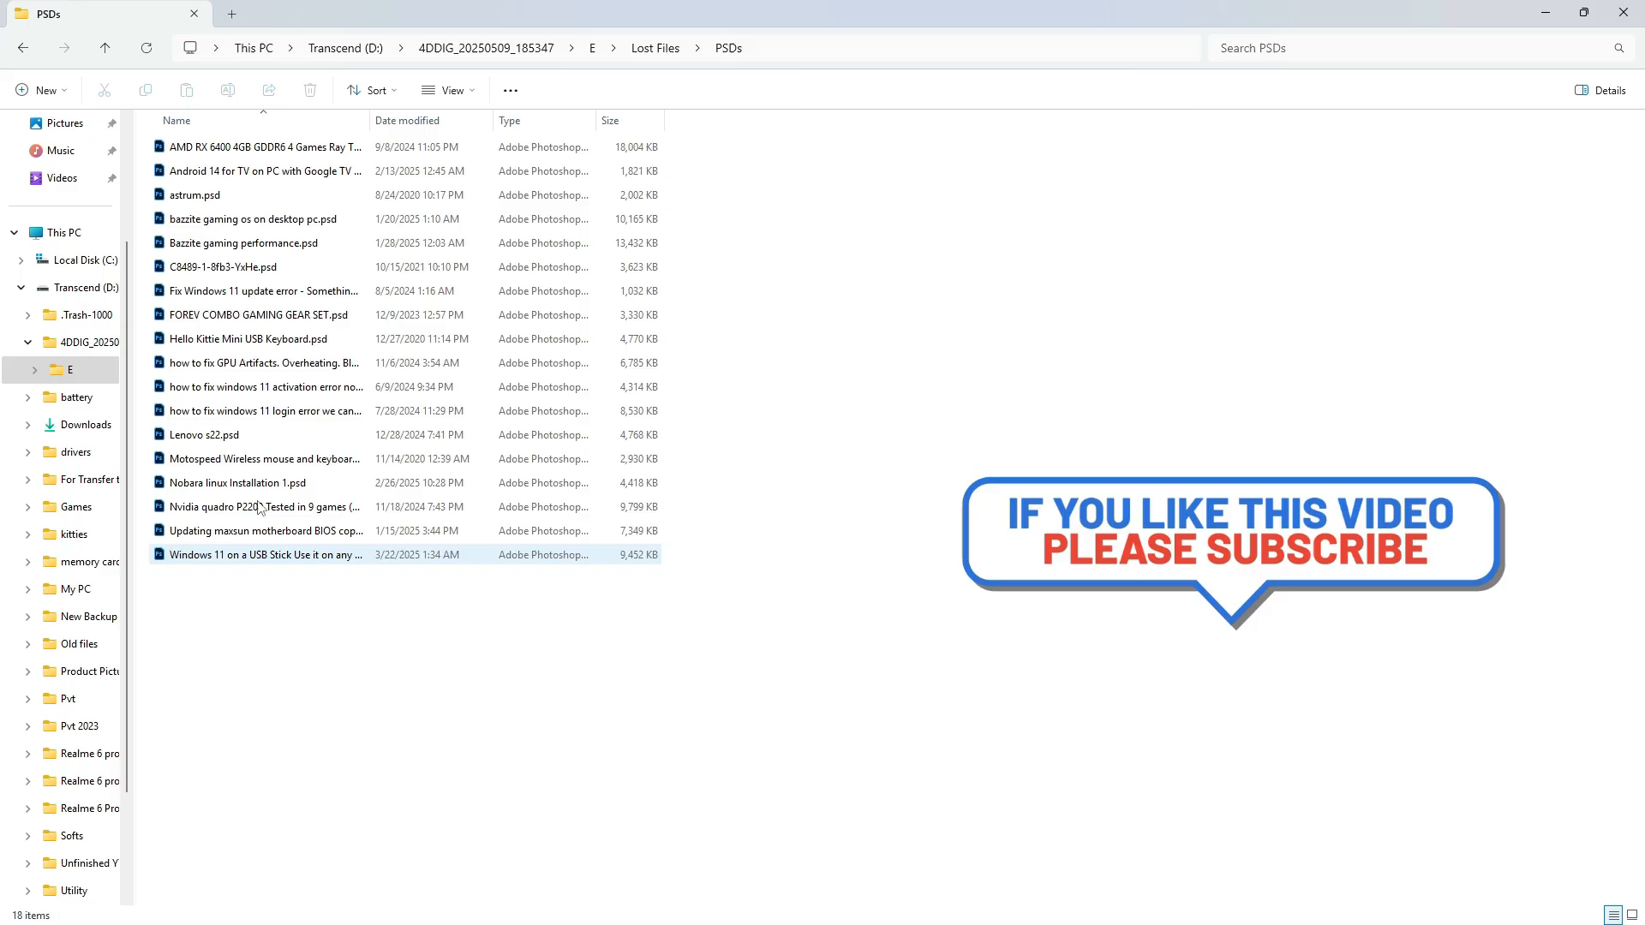
pyautogui.click(653, 48)
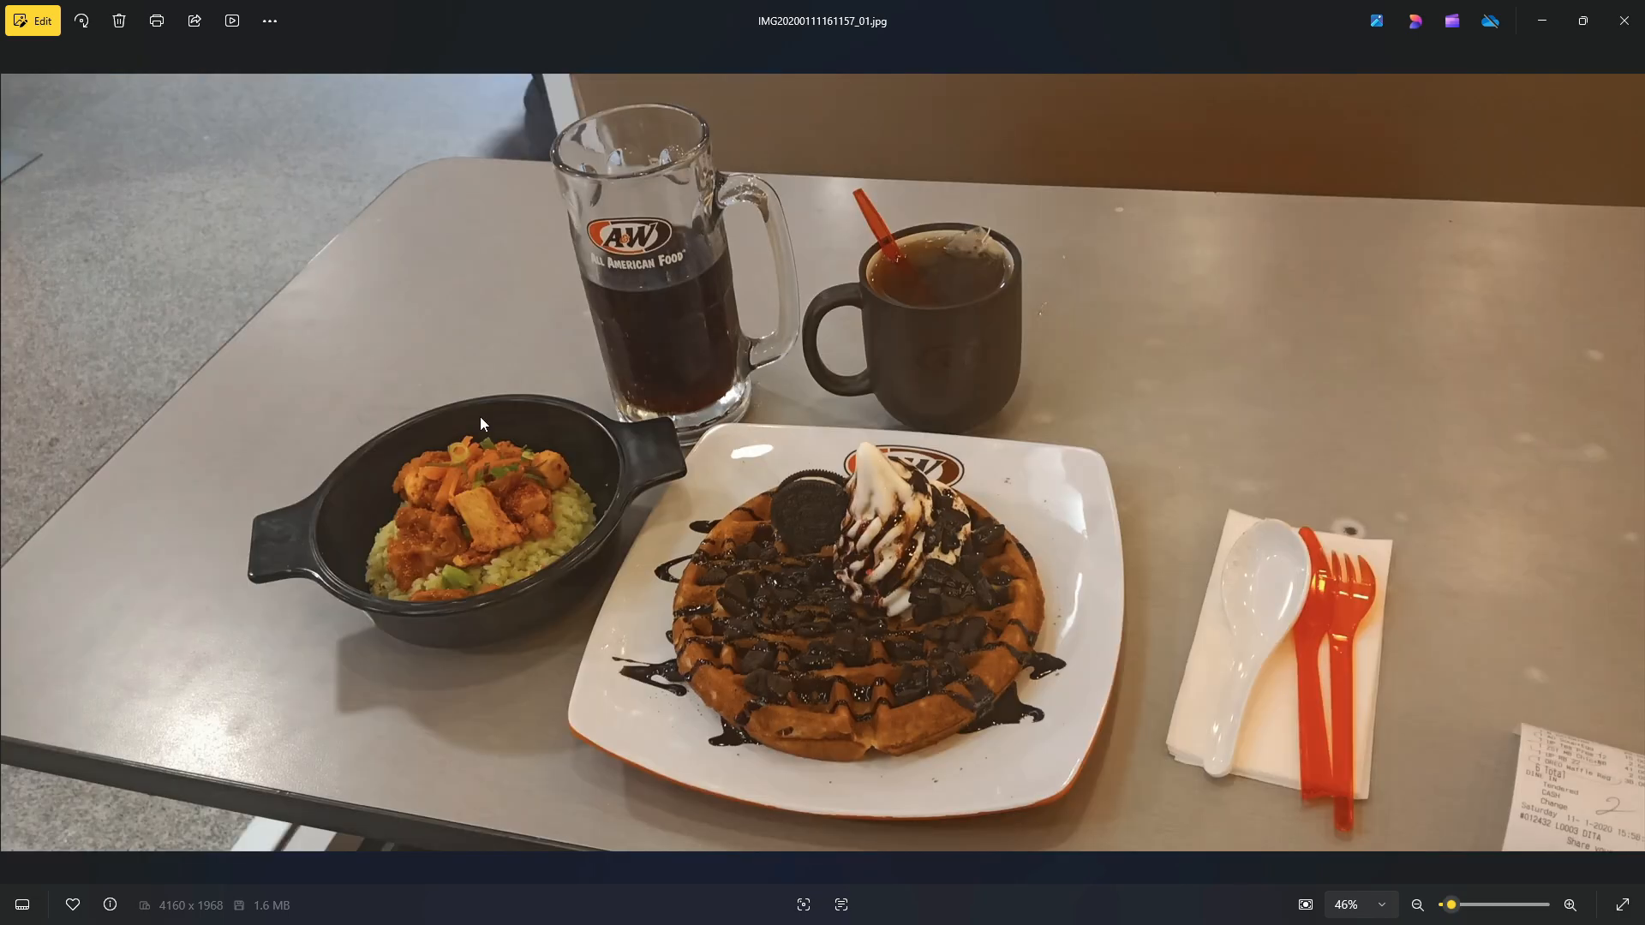
pyautogui.click(1628, 460)
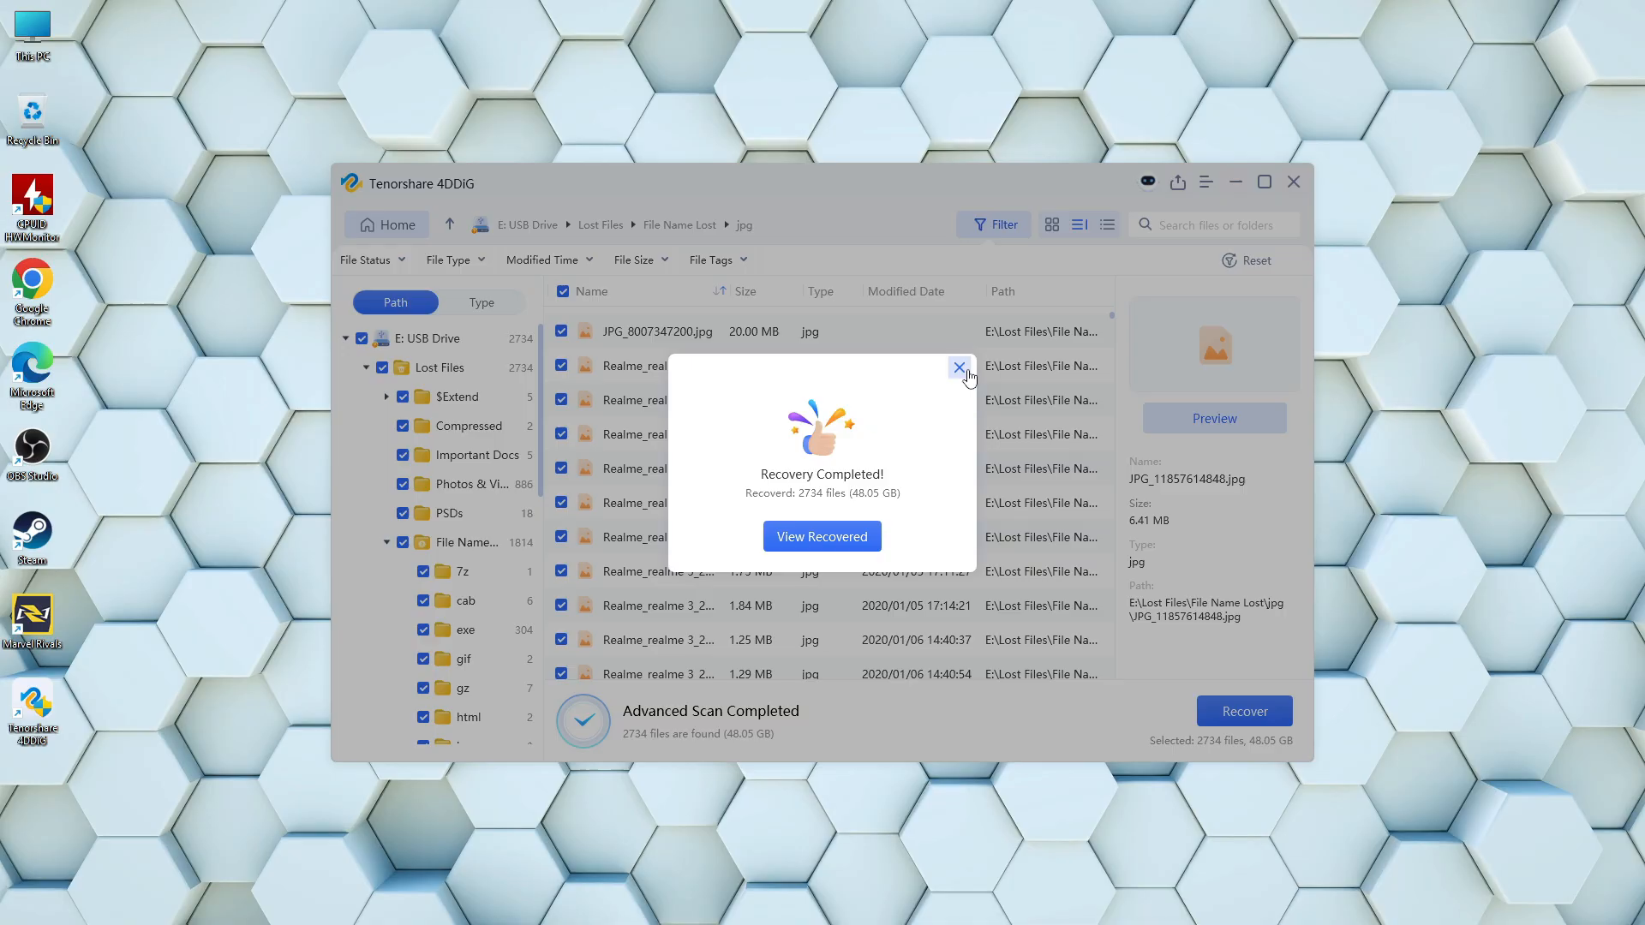
# Dismiss the Recovery Completed message, return to the 4DDiG start screen and bring up the help panel
pyautogui.click(956, 368)
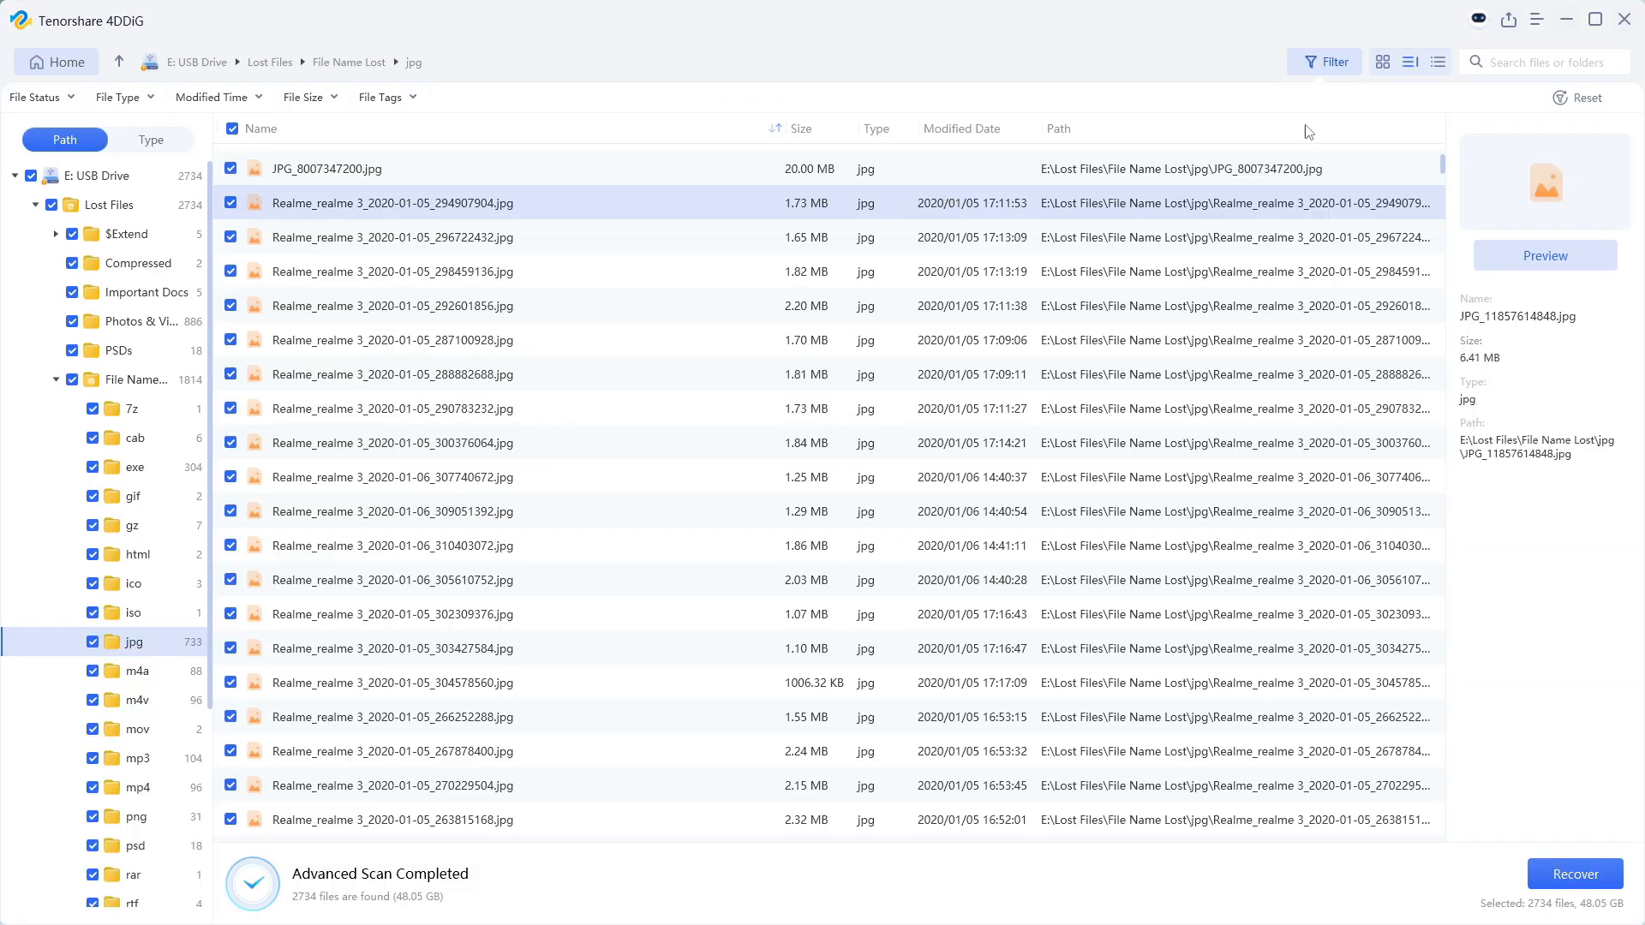
pyautogui.click(55, 61)
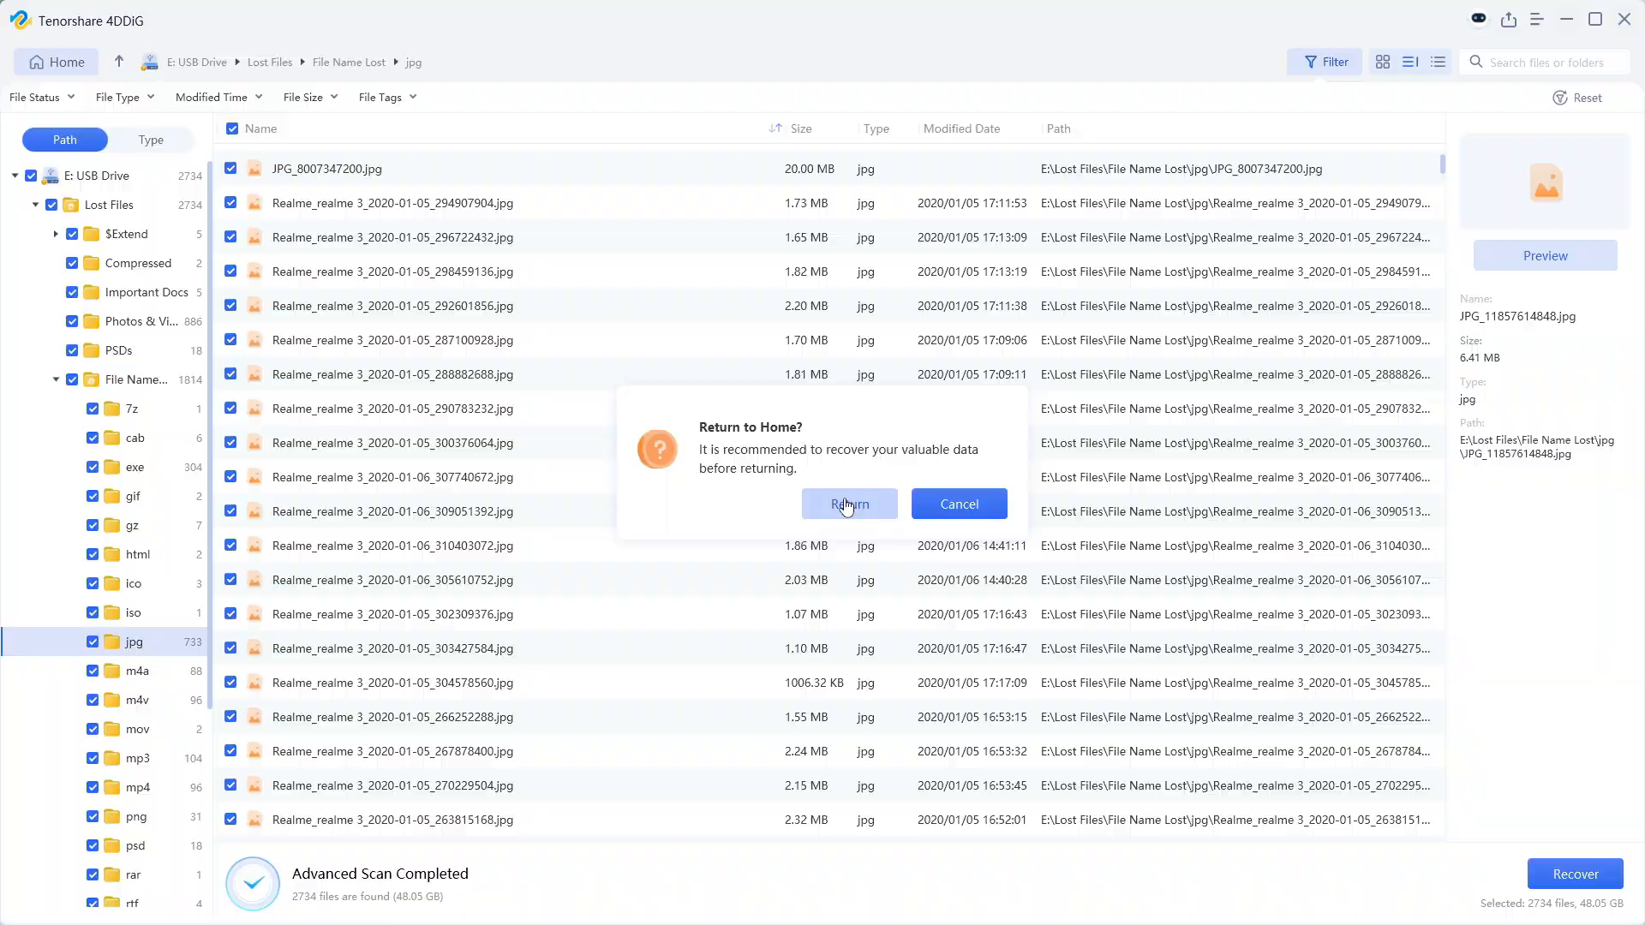
pyautogui.click(848, 503)
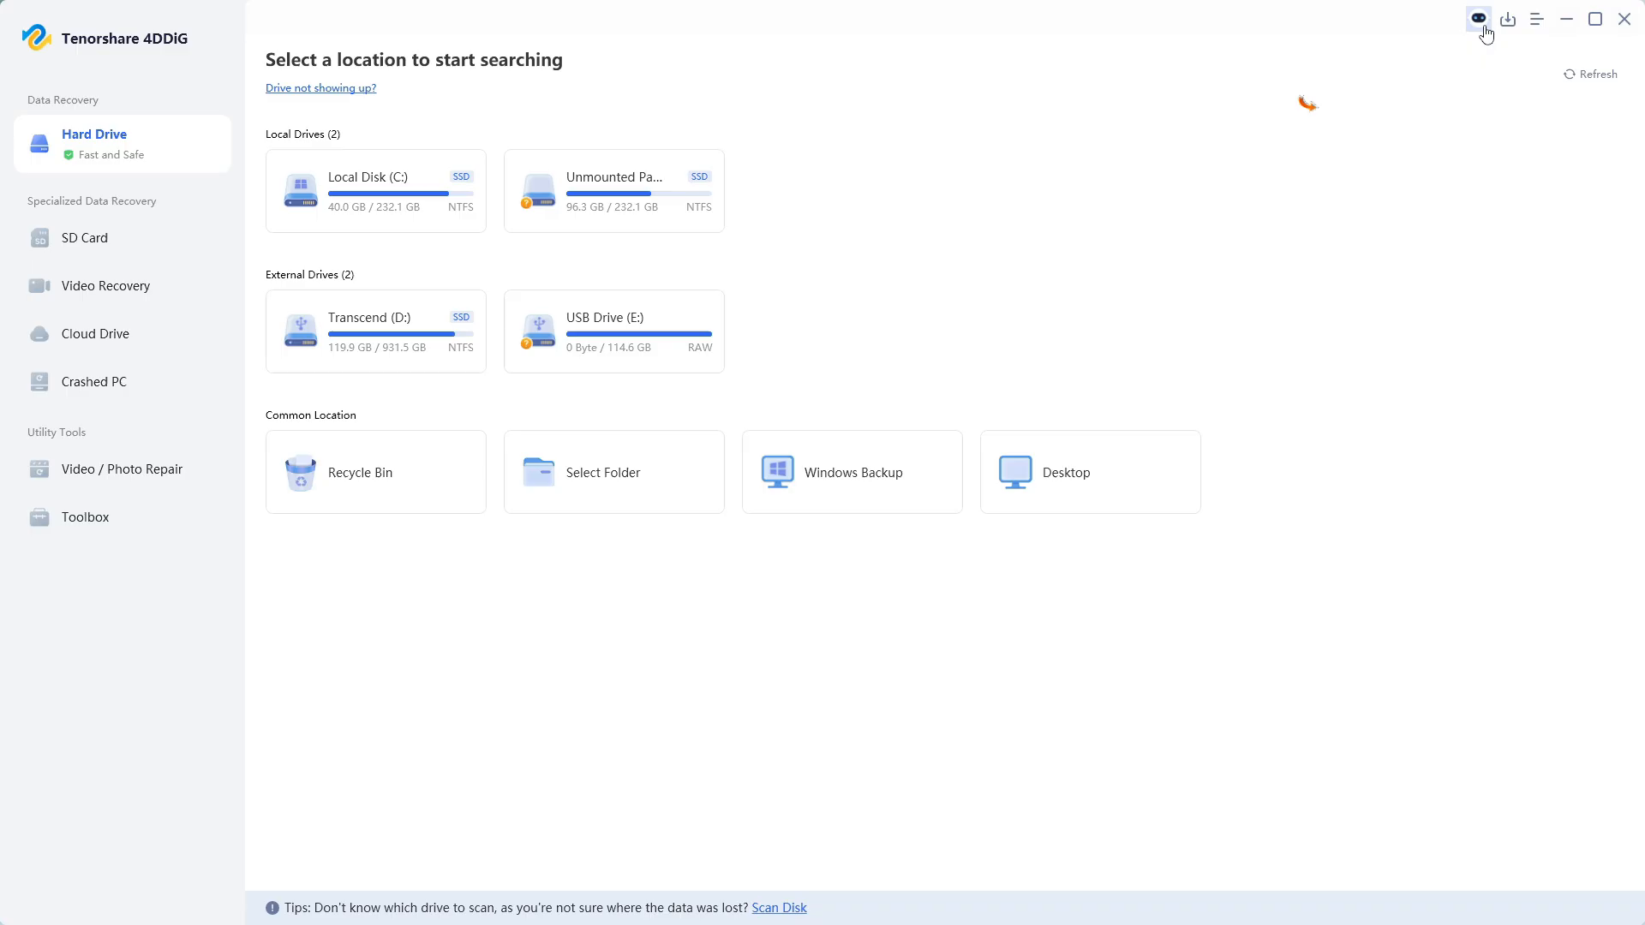
pyautogui.click(1479, 19)
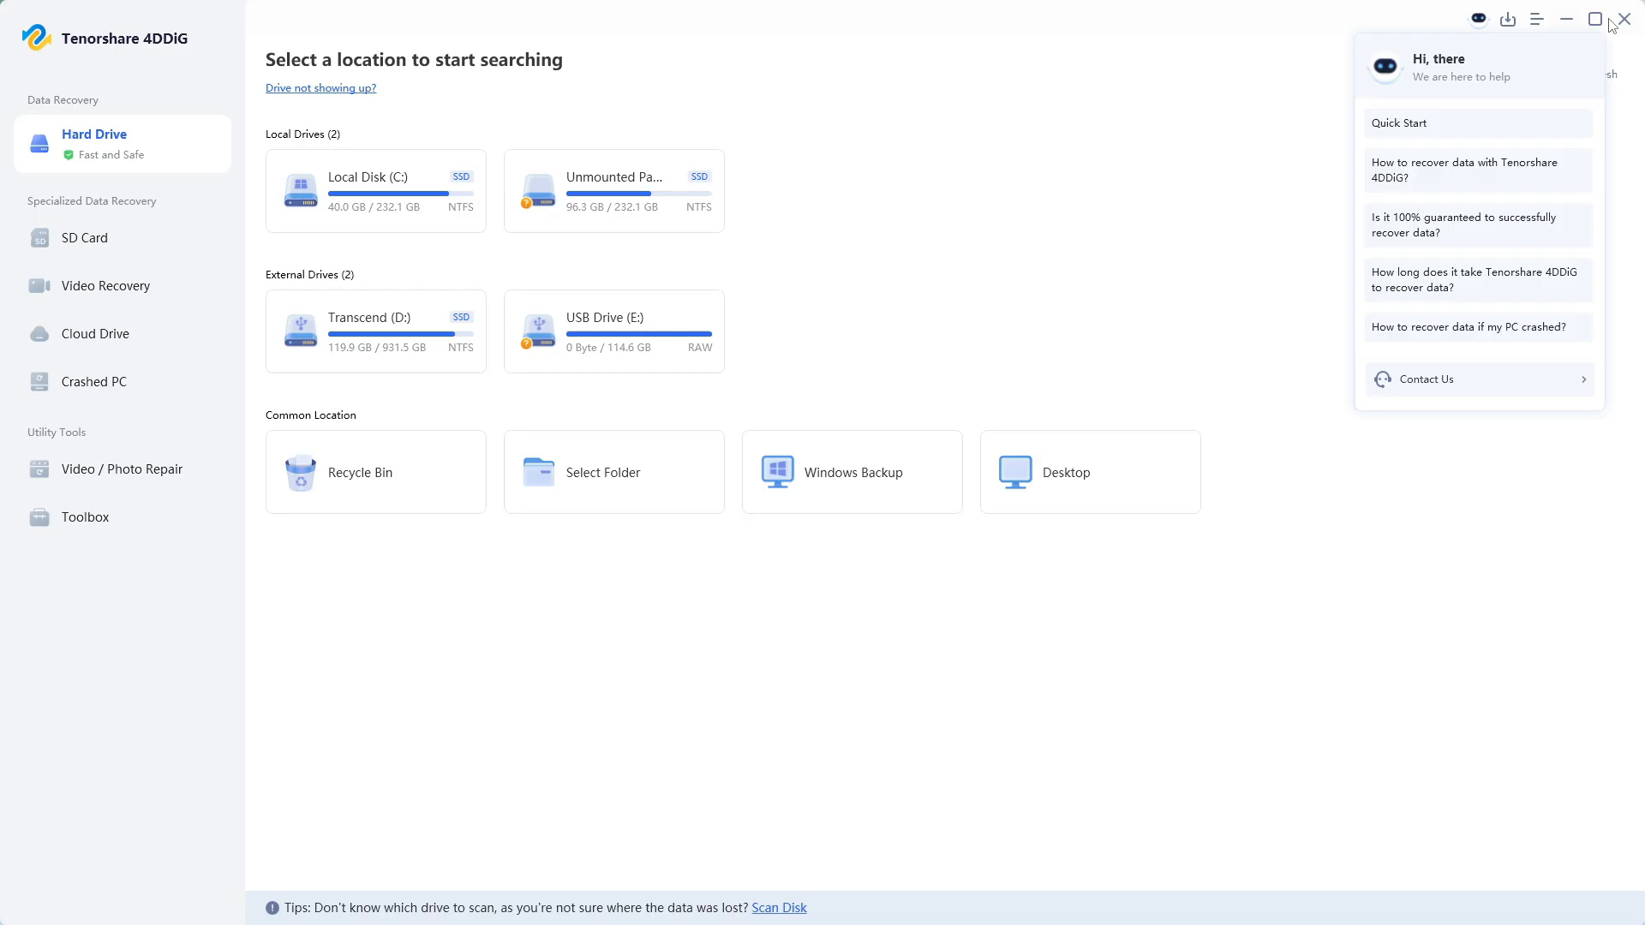
pyautogui.moveTo(1467, 297)
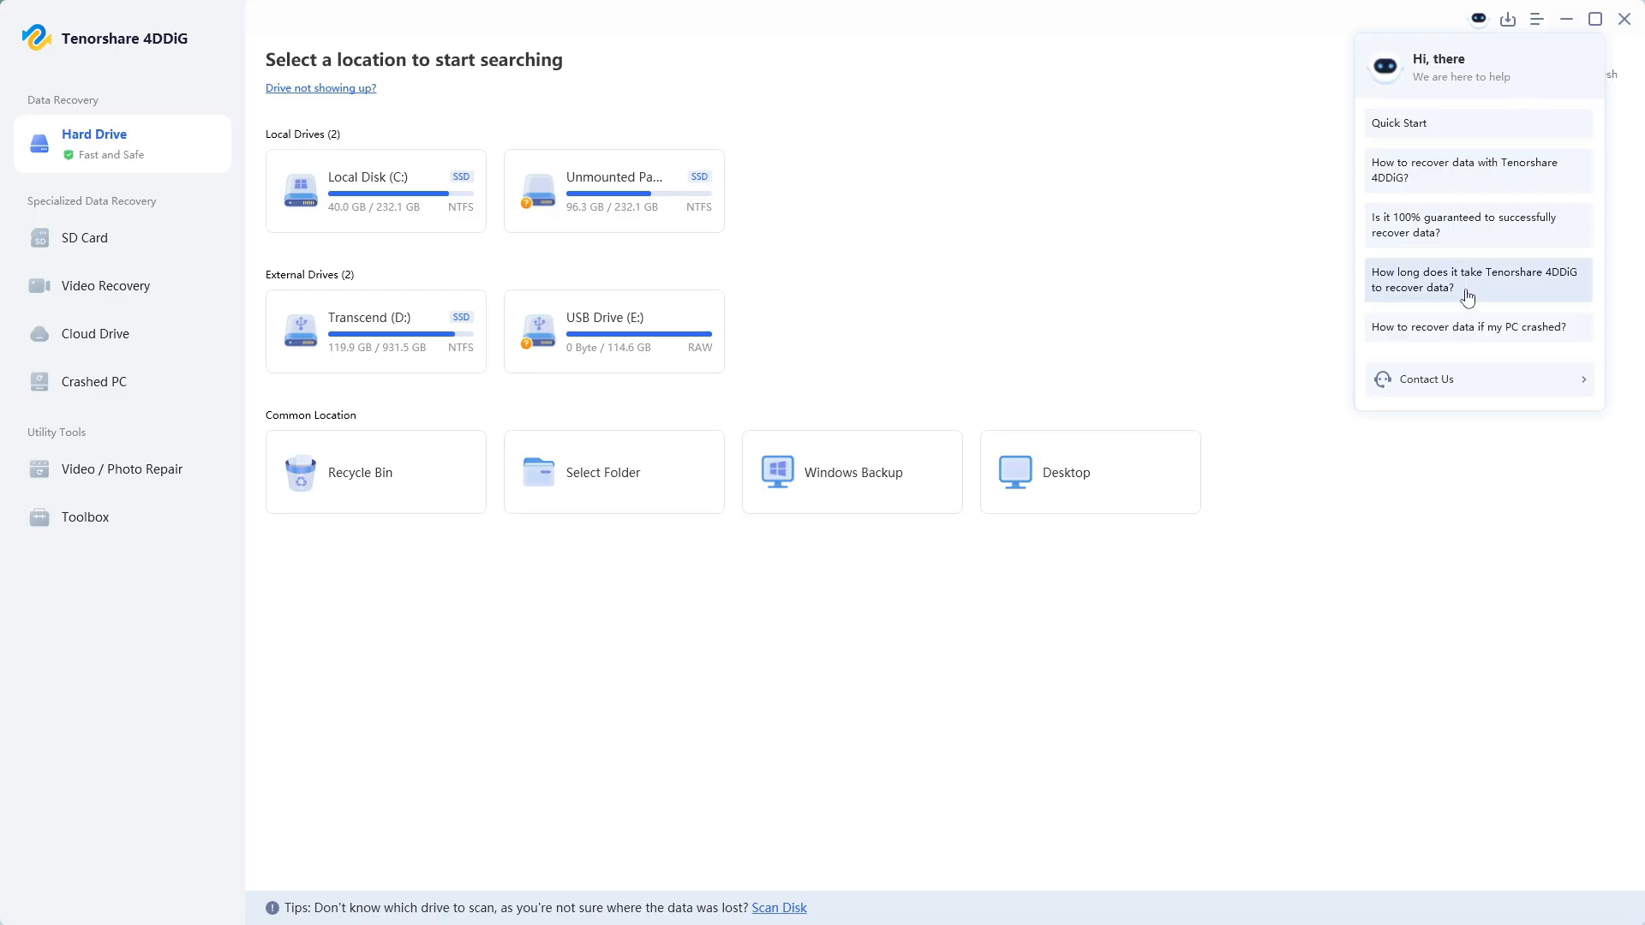
pyautogui.moveTo(1465, 327)
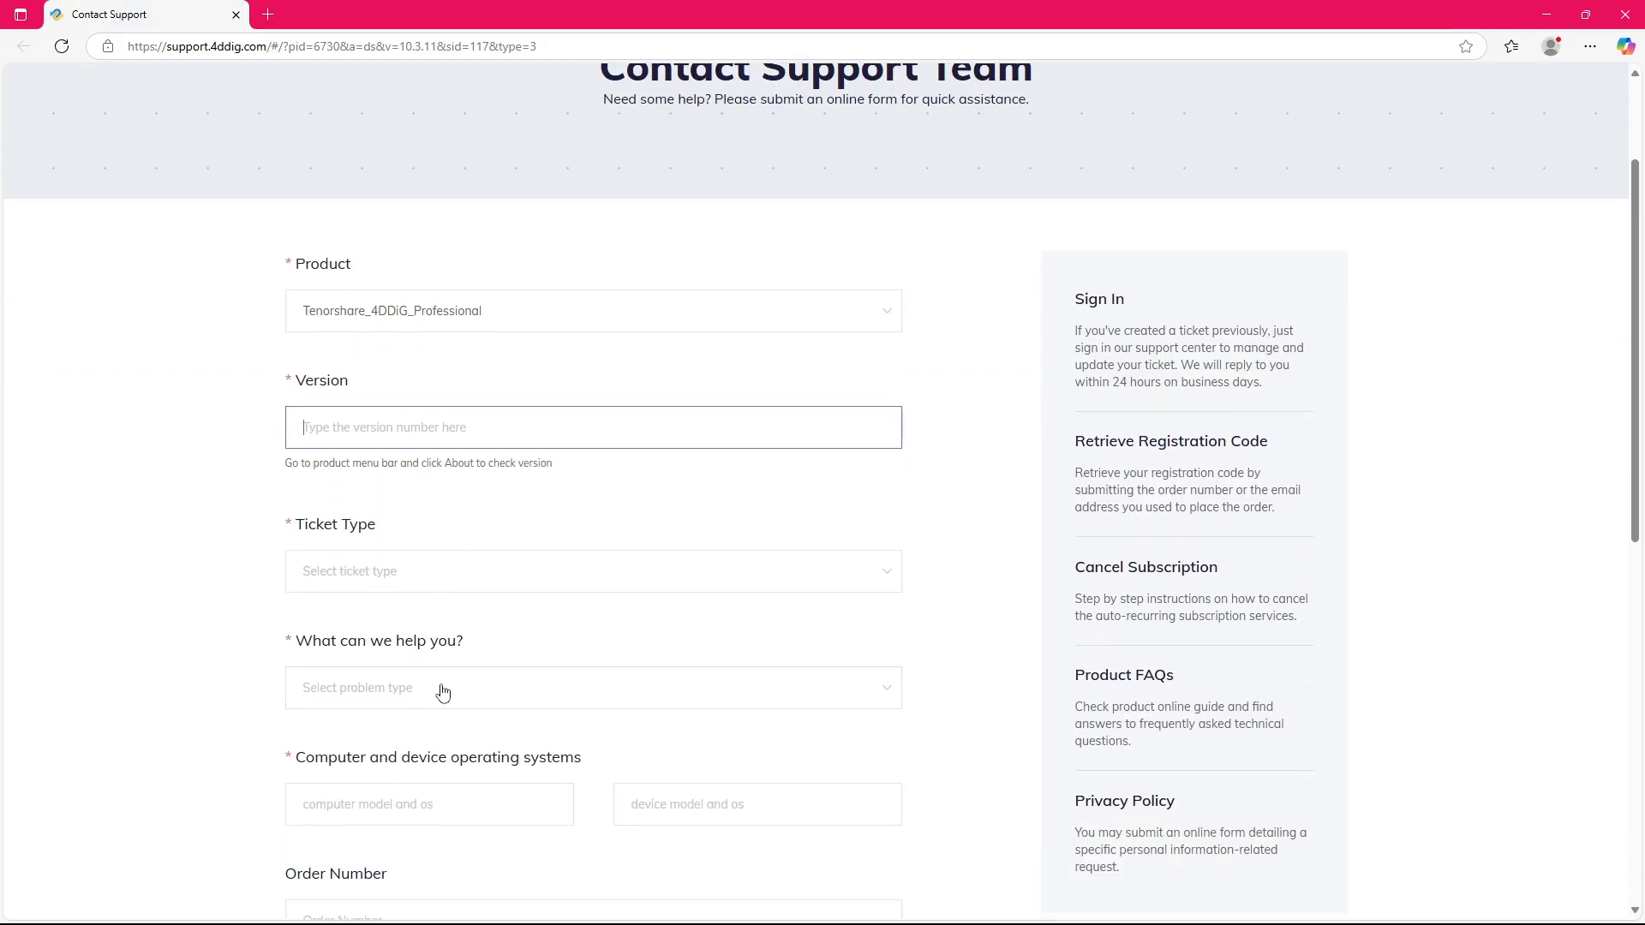
# Choose Technical Problem as the help topic in the Contact Support form
pyautogui.click(591, 687)
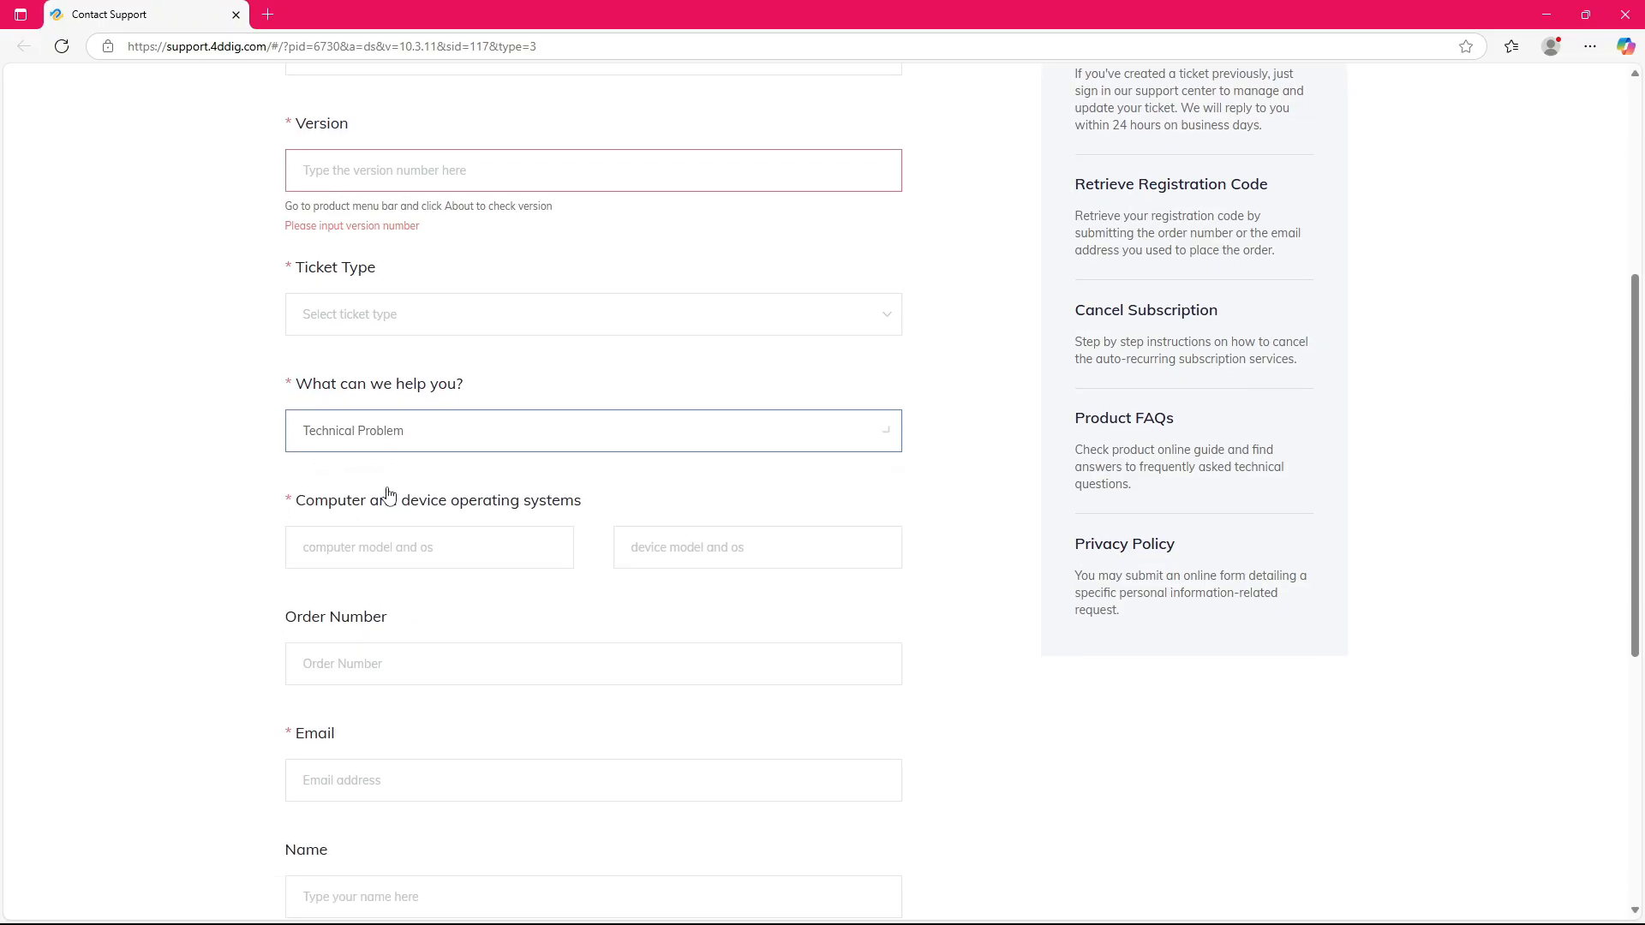
pyautogui.scroll(-3)
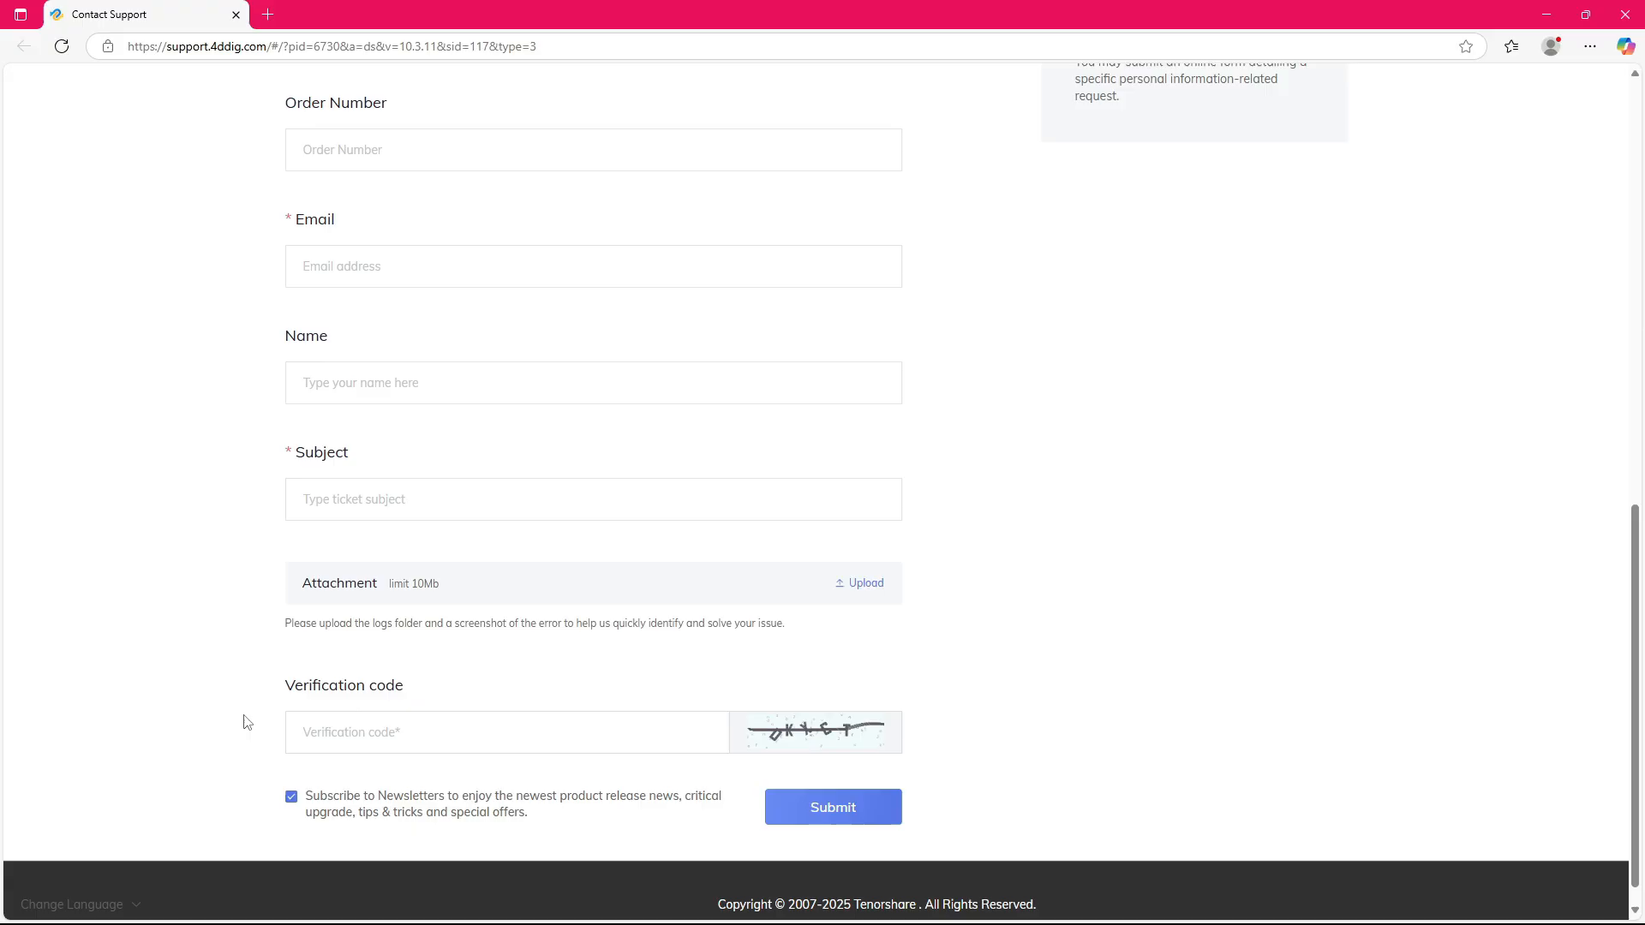
pyautogui.scroll(3)
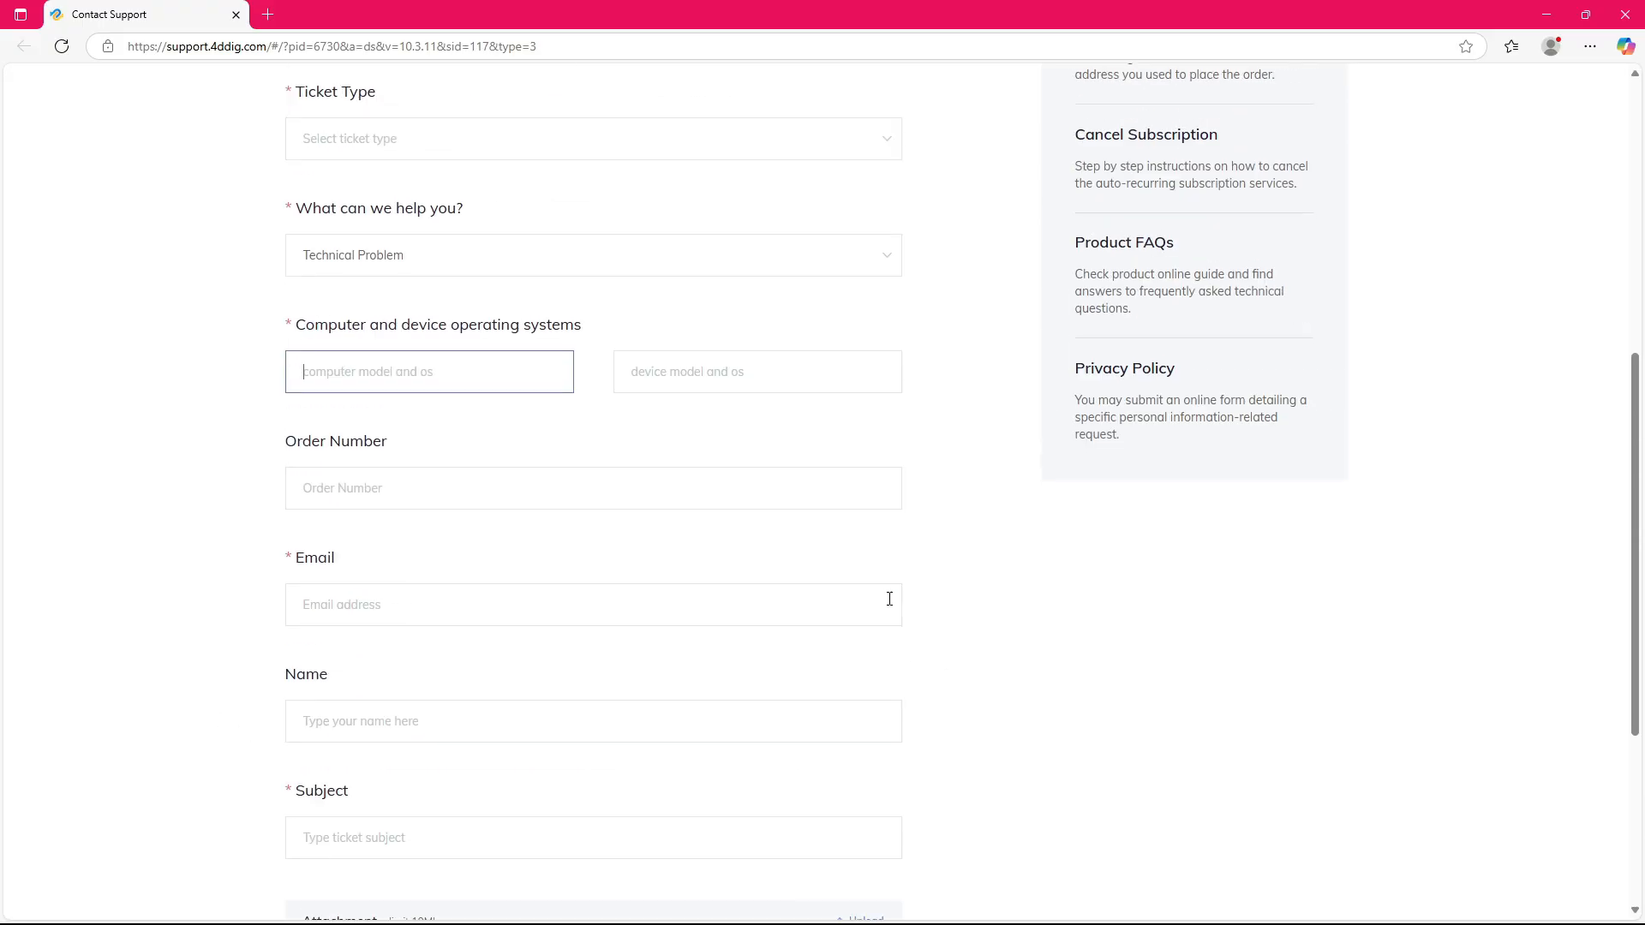